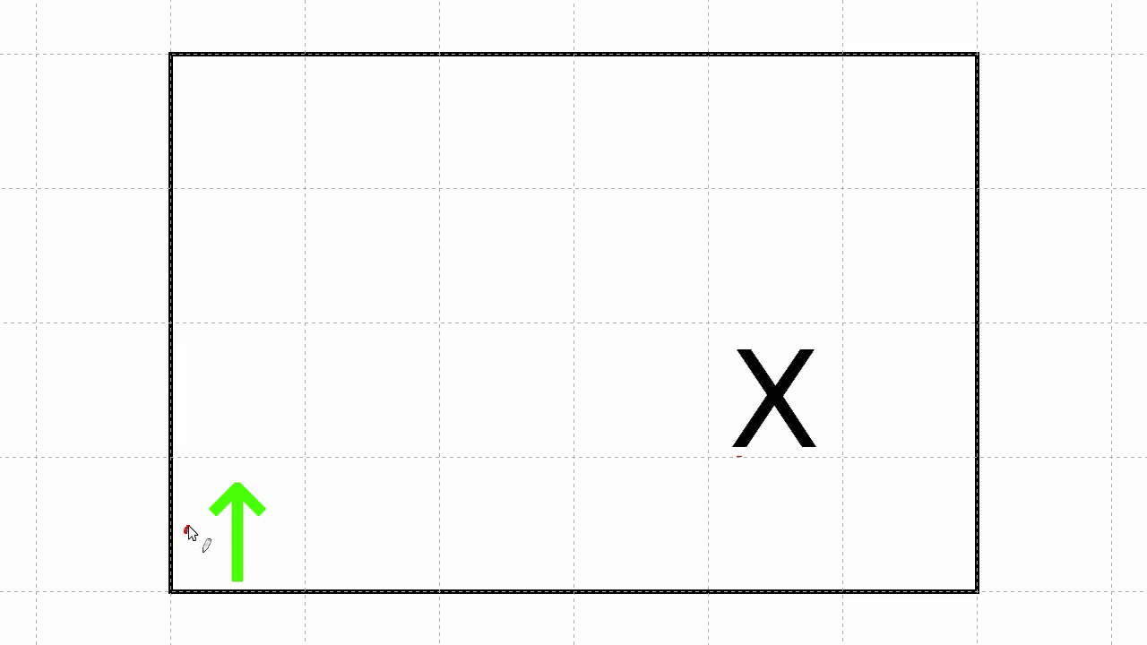
Draw a red outline over the tip of the green heading arrow in the maze diagram.
left_click_drag(183, 529, 286, 520)
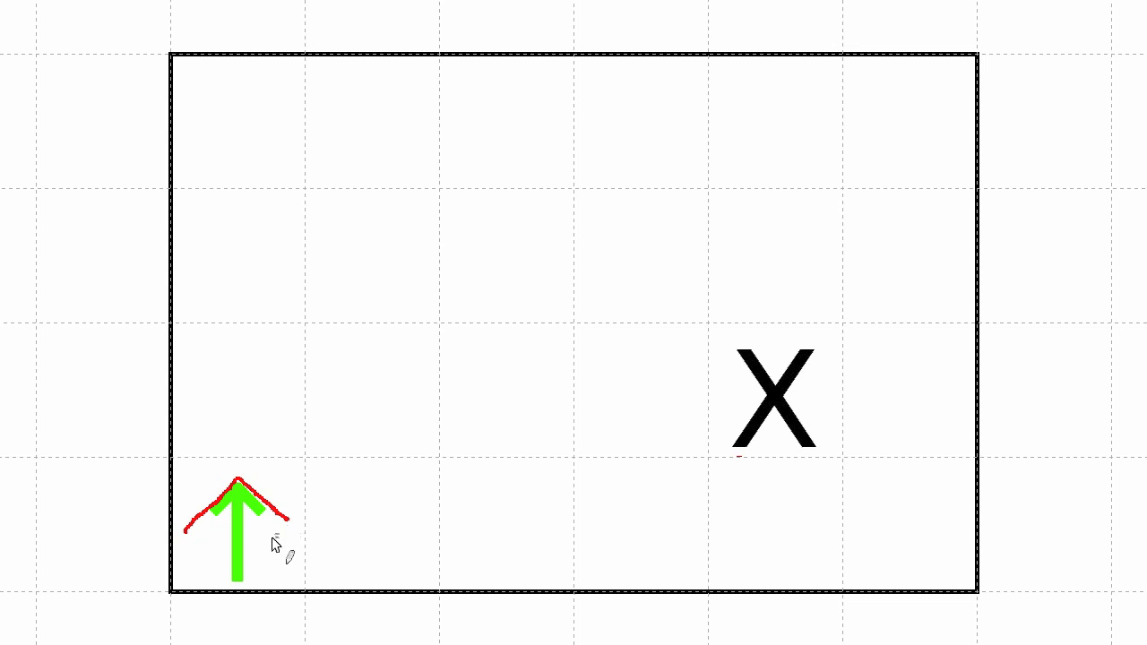
mouse_move(237, 463)
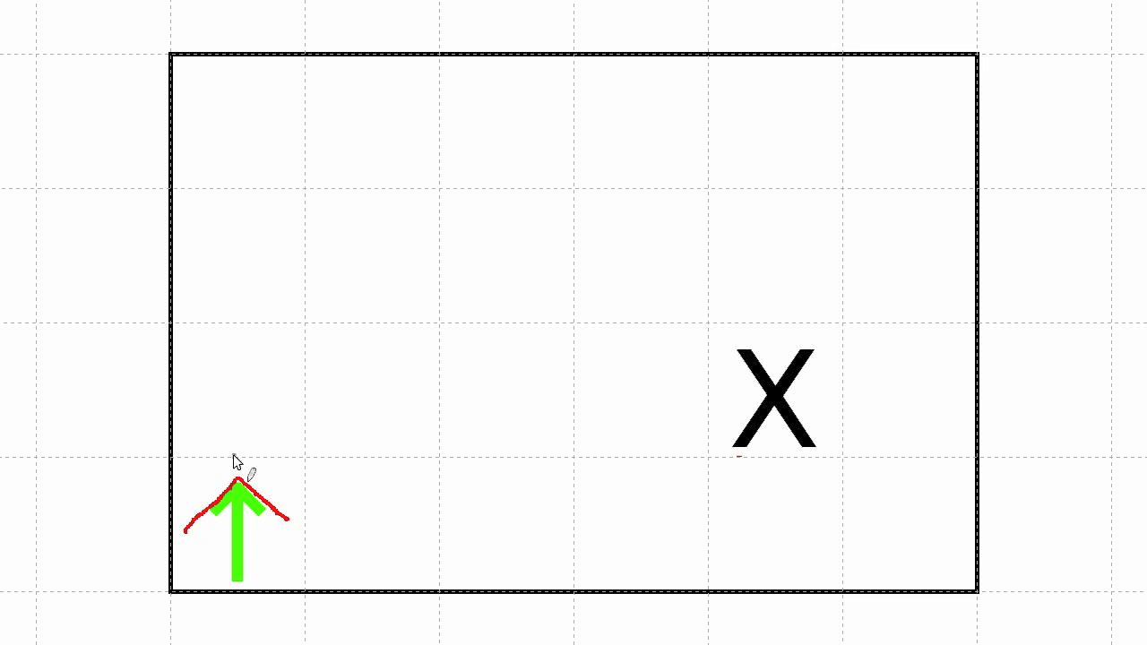
mouse_move(604, 423)
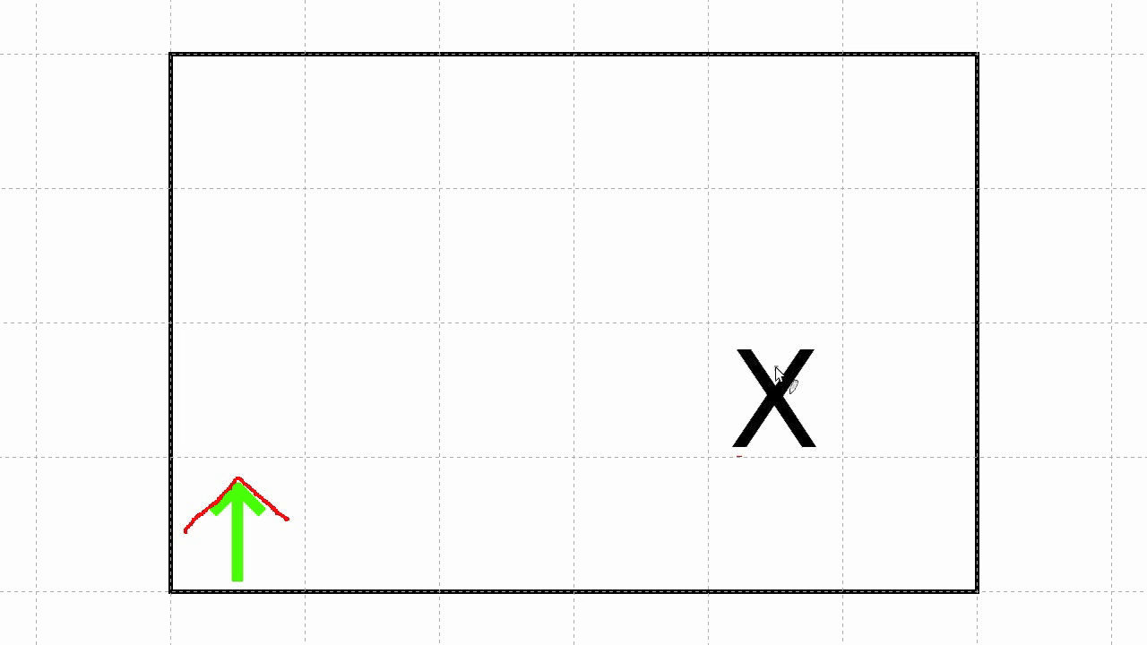
left_click_drag(780, 359, 752, 421)
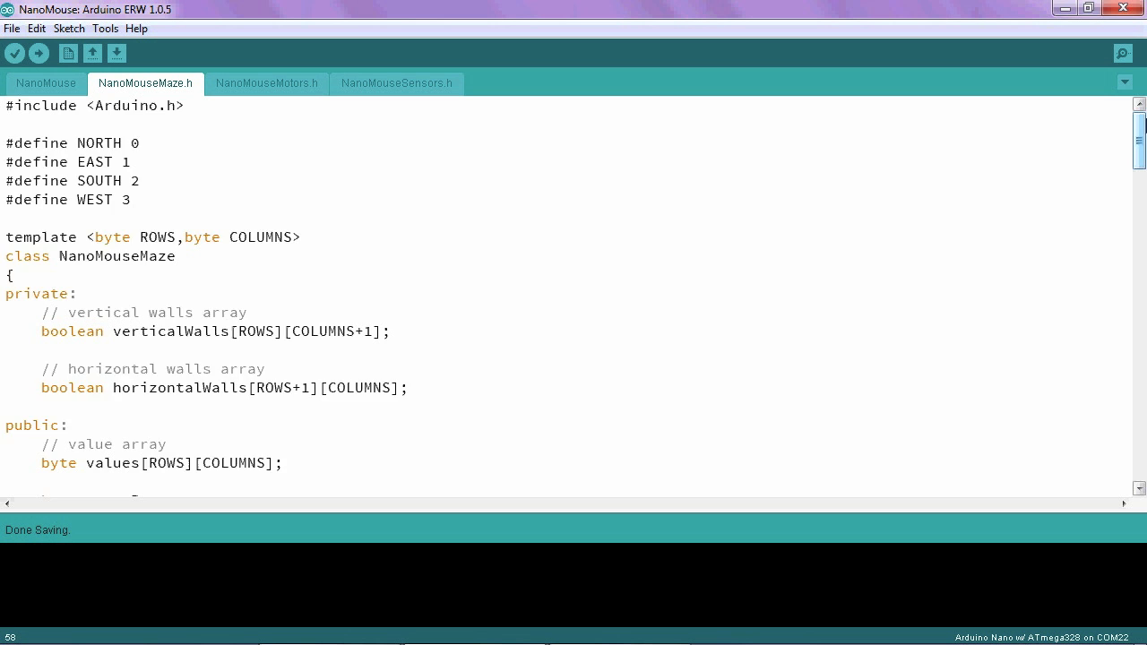
Scroll NanoMouseMaze.h down past the constructor to the '//Add your code here' comment.
scroll("down", 3)
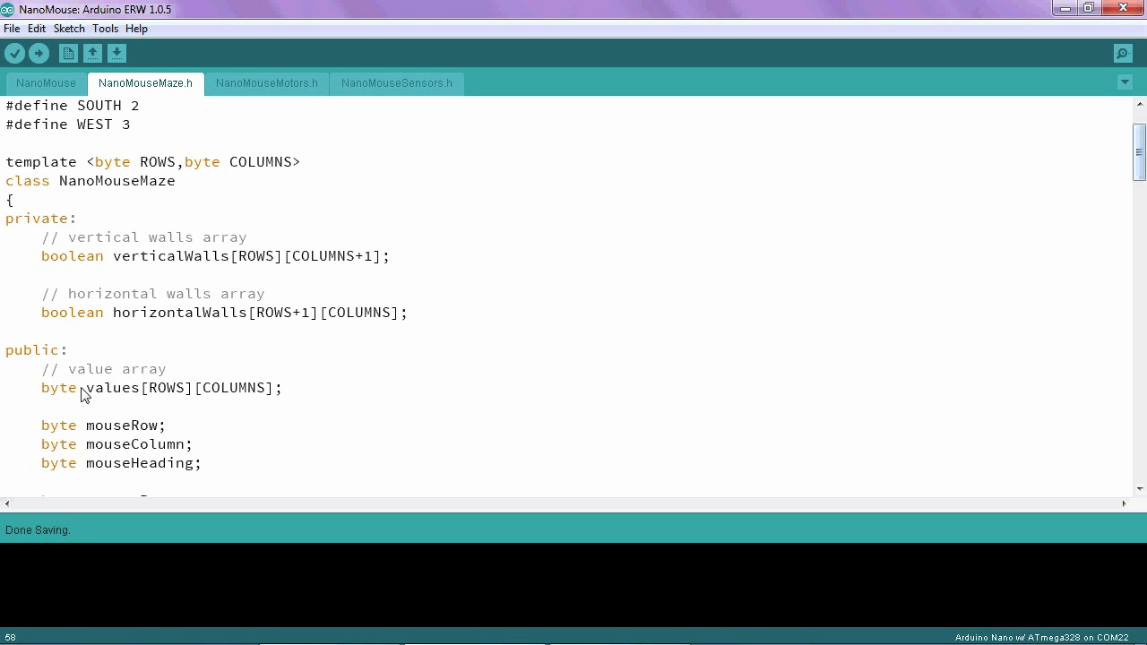
mouse_move(211, 407)
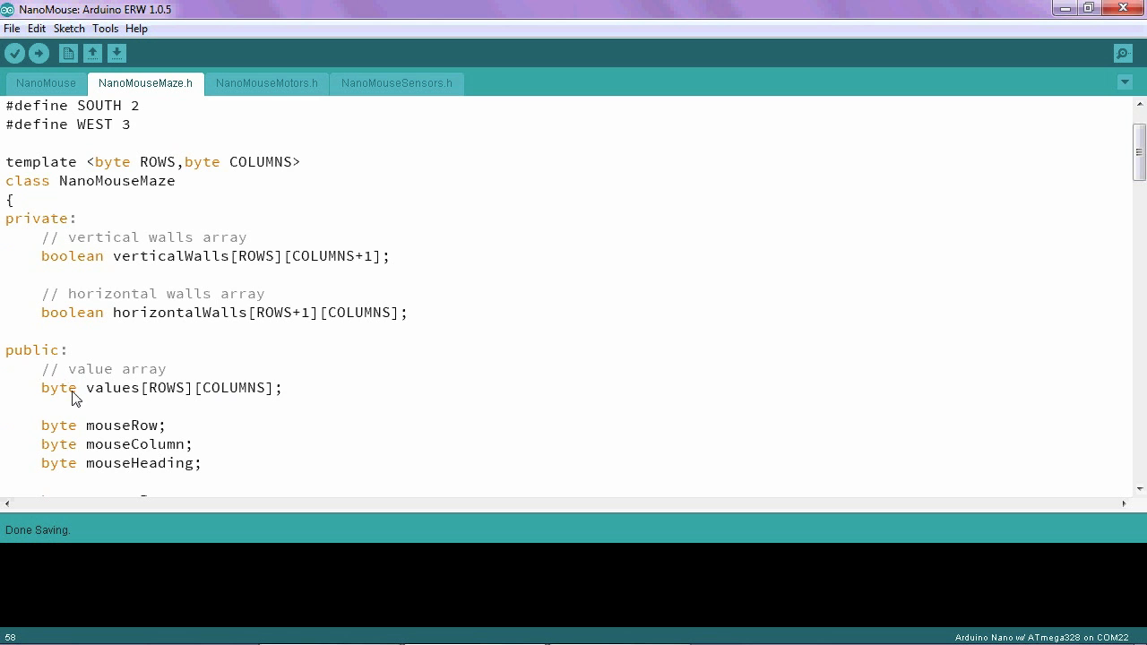
mouse_move(268, 406)
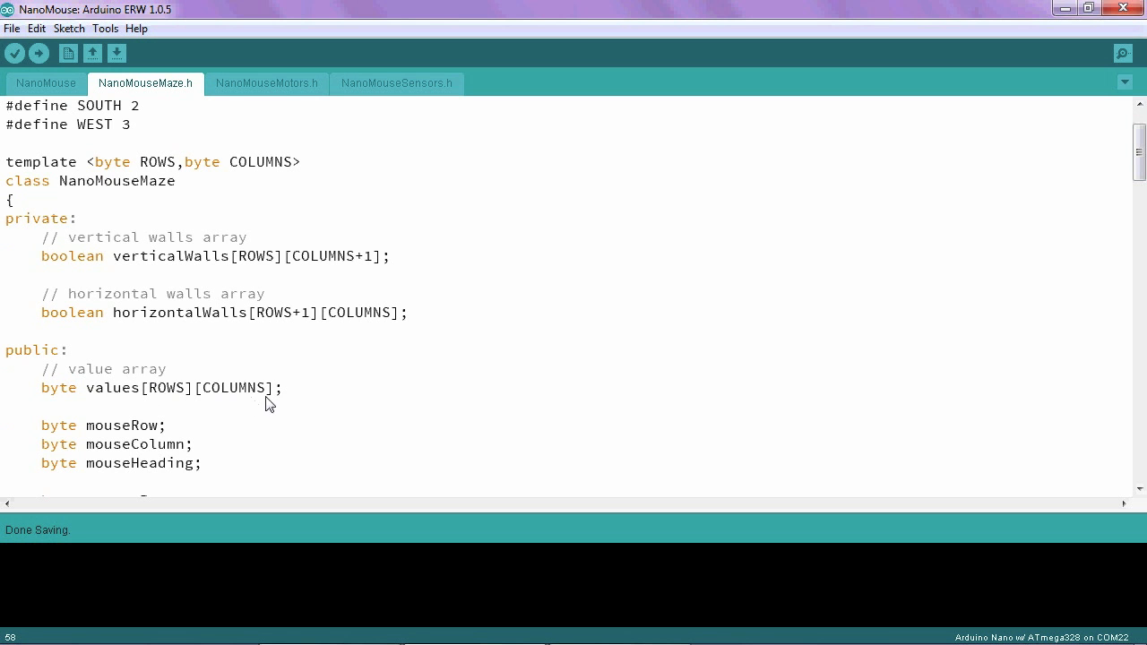
mouse_move(305, 403)
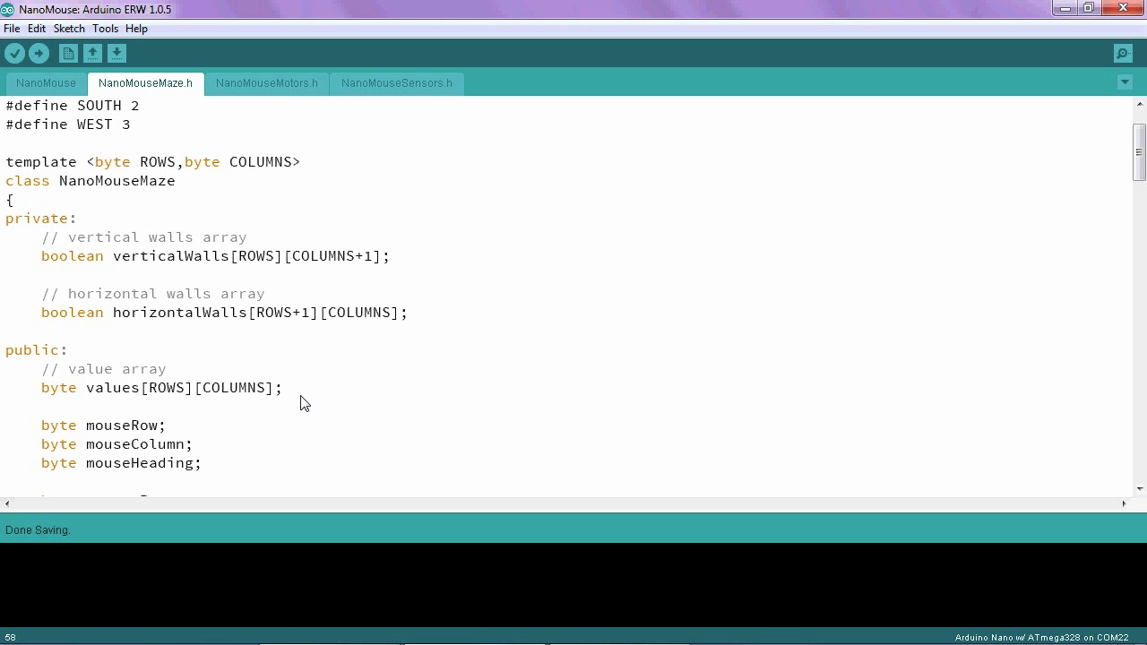
mouse_move(1108, 179)
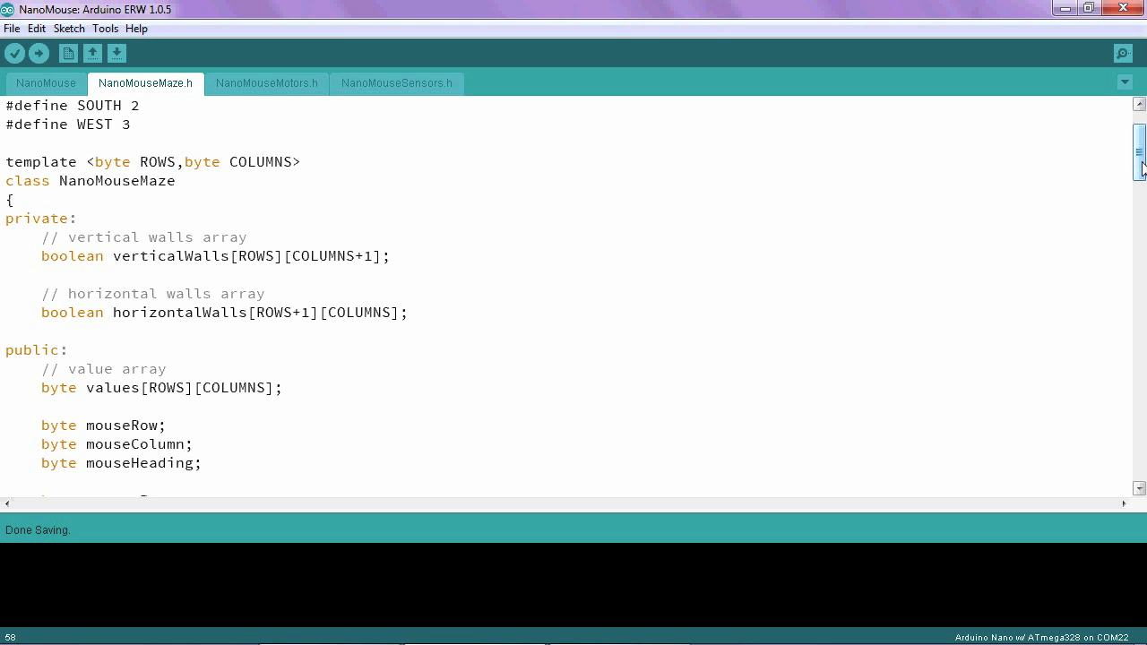
scroll("down", 3)
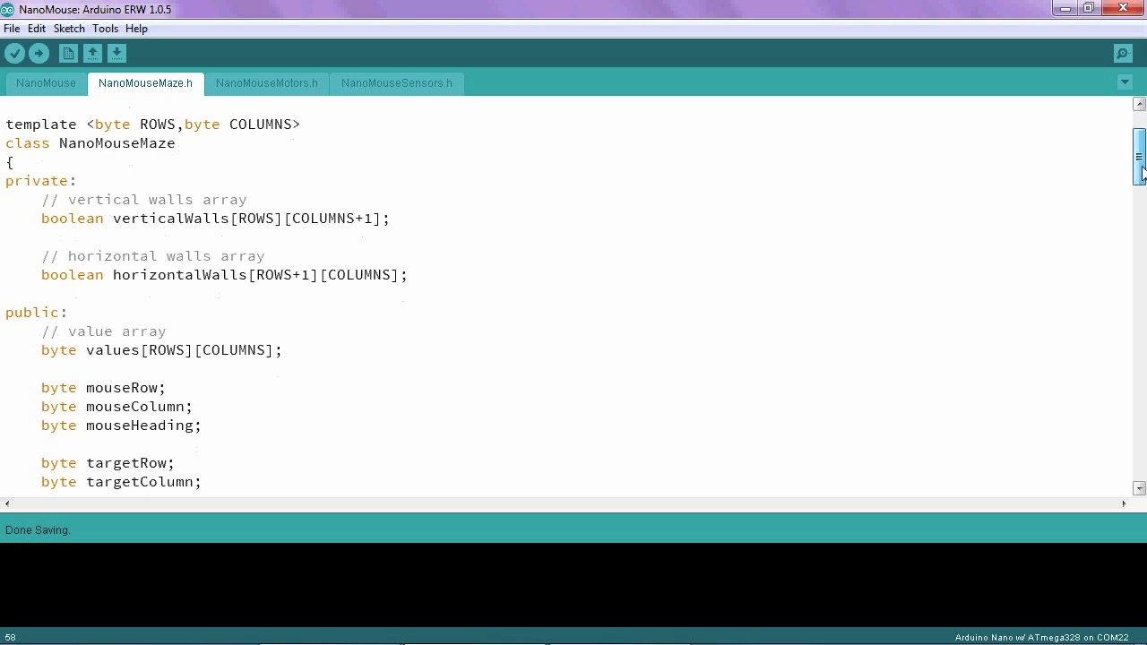
scroll("down", 3)
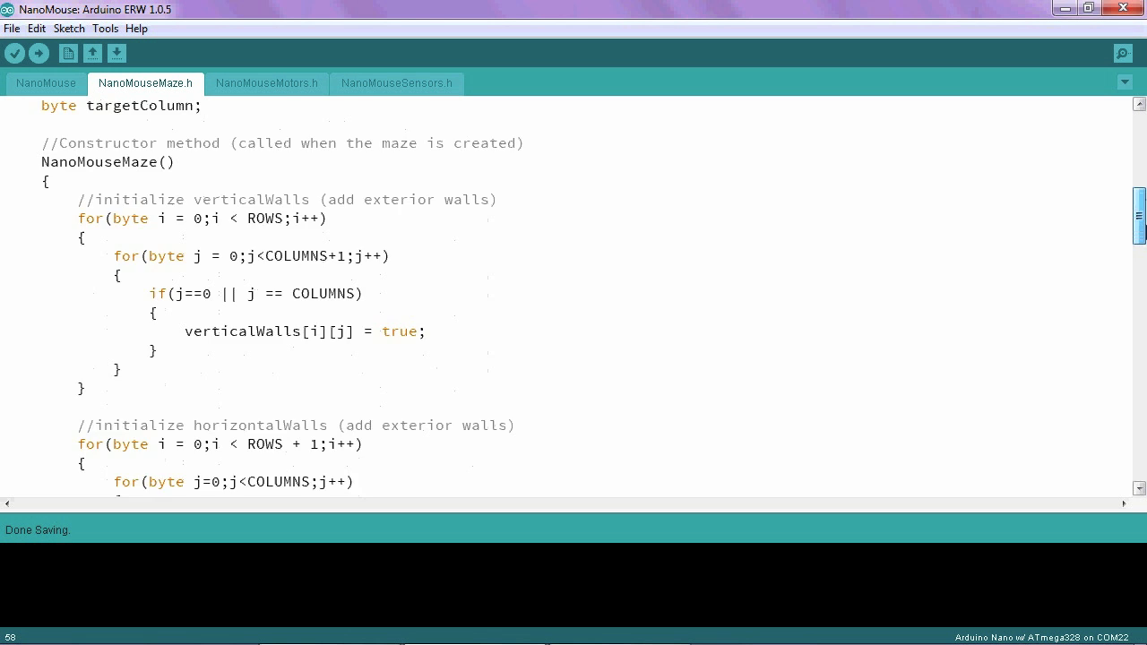
scroll("down", 3)
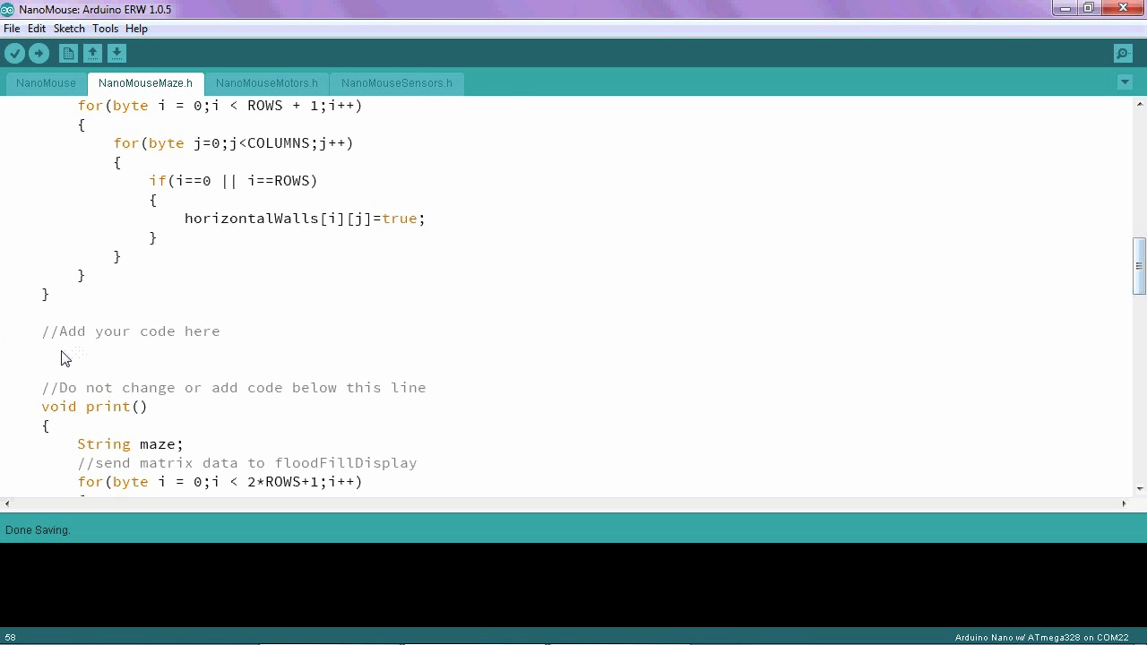
Begin a void solve() function whose body sets values[0][0] = 255;.
type("s")
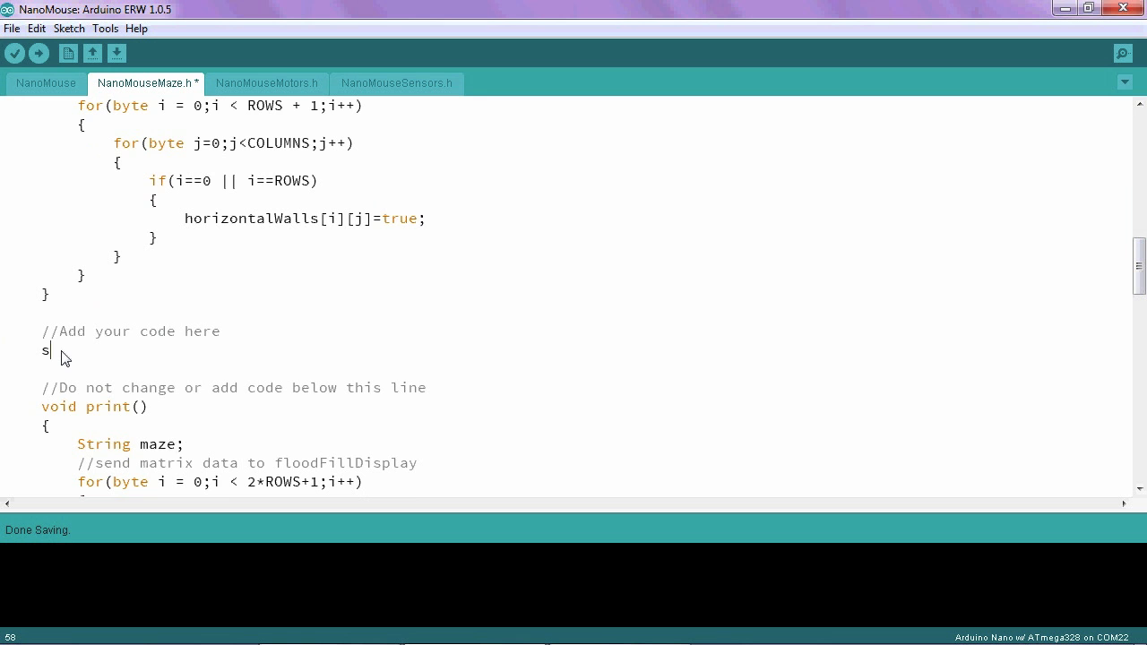
type("oid solve(")
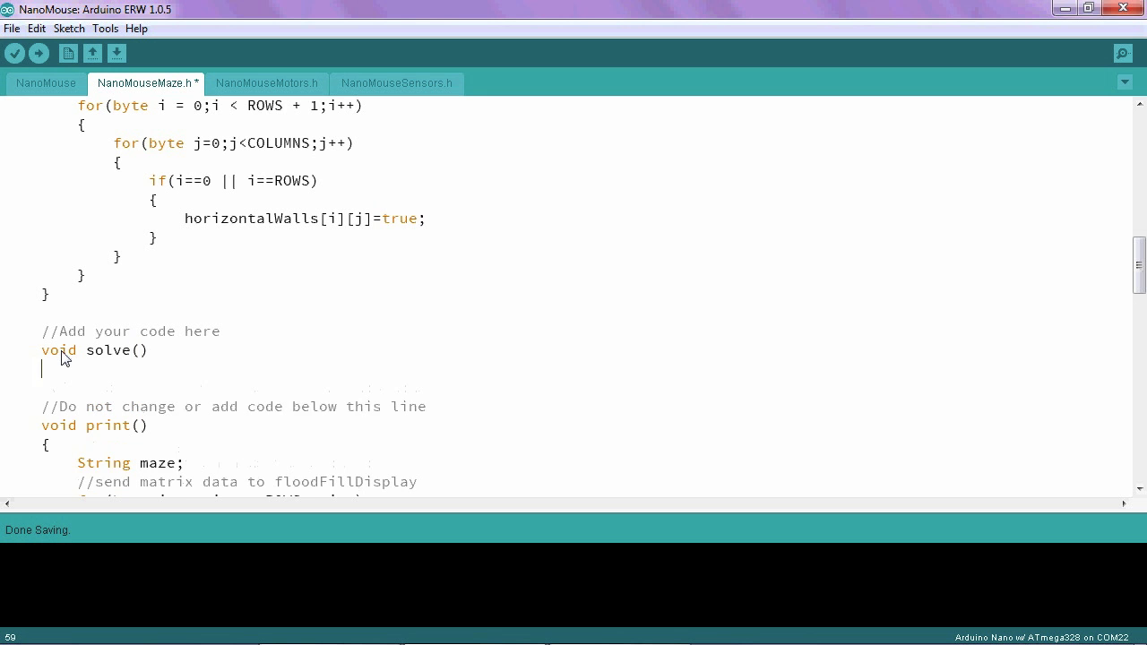
type("{")
type("}")
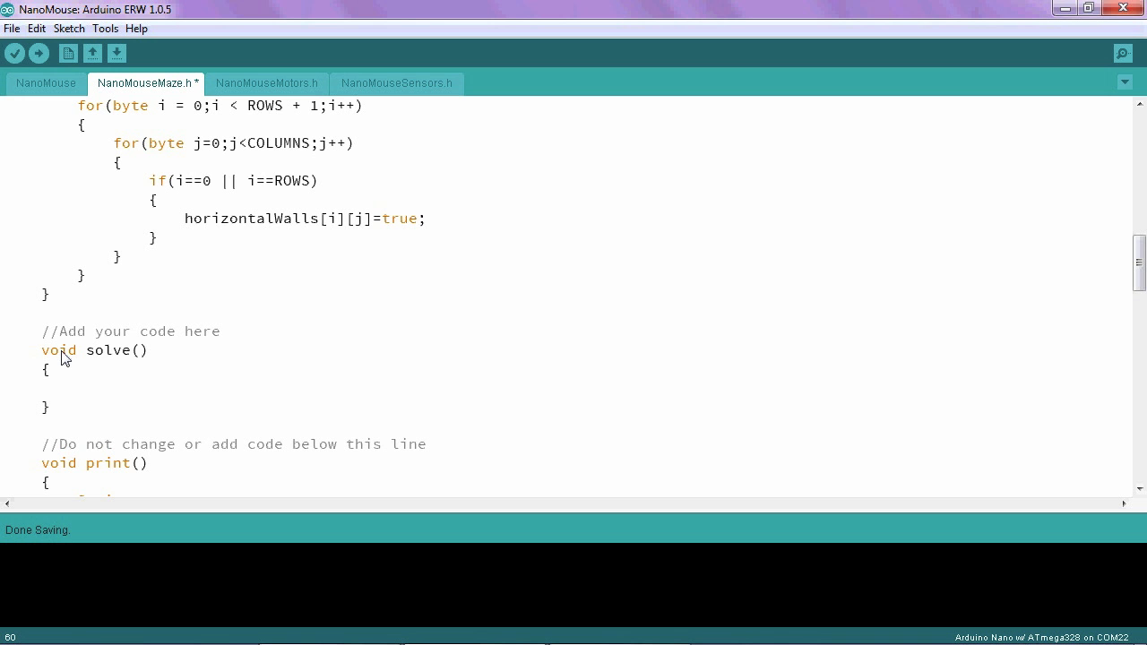
type("values")
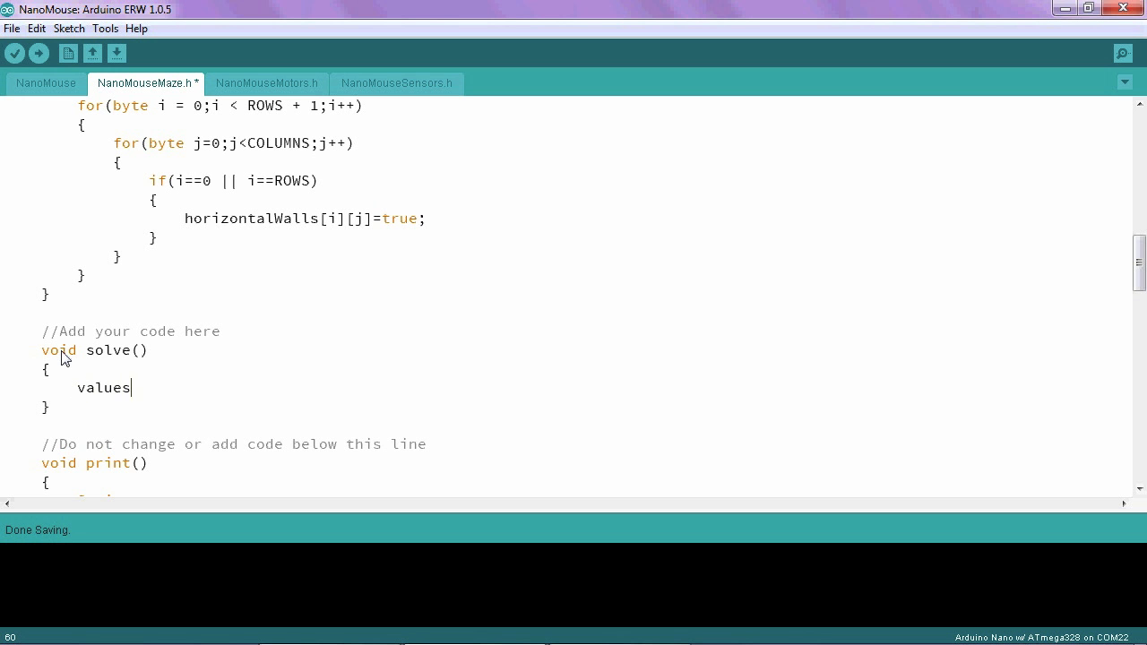
type("[0]")
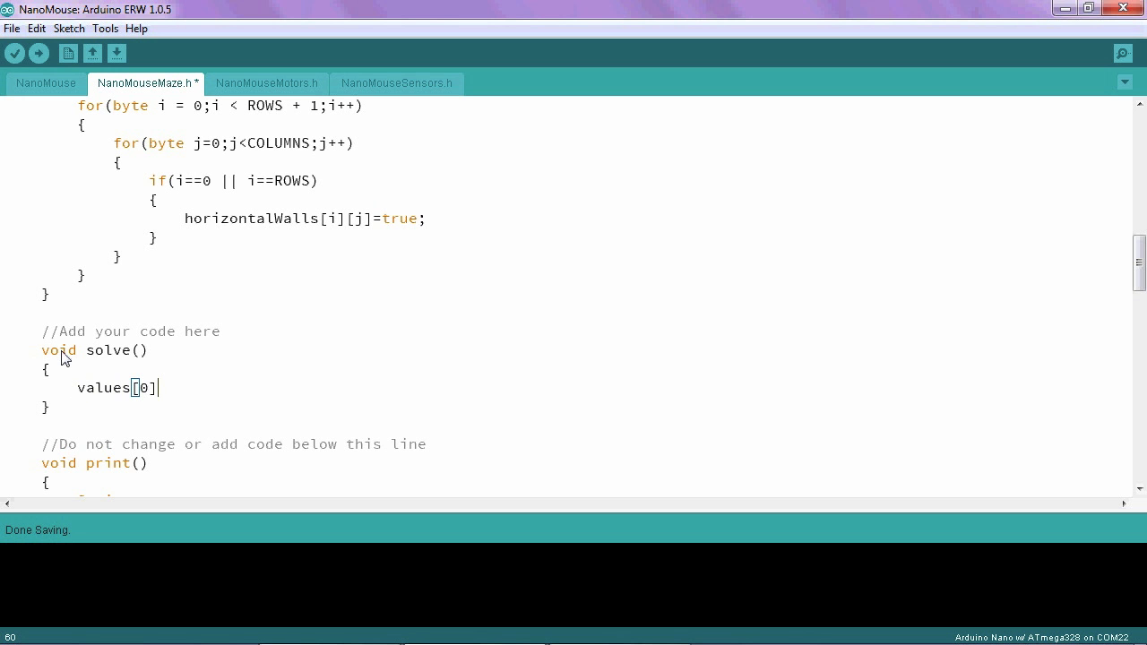
mouse_move(86, 396)
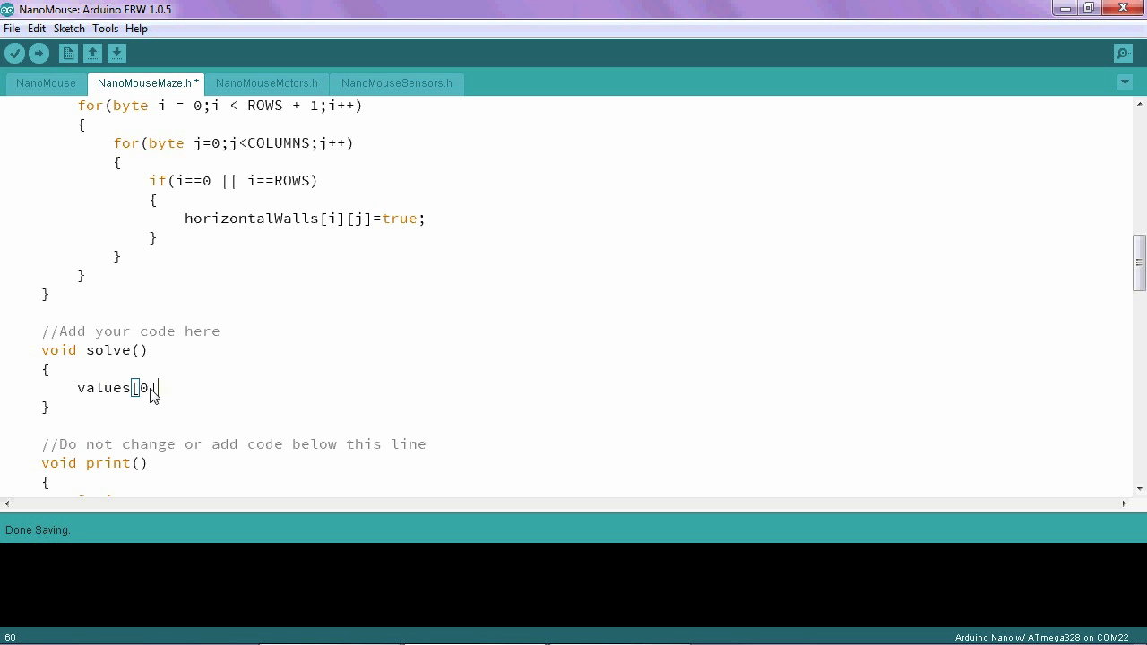
type("][")
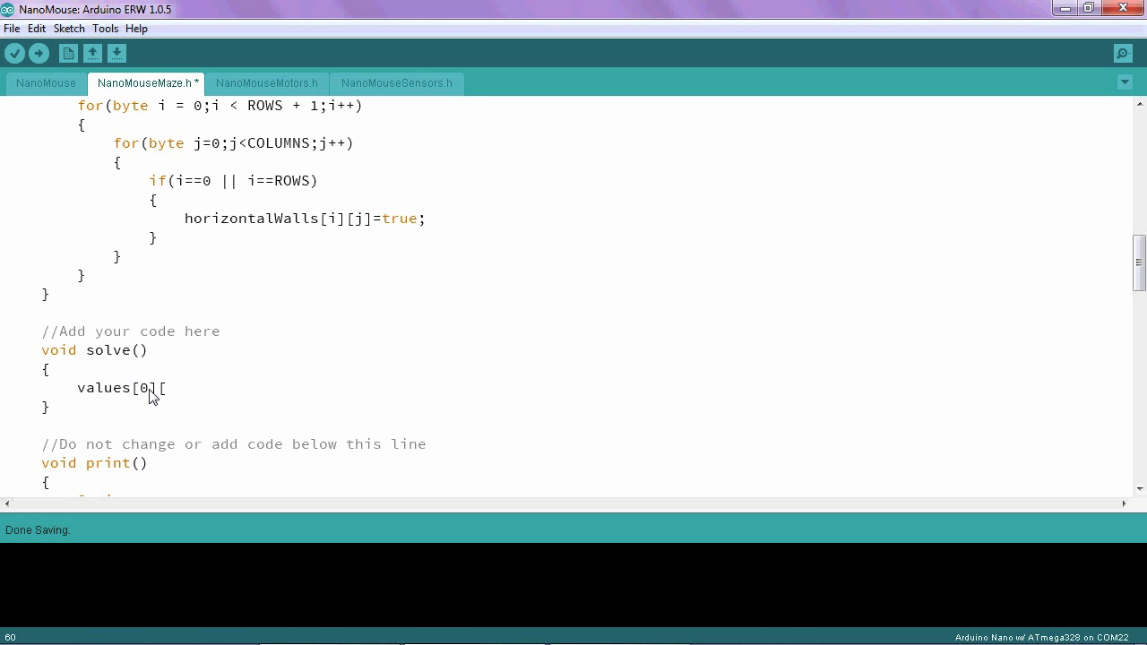
mouse_move(149, 402)
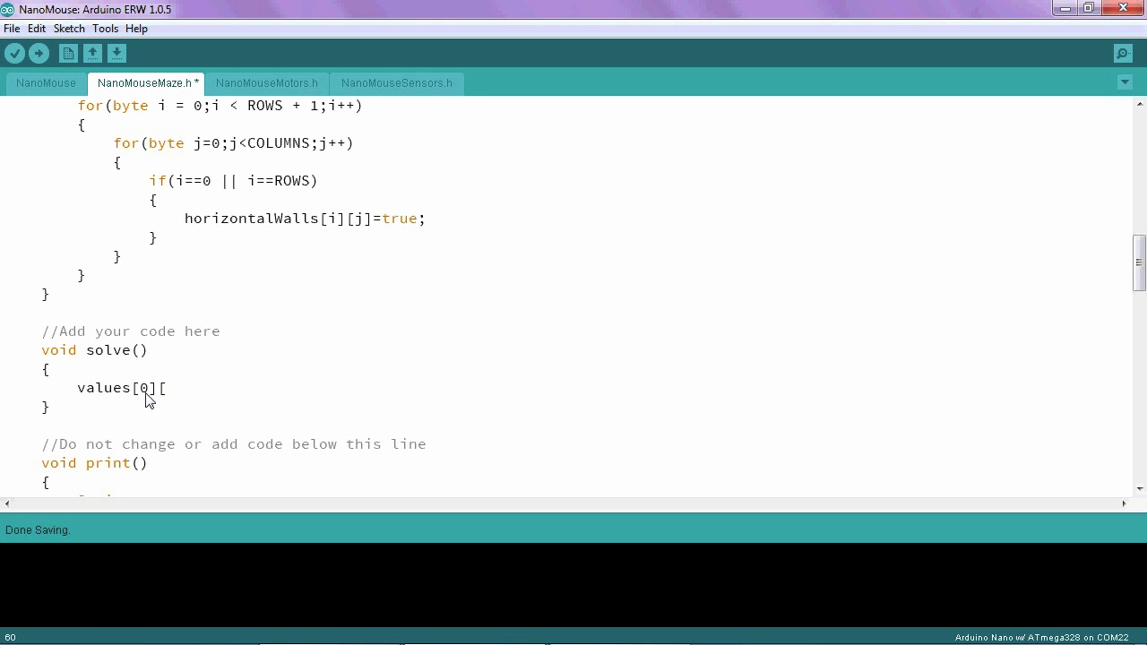
type("0] =")
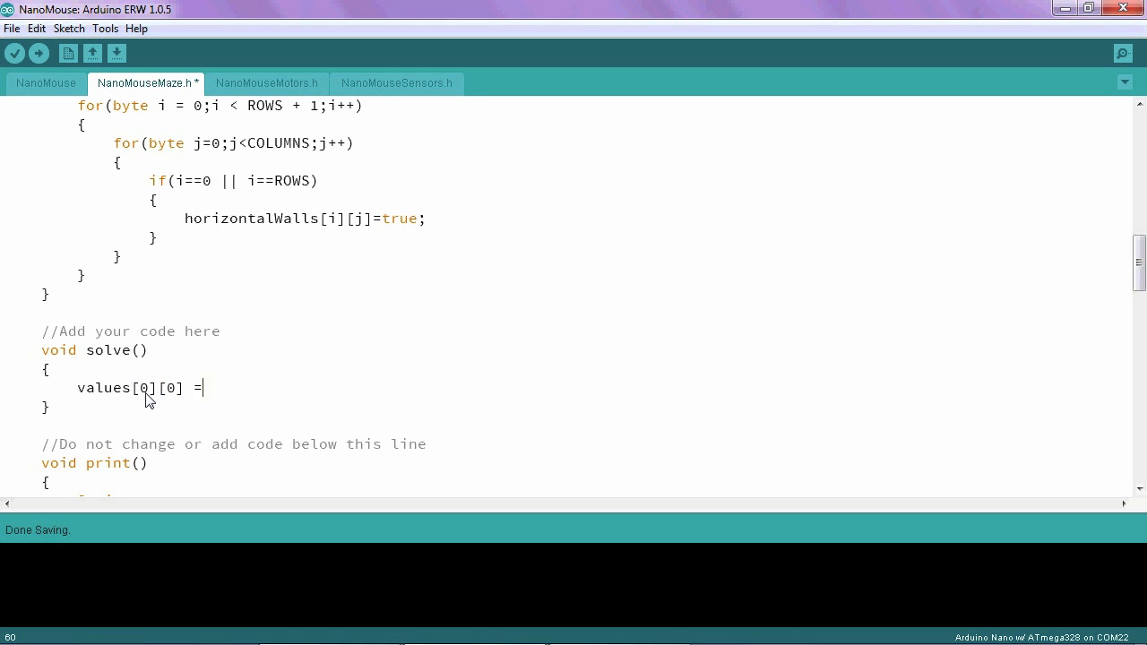
type("255;")
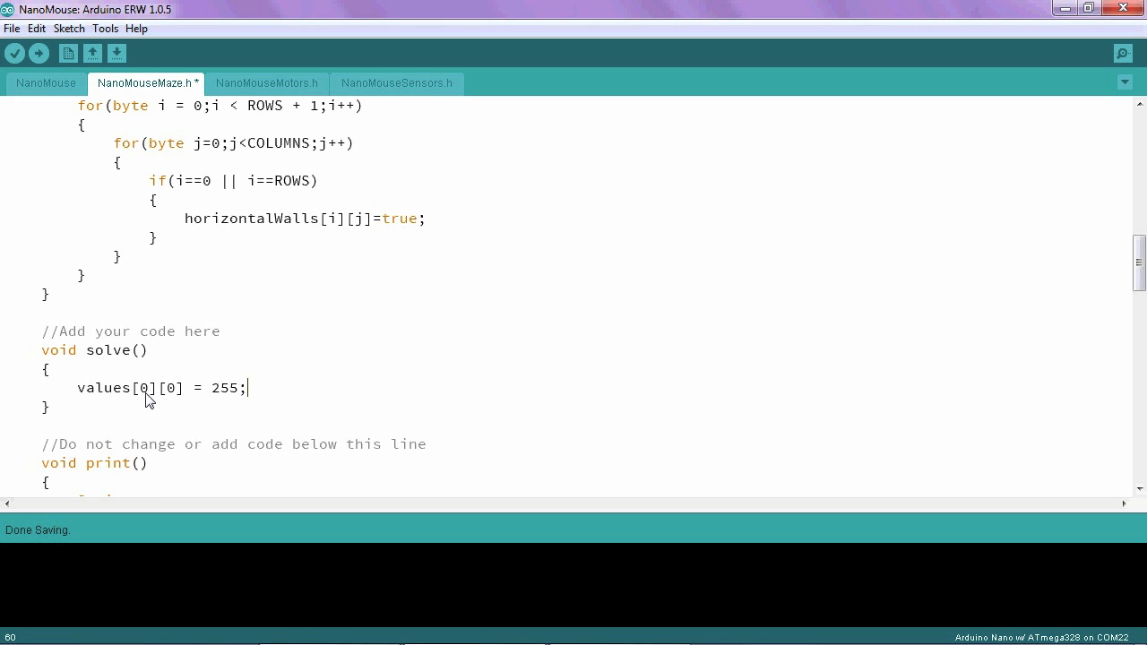
Add values[0][1] = 255; and values[0][2] = 255; inside solve().
type("values")
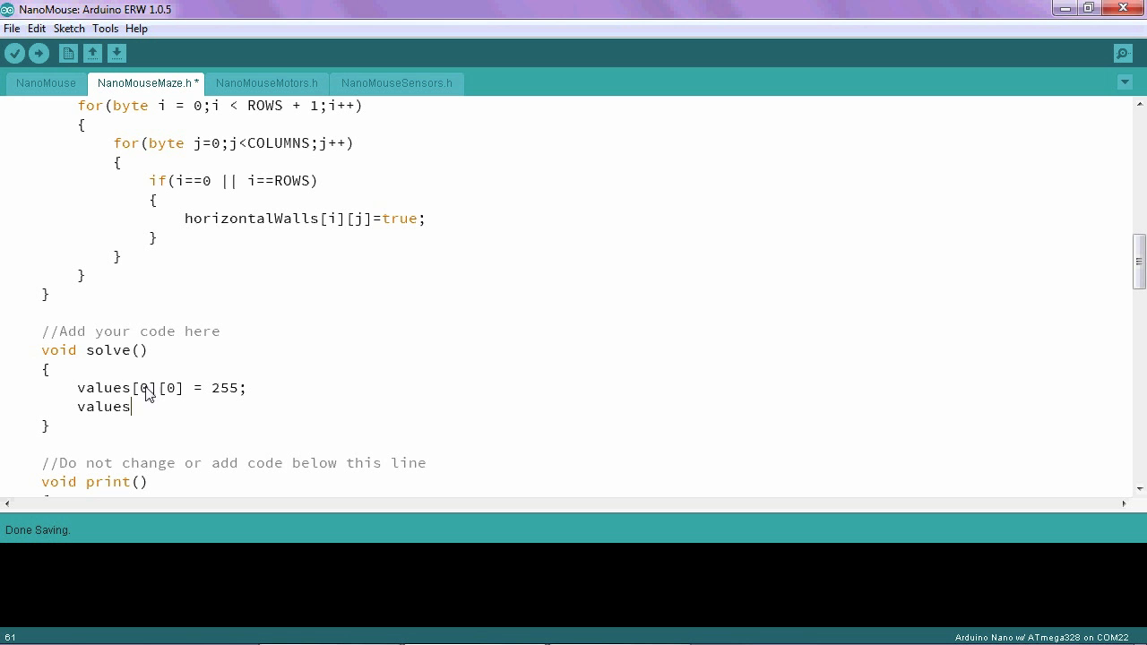
type("[0")
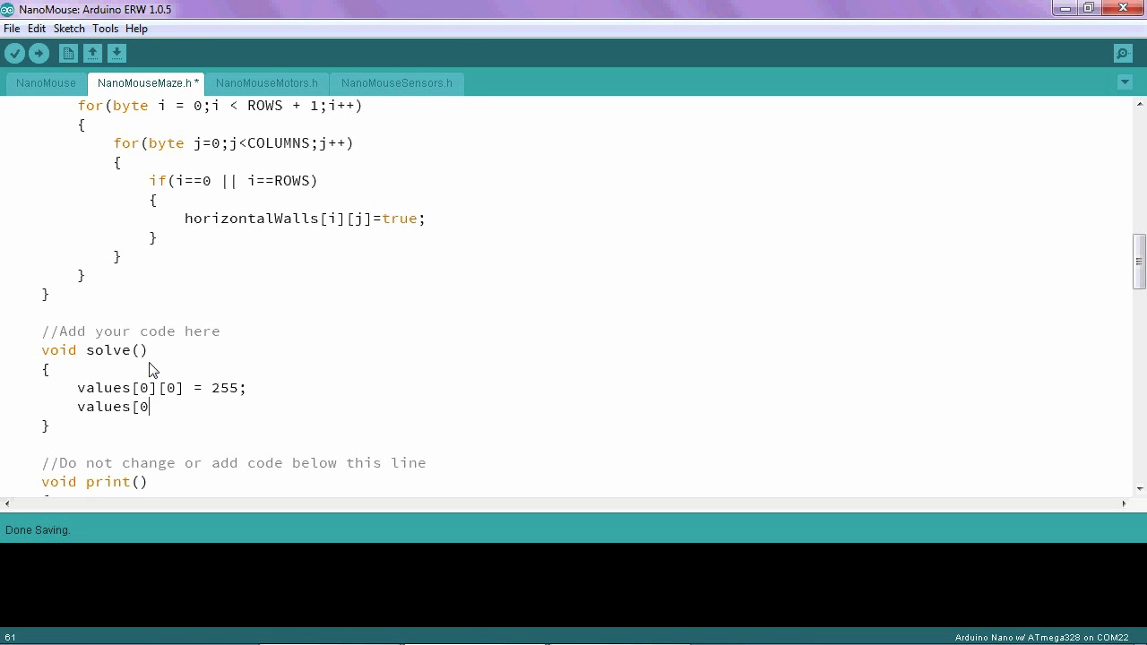
type("][1] =")
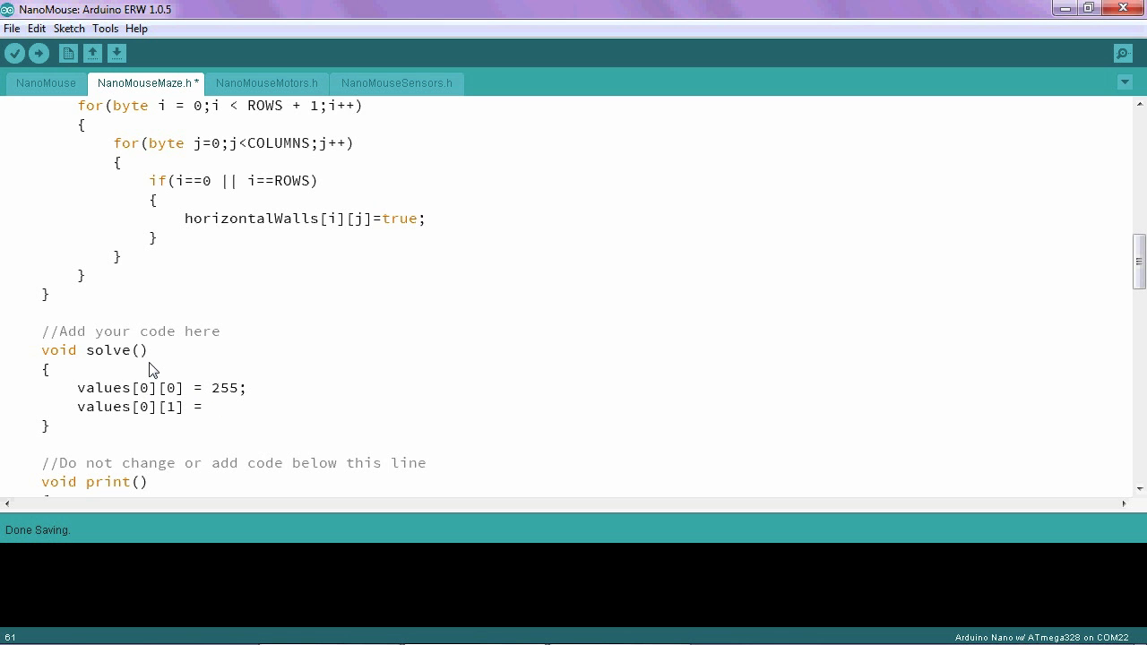
type("255;")
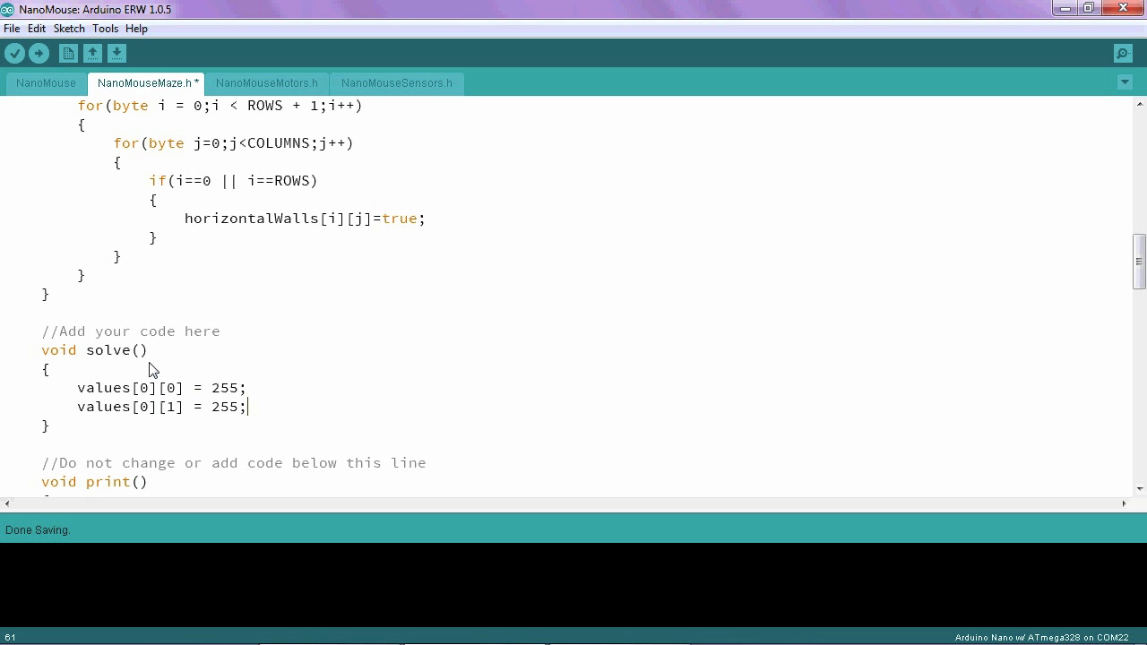
type("value")
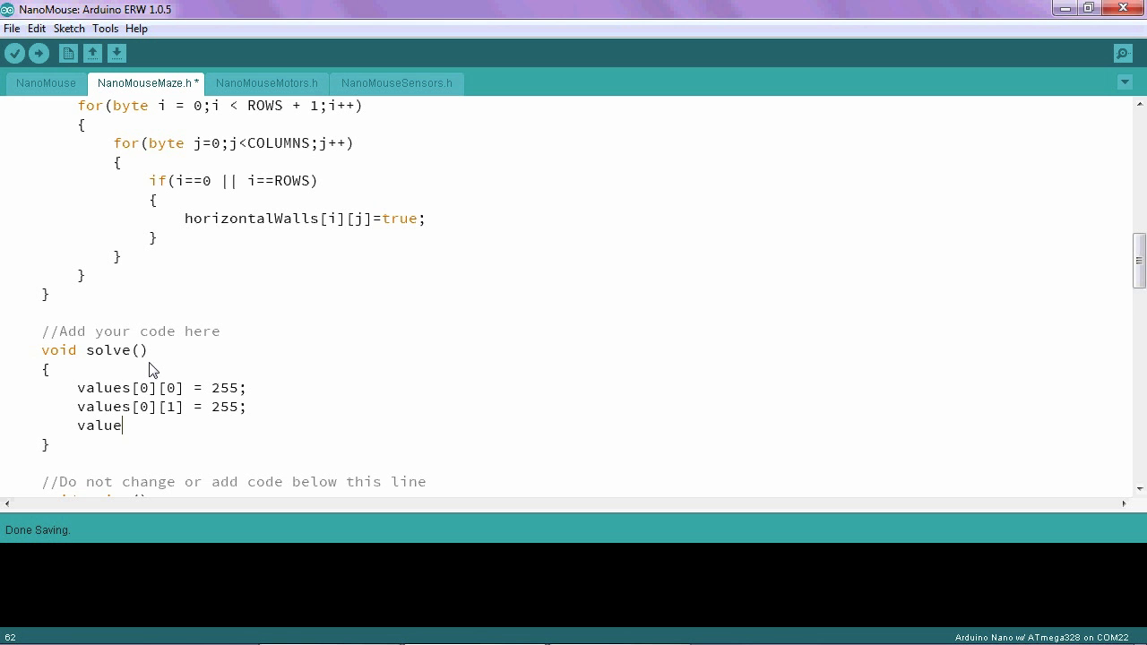
type("s[")
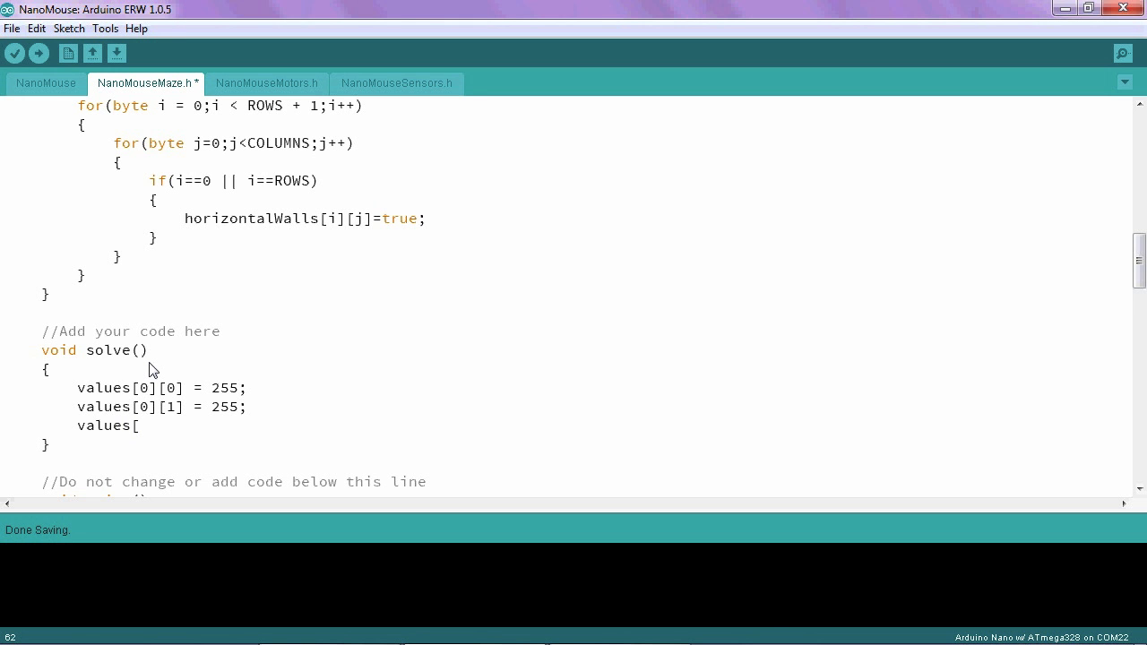
type("[0]")
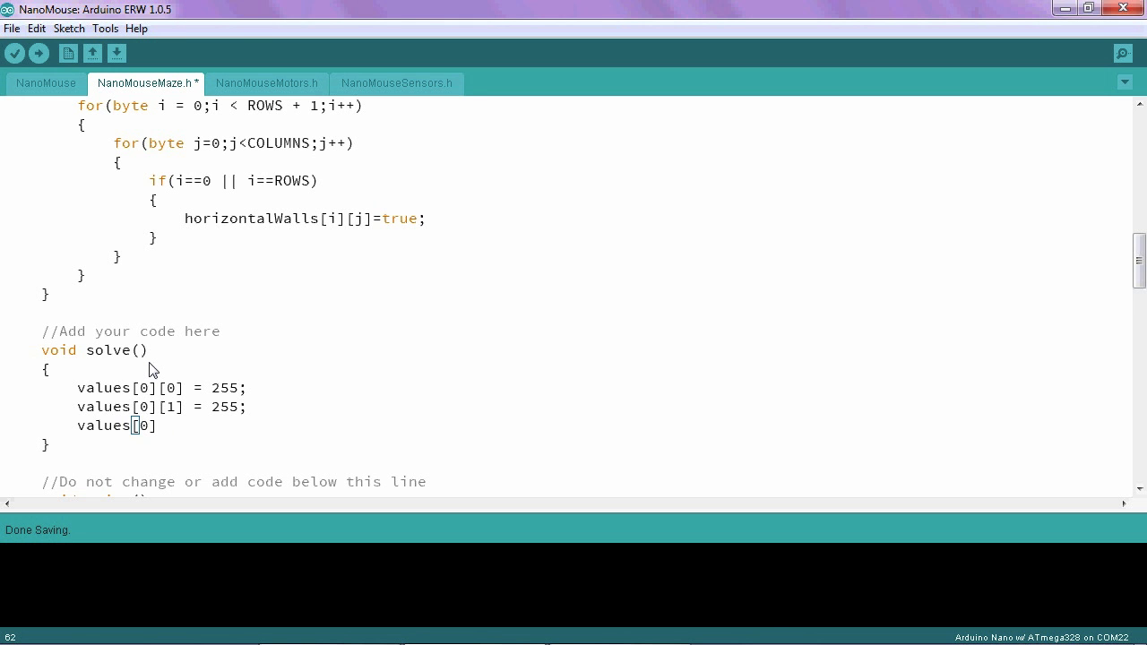
type("[2]")
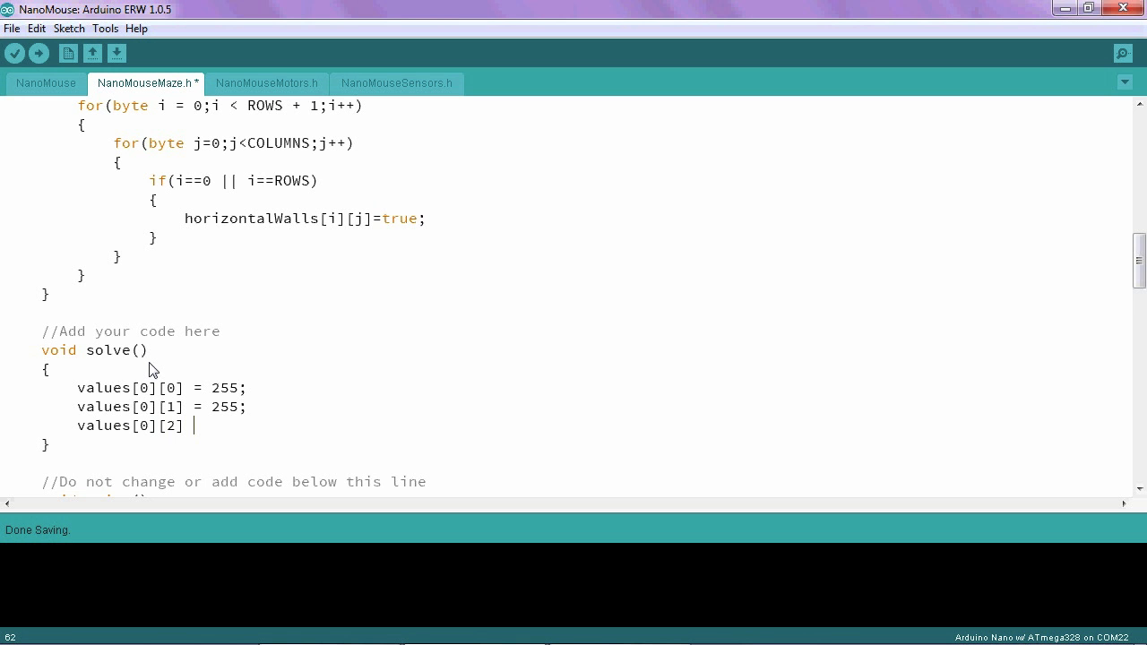
type("= 255")
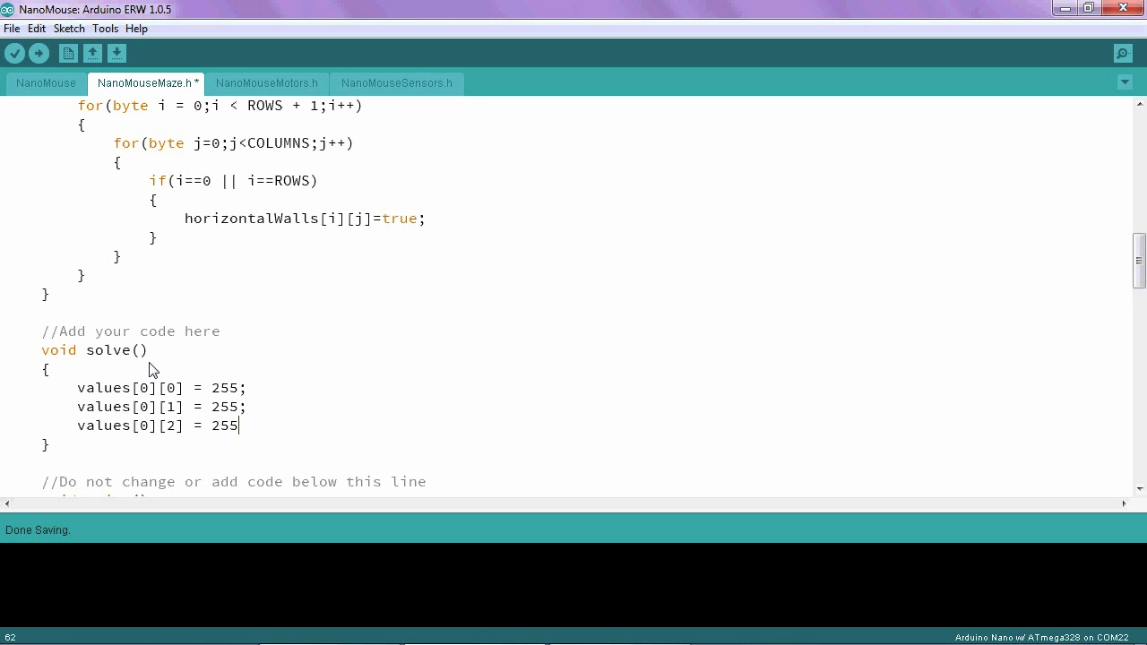
type(";")
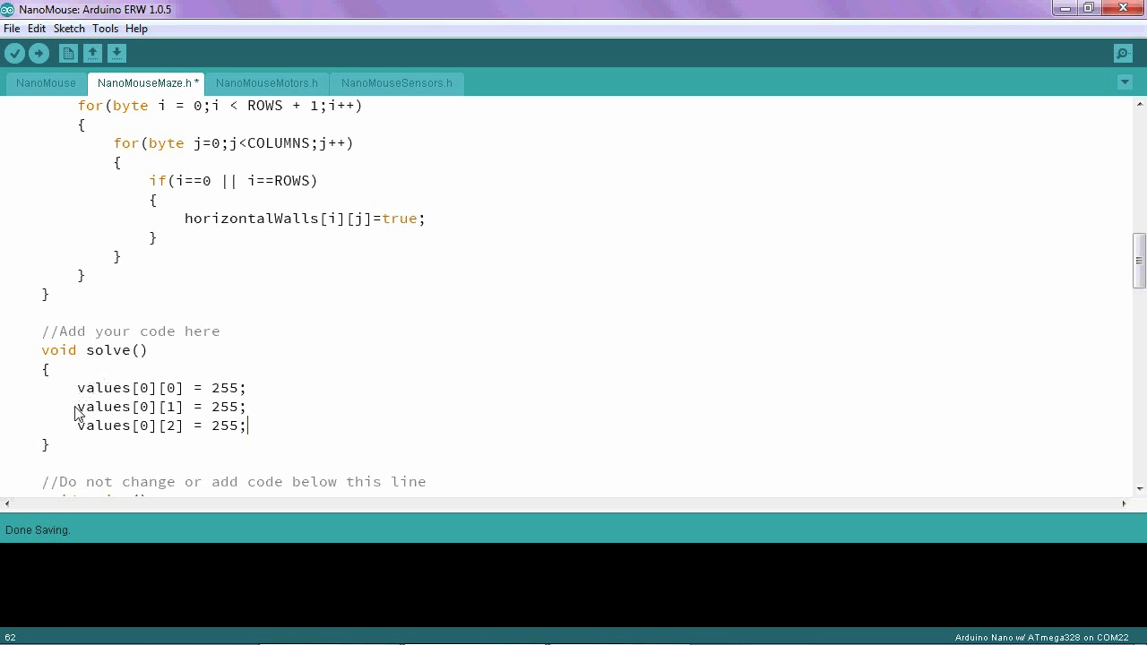
mouse_move(64, 97)
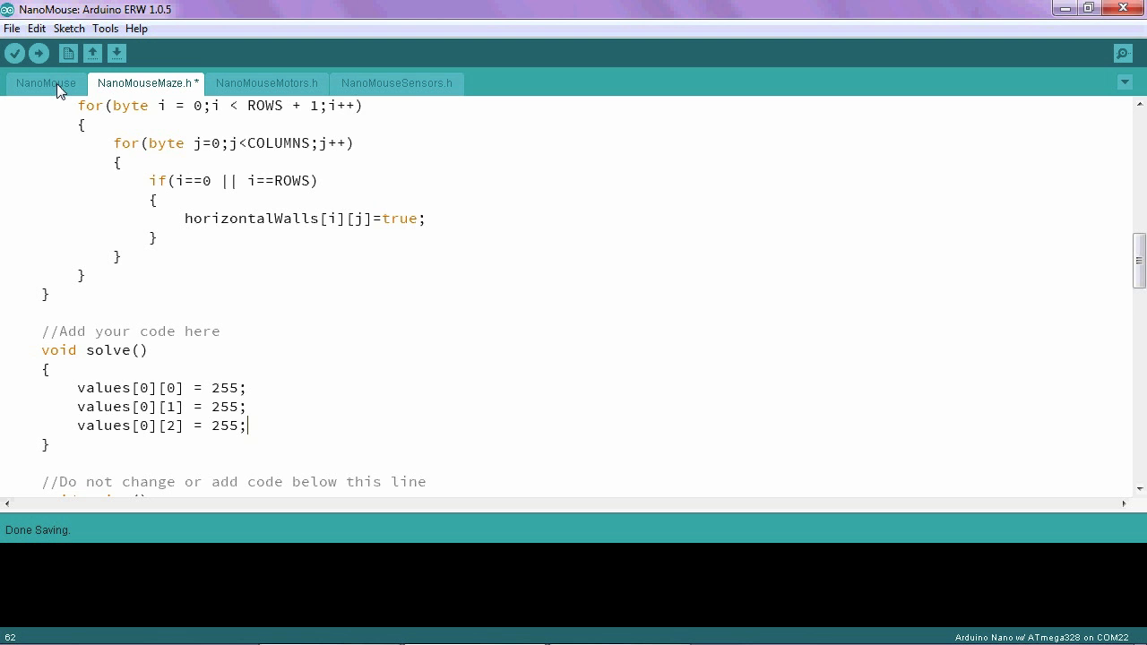
In the main NanoMouse sketch, add maze.solve(); just above maze.print();.
left_click(45, 82)
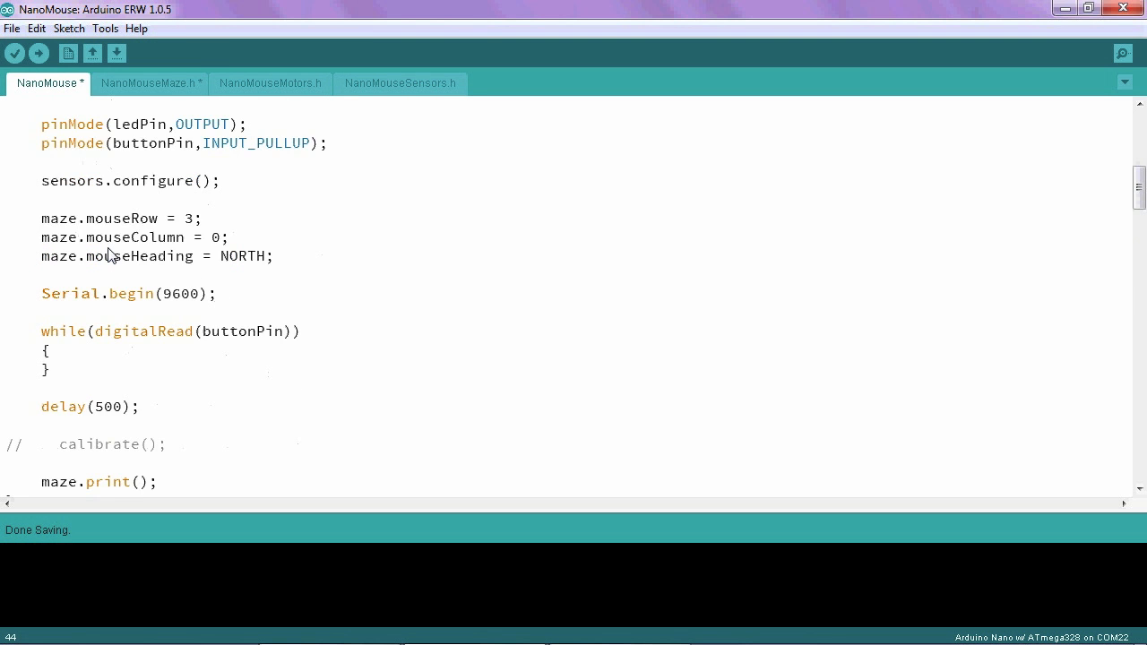
scroll("down", 3)
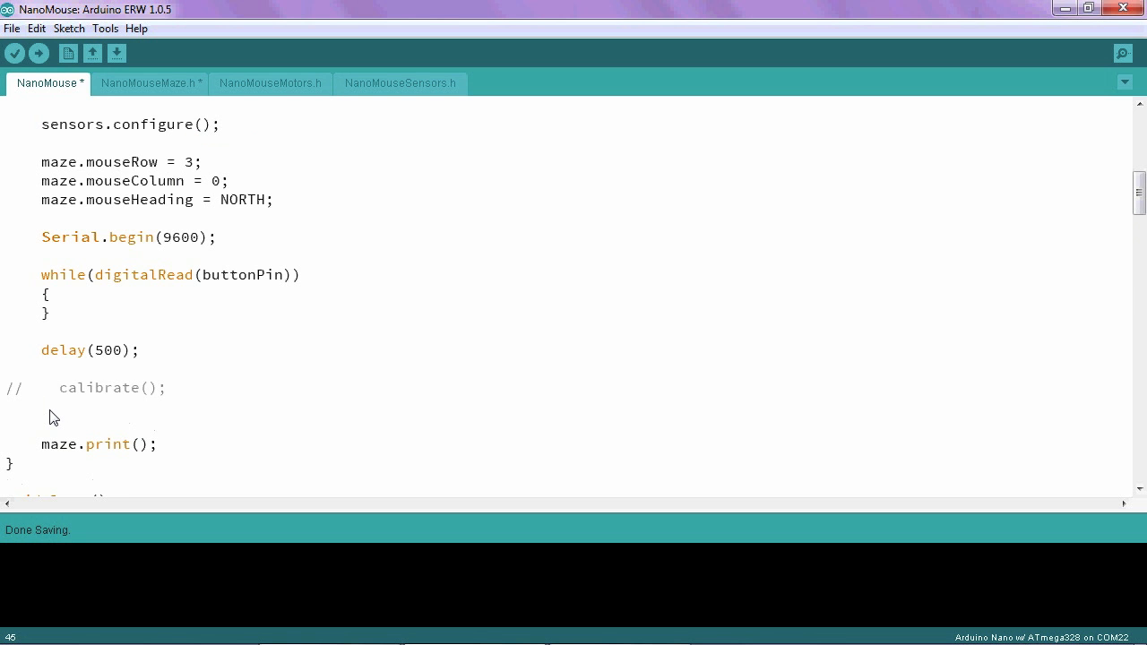
type("maz")
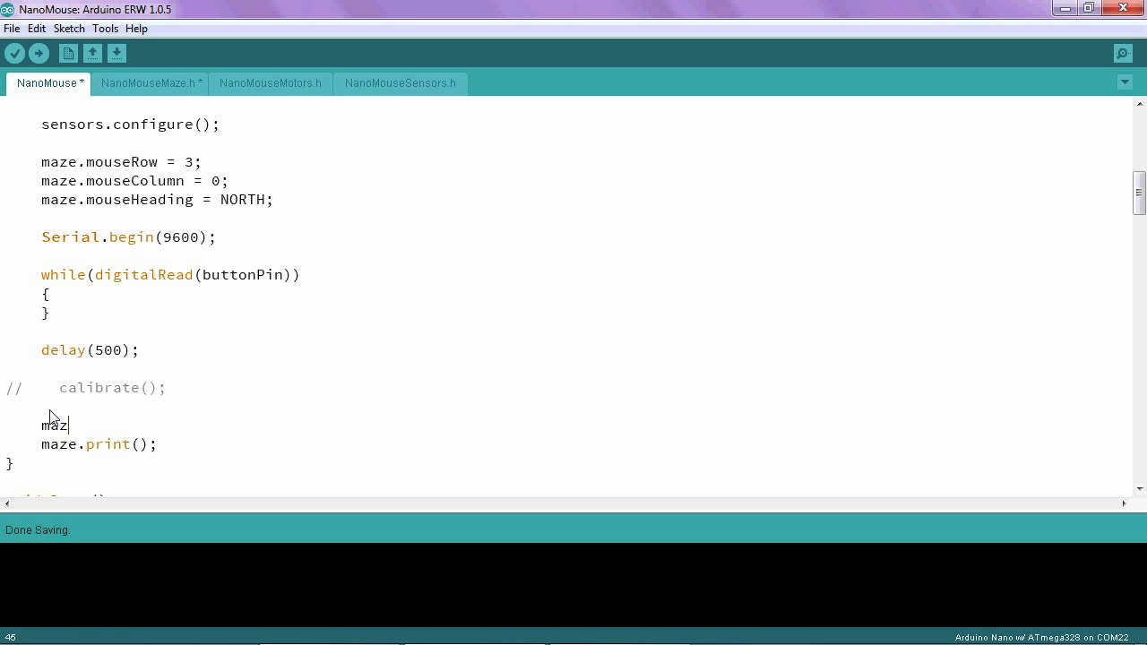
type("e.solve")
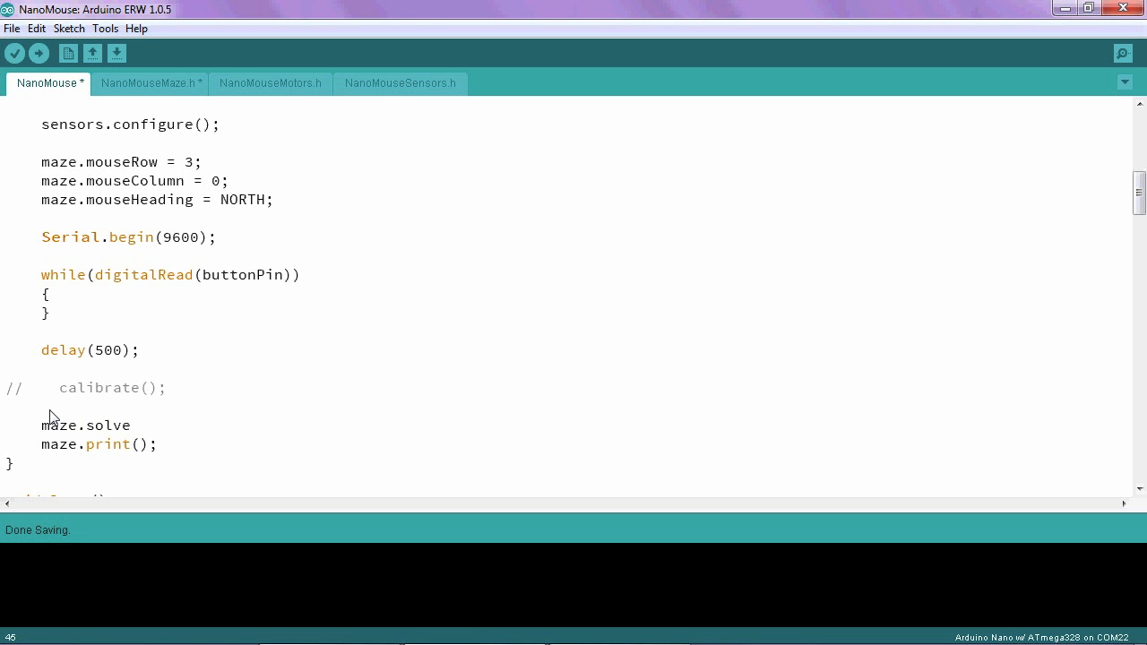
type("();")
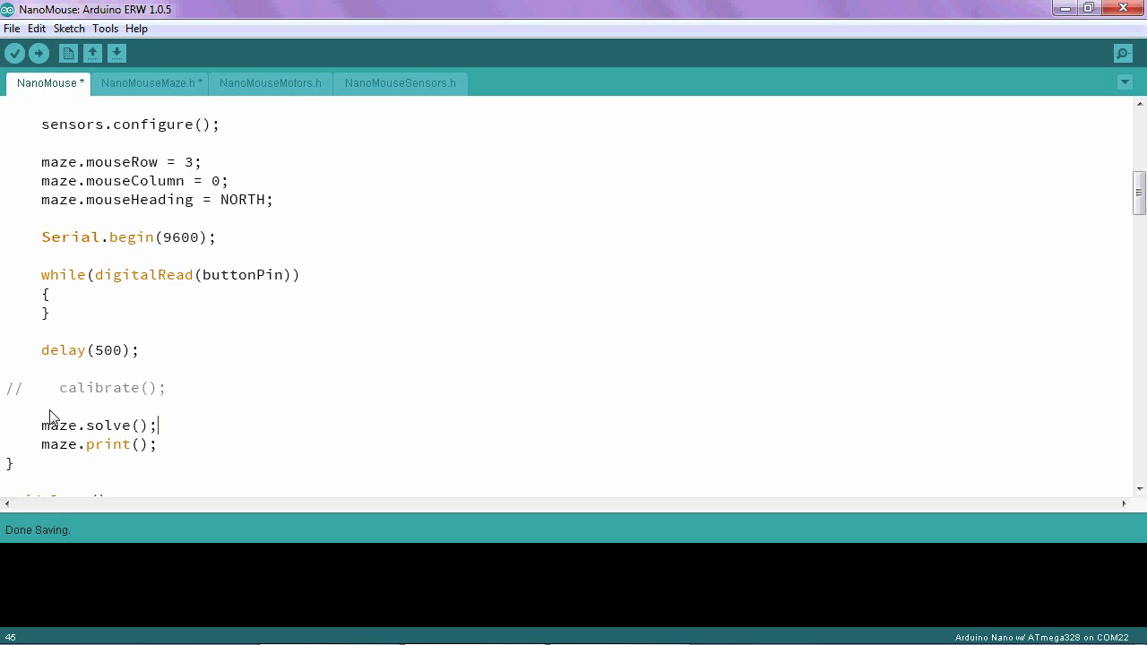
mouse_move(66, 405)
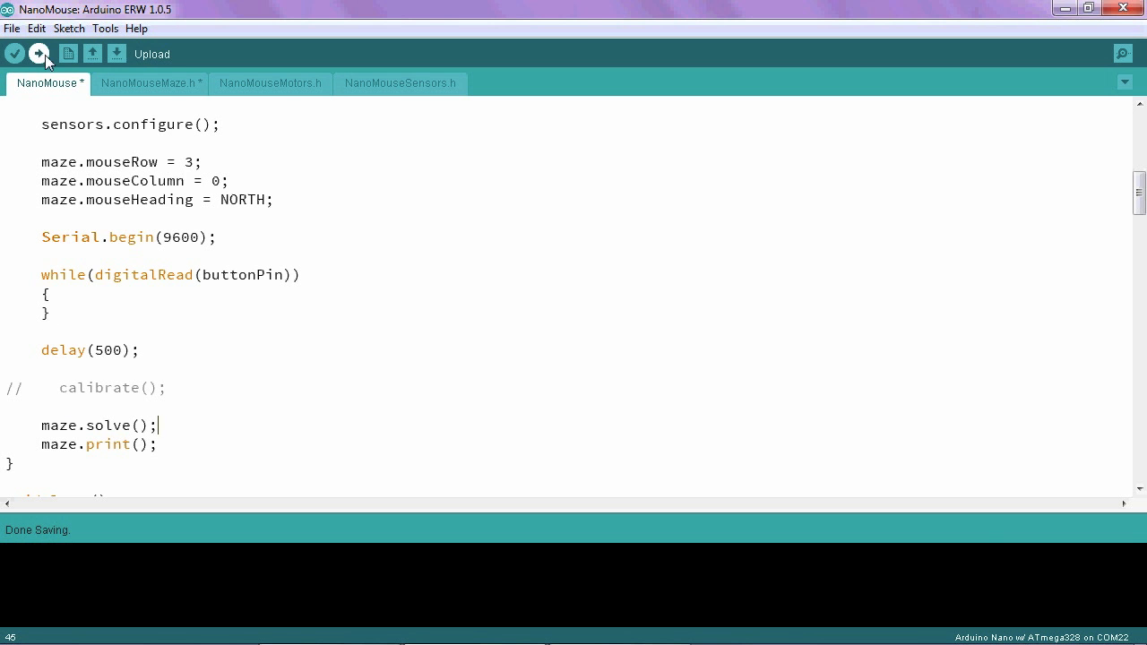
Upload the sketch to the board and bring up the serial output to view the grid.
left_click(39, 54)
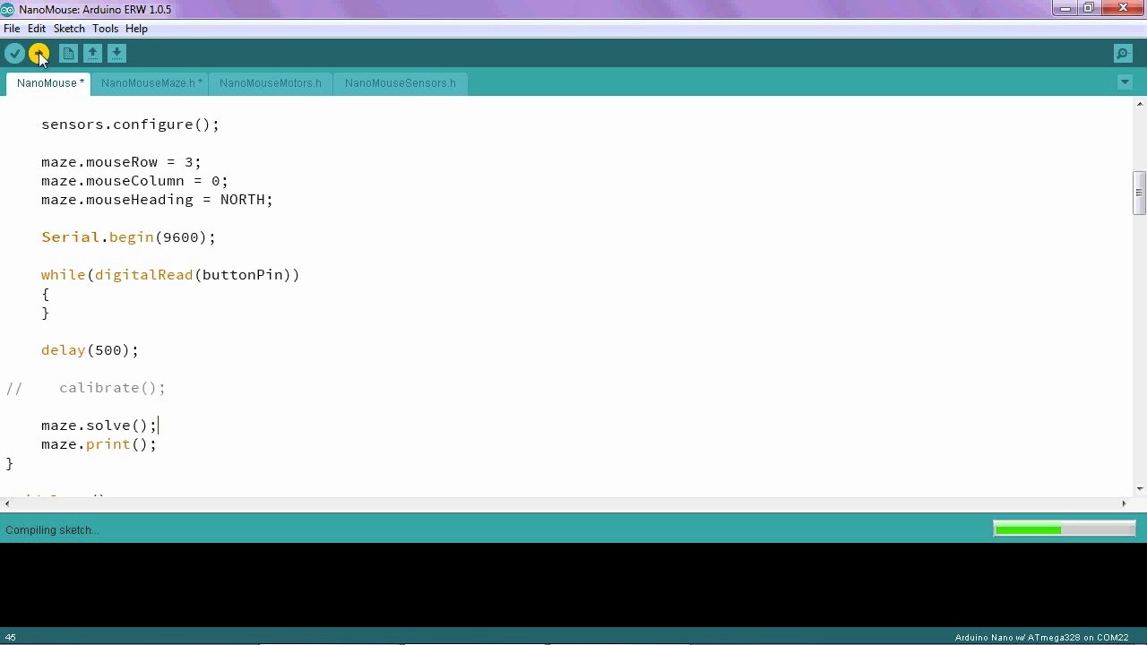
left_click(36, 56)
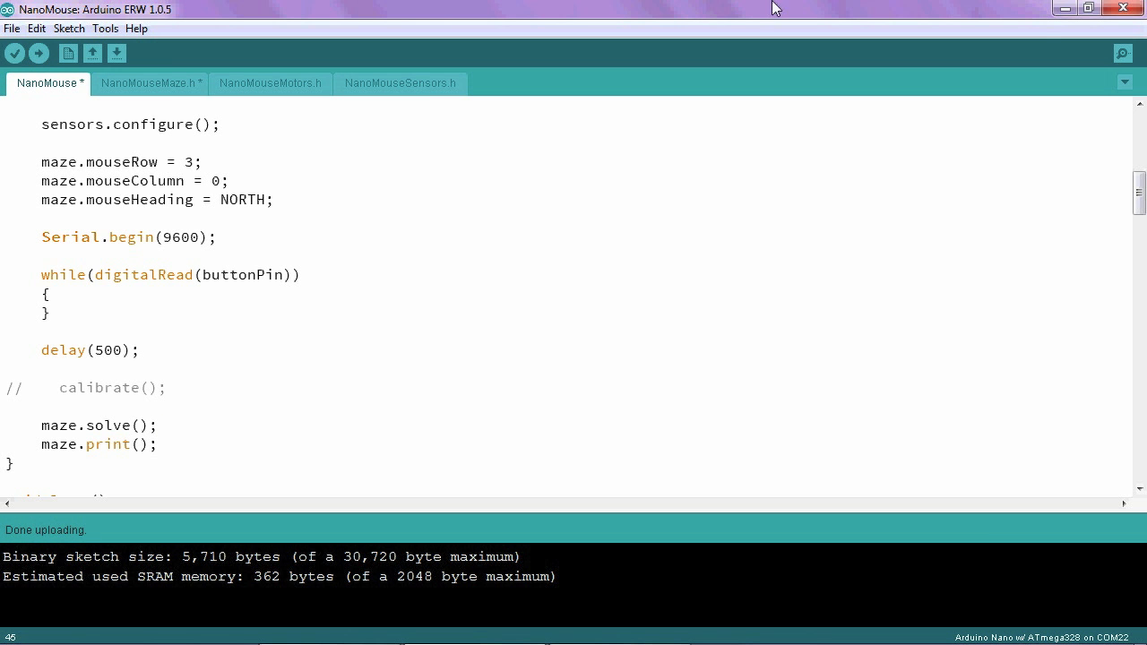
left_click(1122, 52)
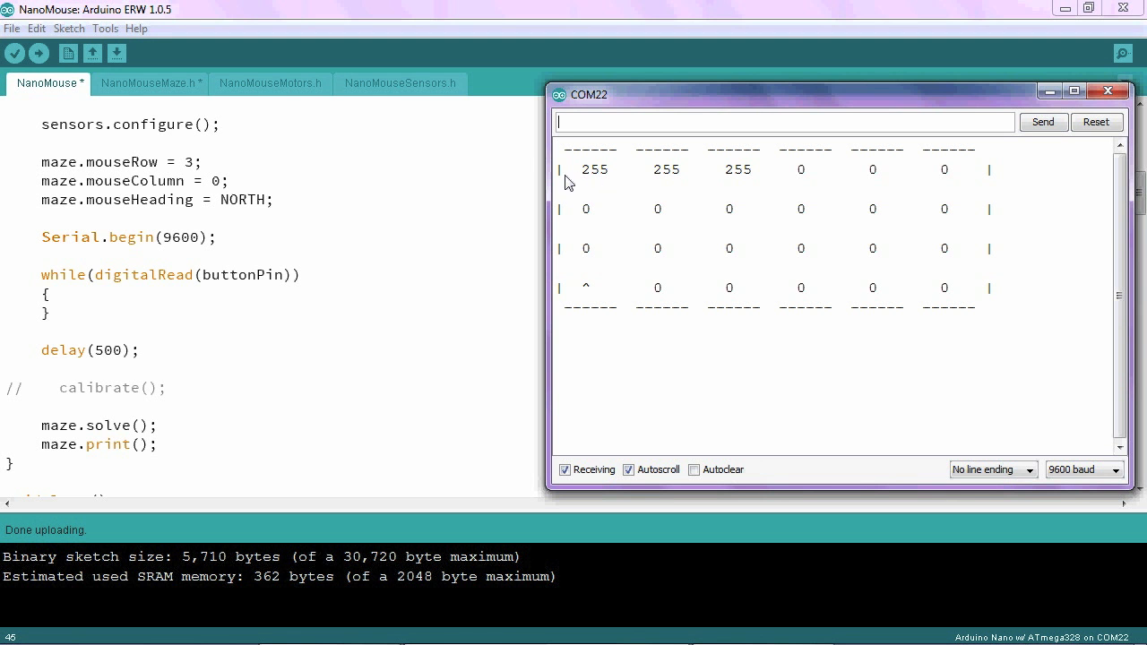
mouse_move(591, 179)
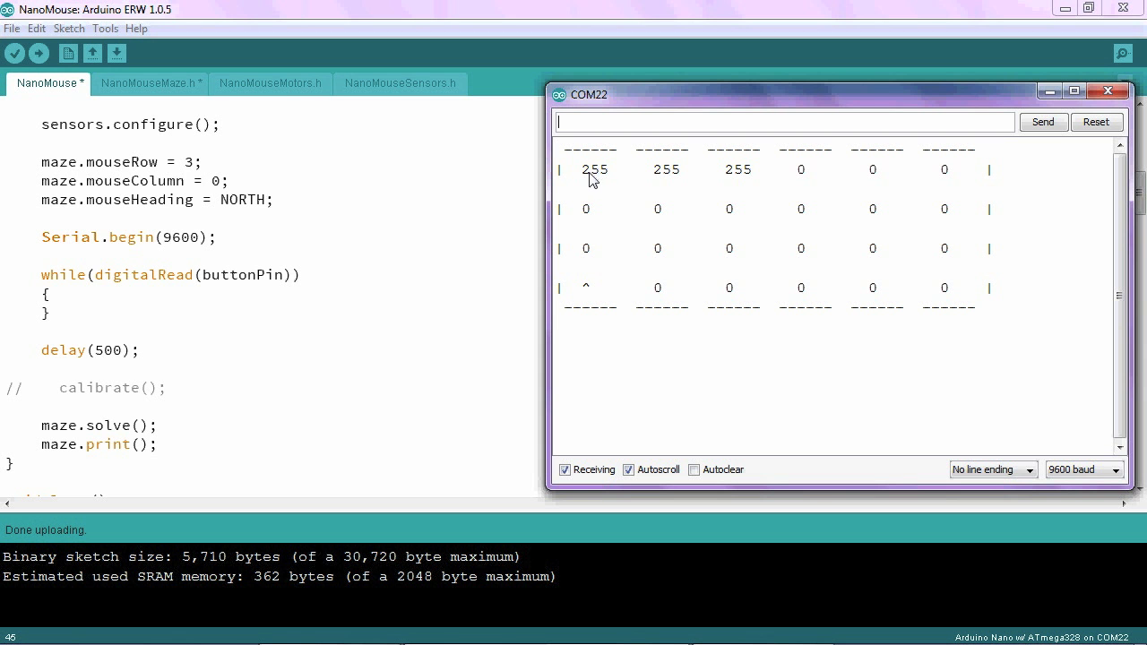
mouse_move(749, 181)
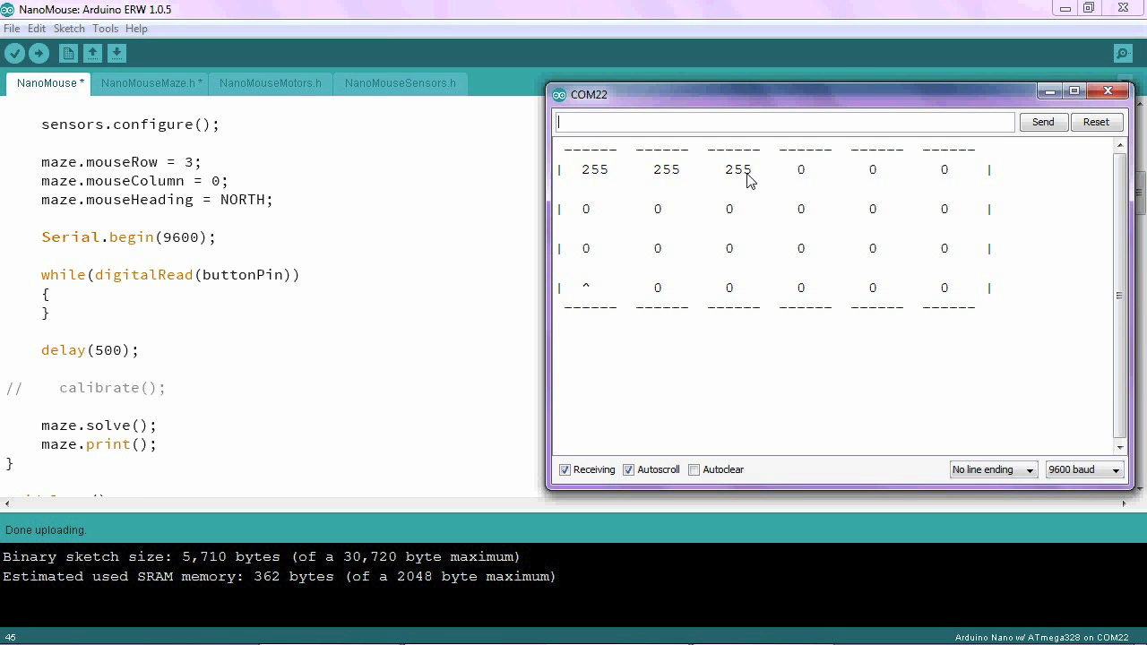
mouse_move(688, 183)
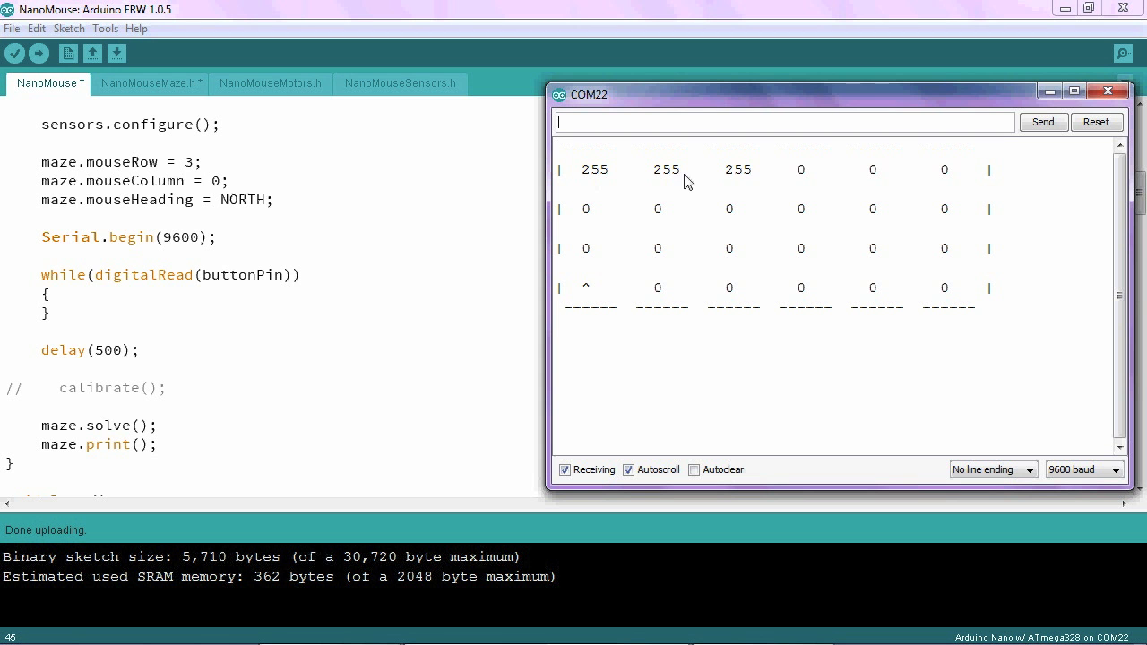
mouse_move(826, 177)
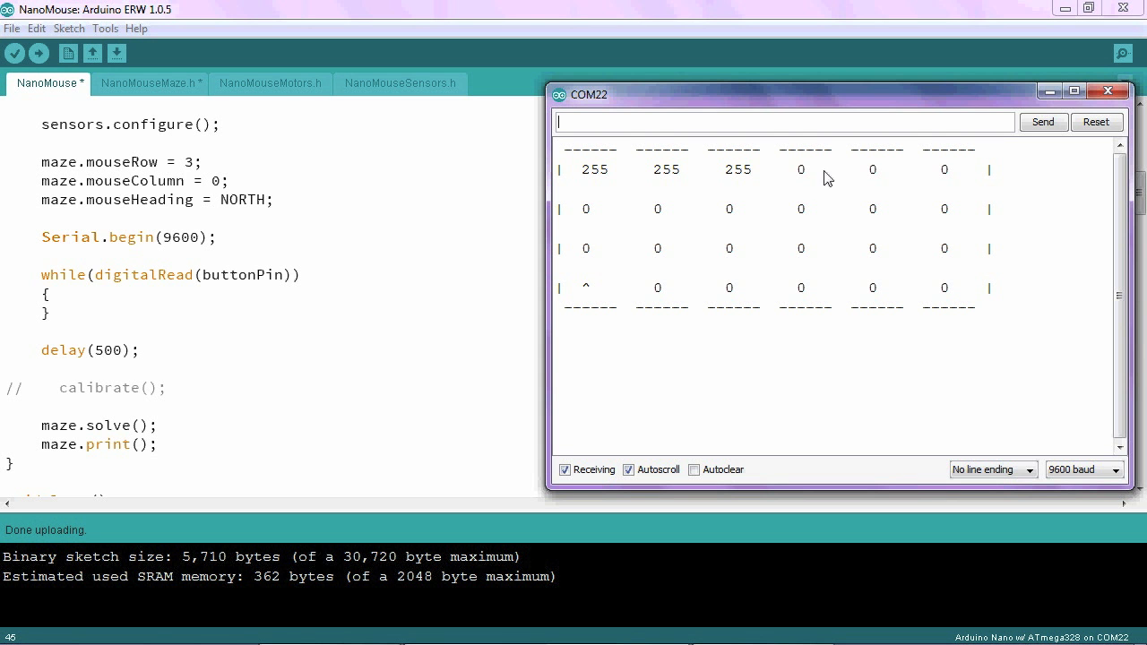
mouse_move(902, 176)
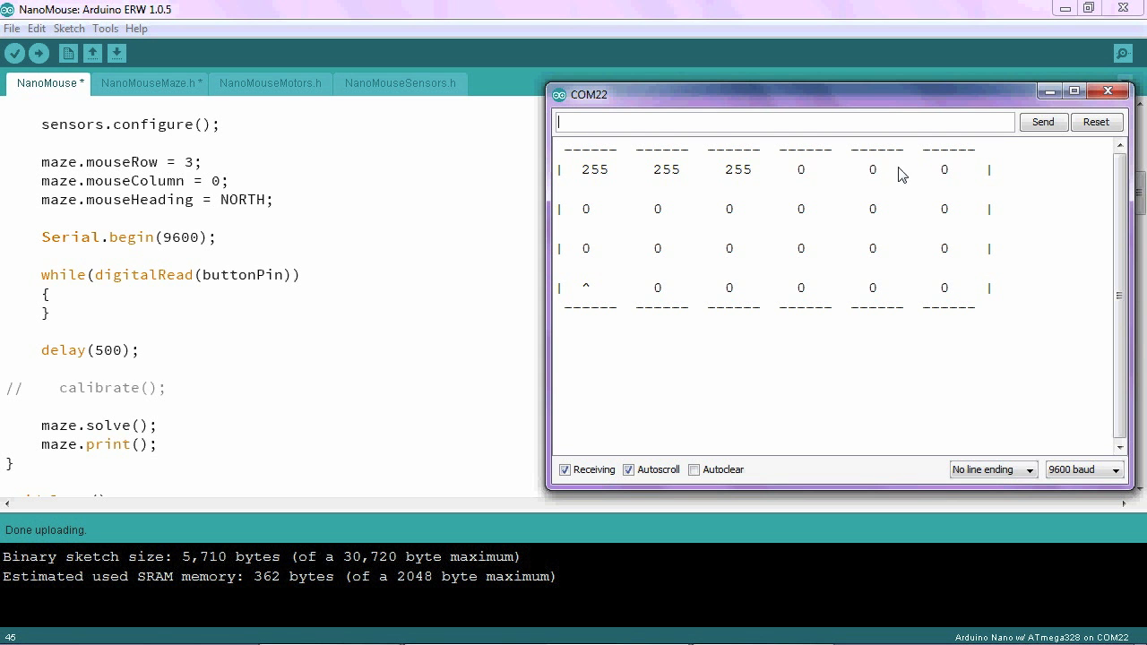
mouse_move(165, 88)
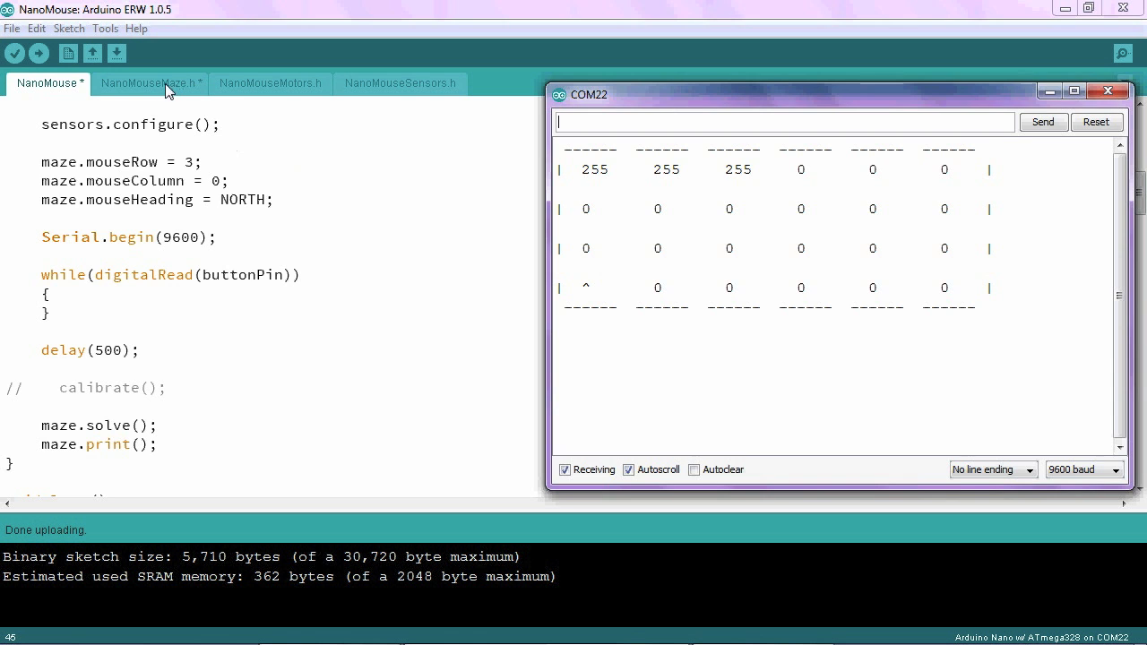
Return to the NanoMouseMaze.h tab after checking the serial grid.
left_click(151, 83)
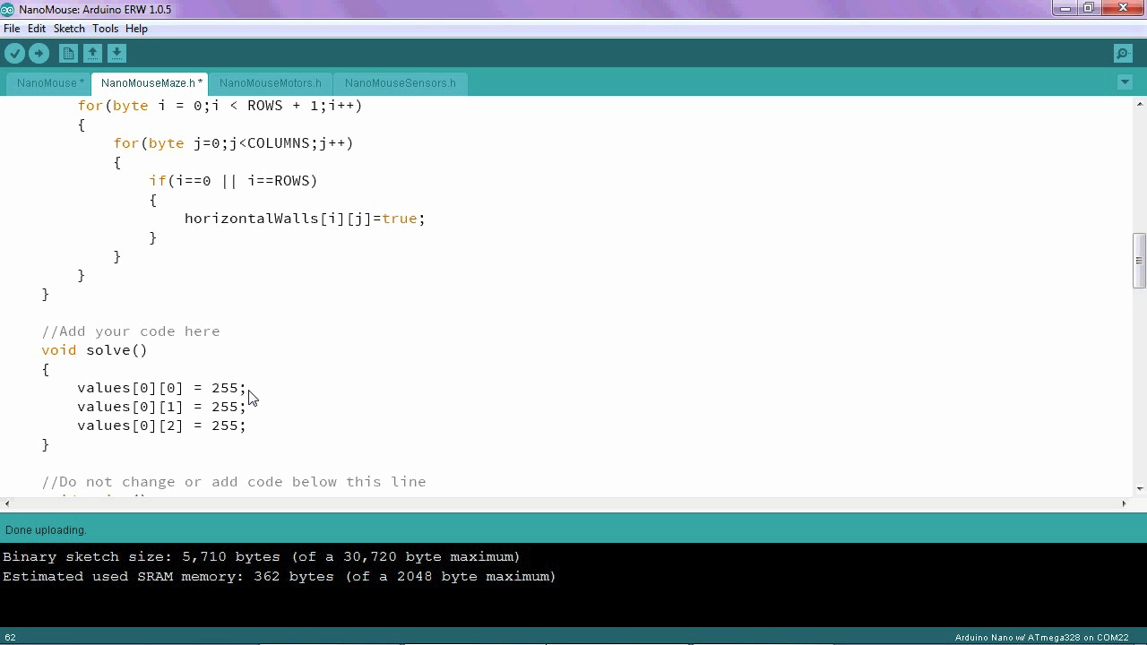
mouse_move(254, 430)
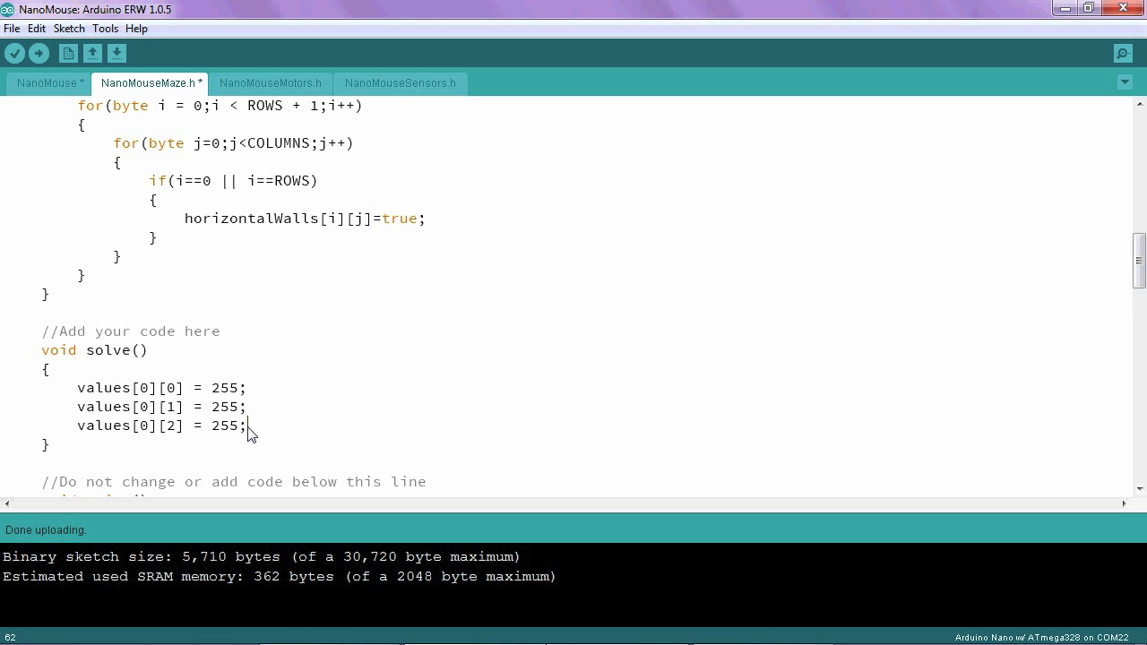
Select the three values[0][…] = 255; assignments inside solve().
left_click_drag(248, 405, 247, 427)
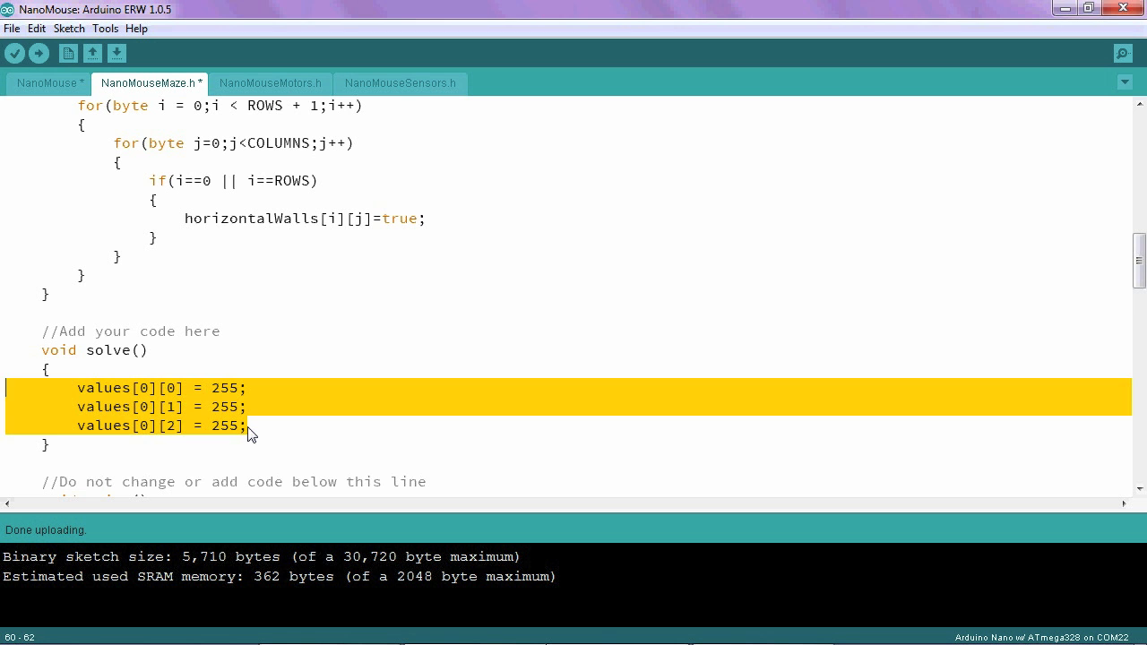
Replace the assignments with for(byte i = 0;i < ROWS;i++) { as an outer loop in solve().
key("Delete")
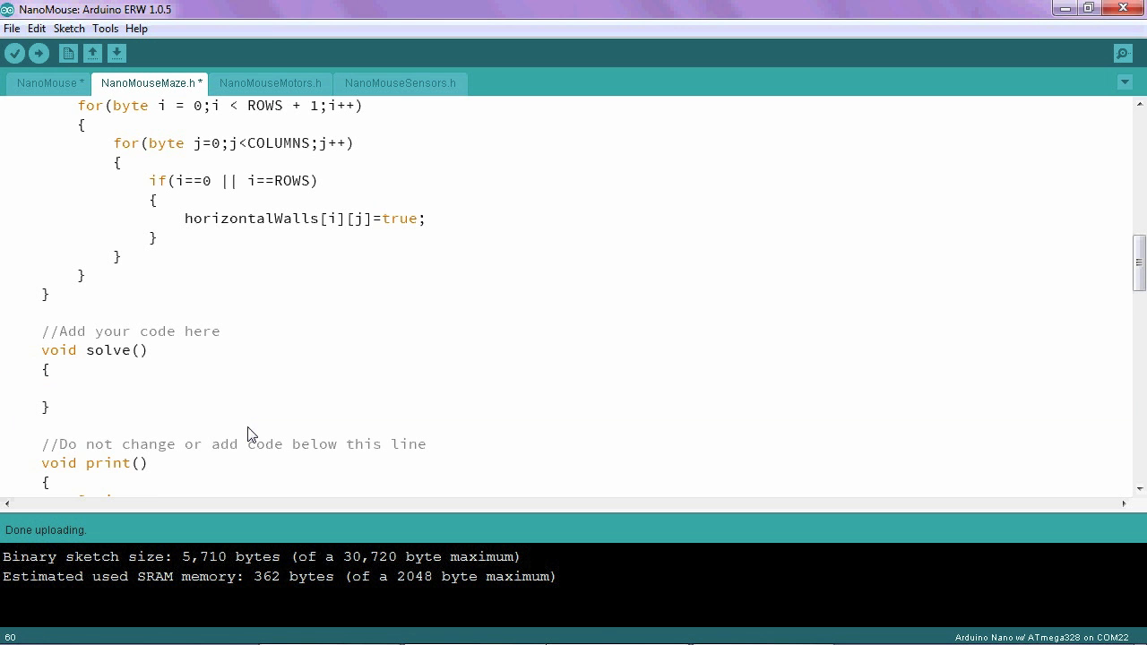
left_click(79, 387)
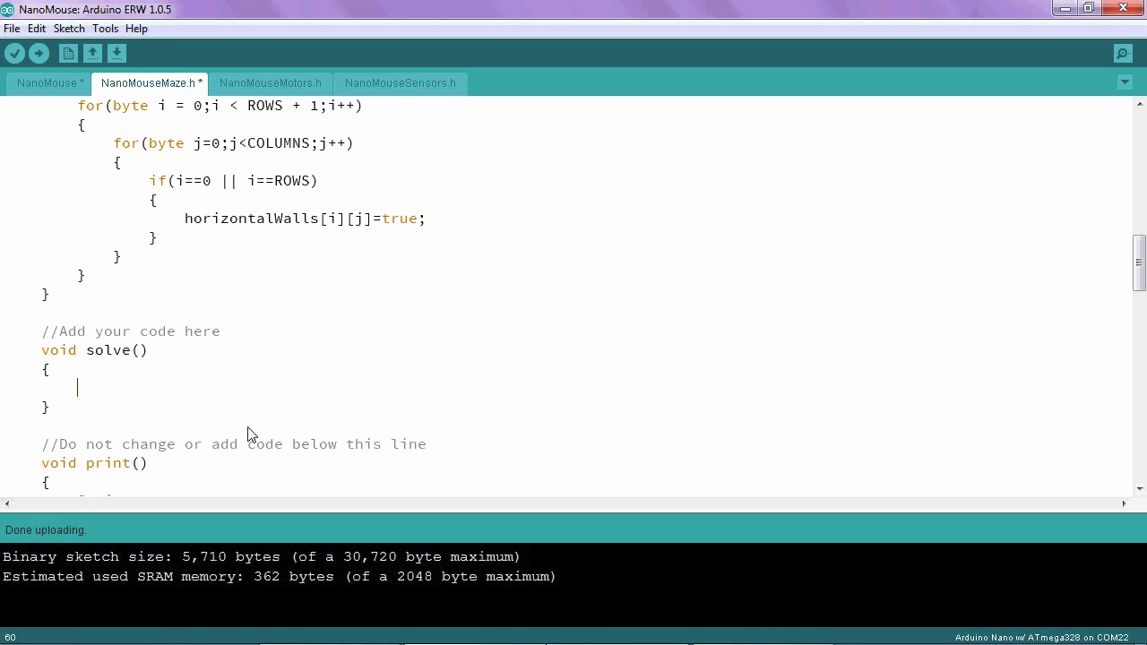
type("for")
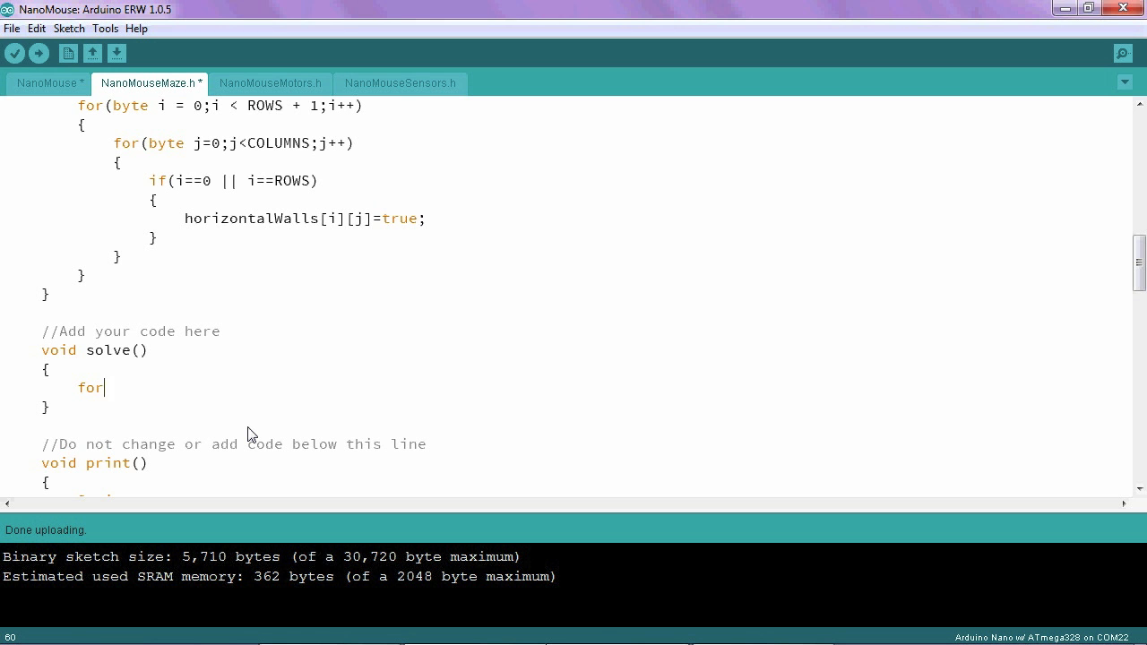
type("(")
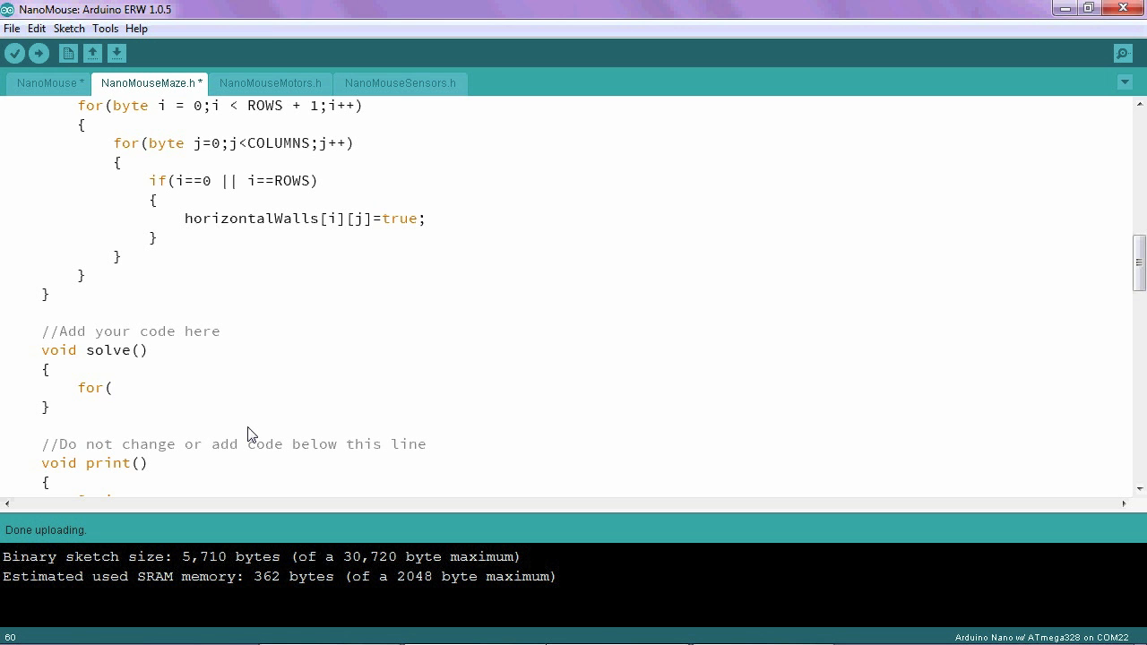
type("byte")
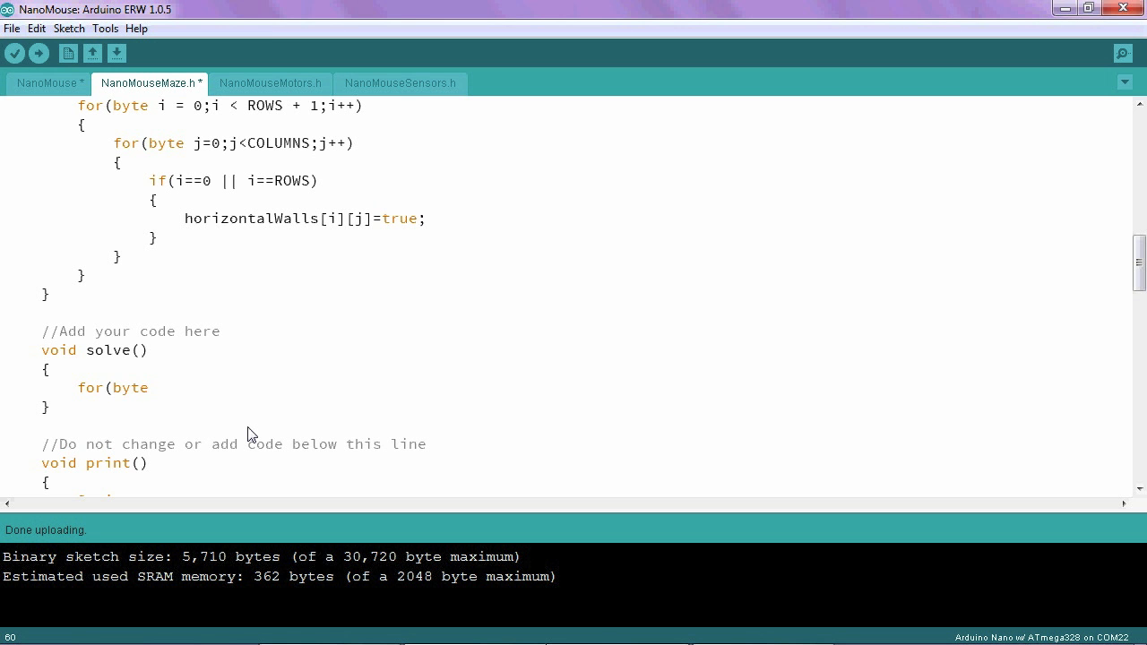
type("i")
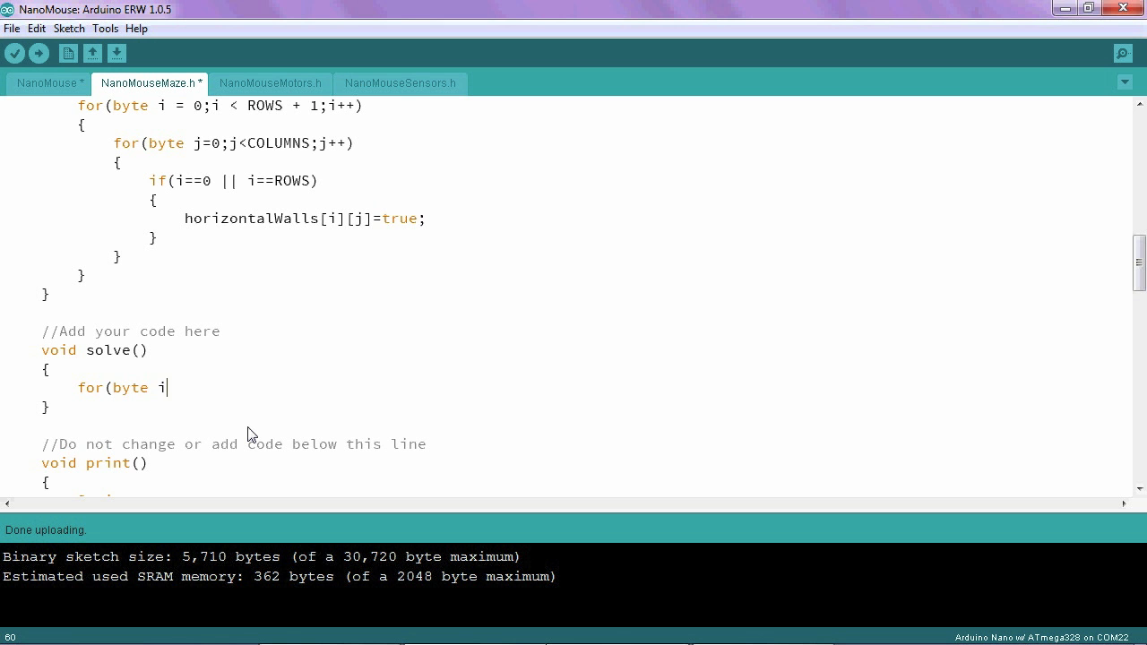
type("= 0;i < R")
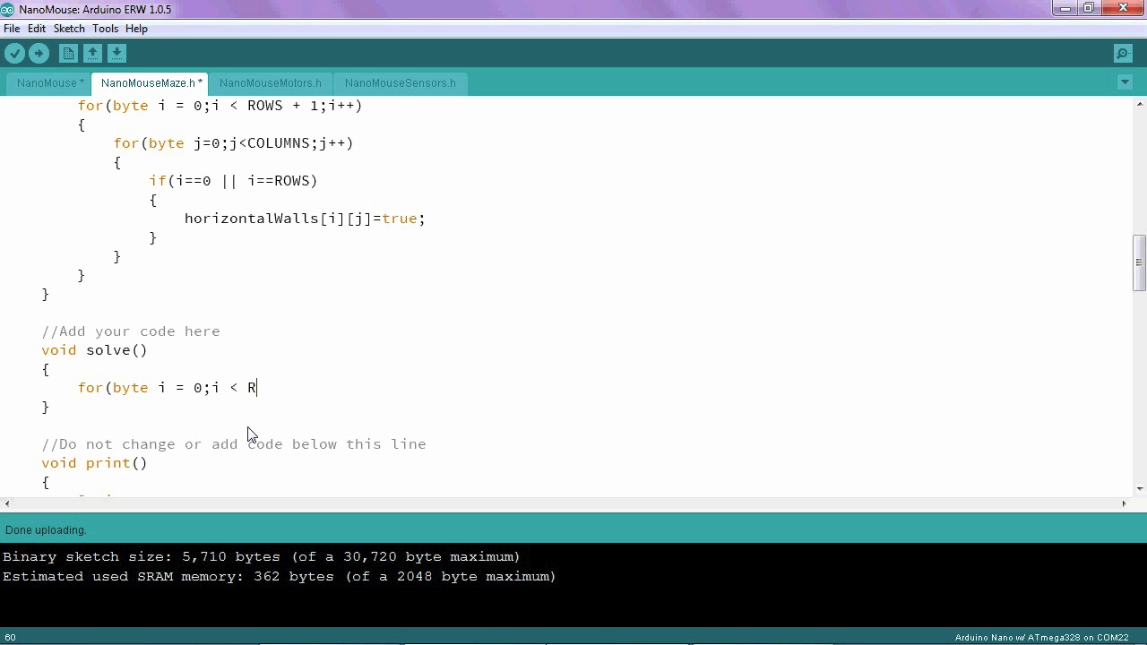
type("OWS;")
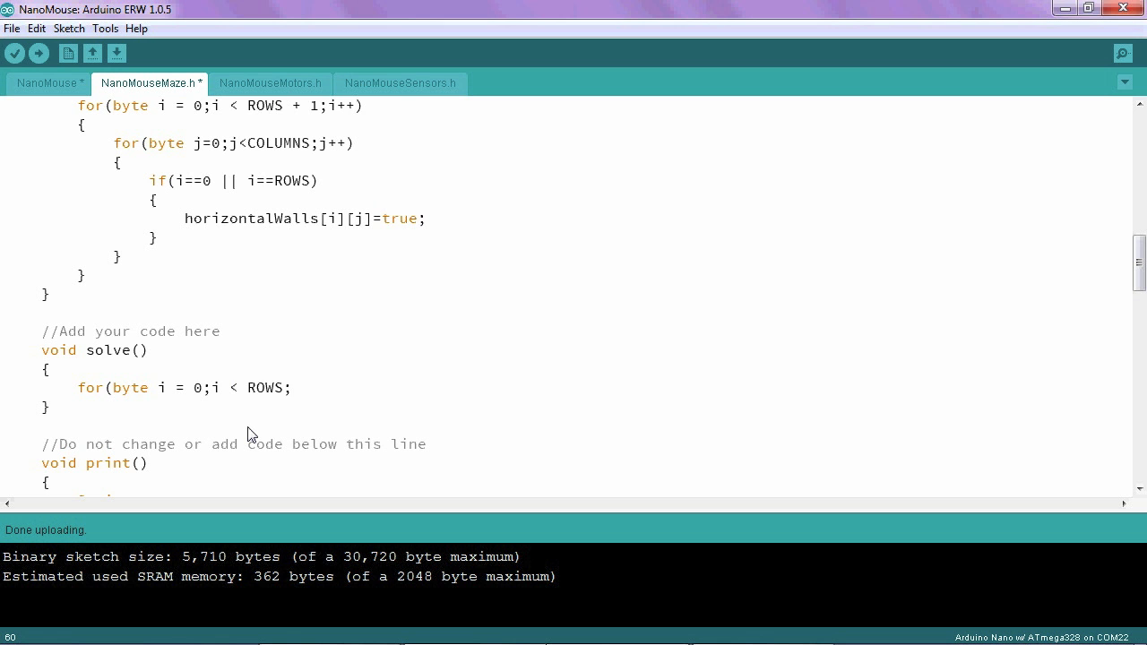
type("i")
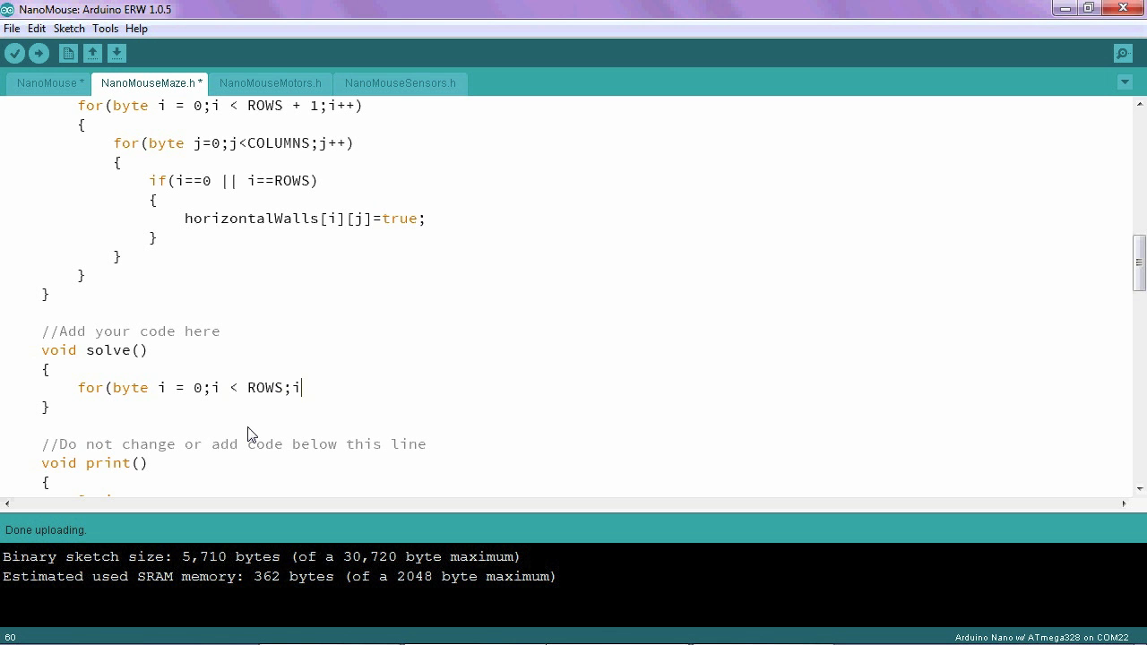
type("++")
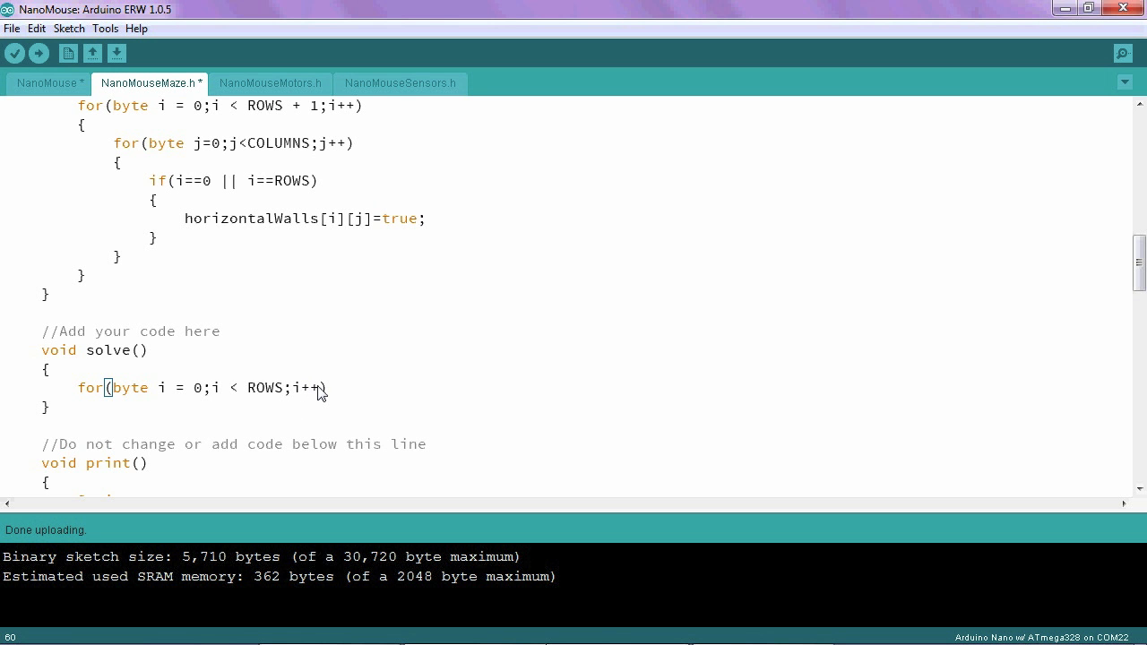
type("{")
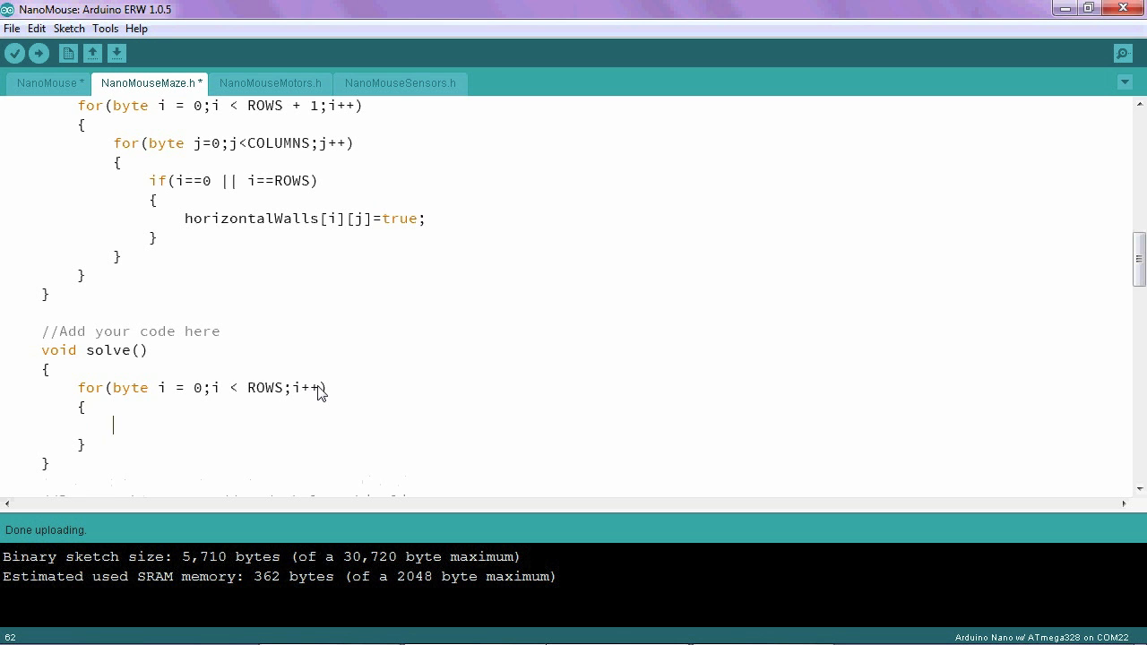
mouse_move(280, 398)
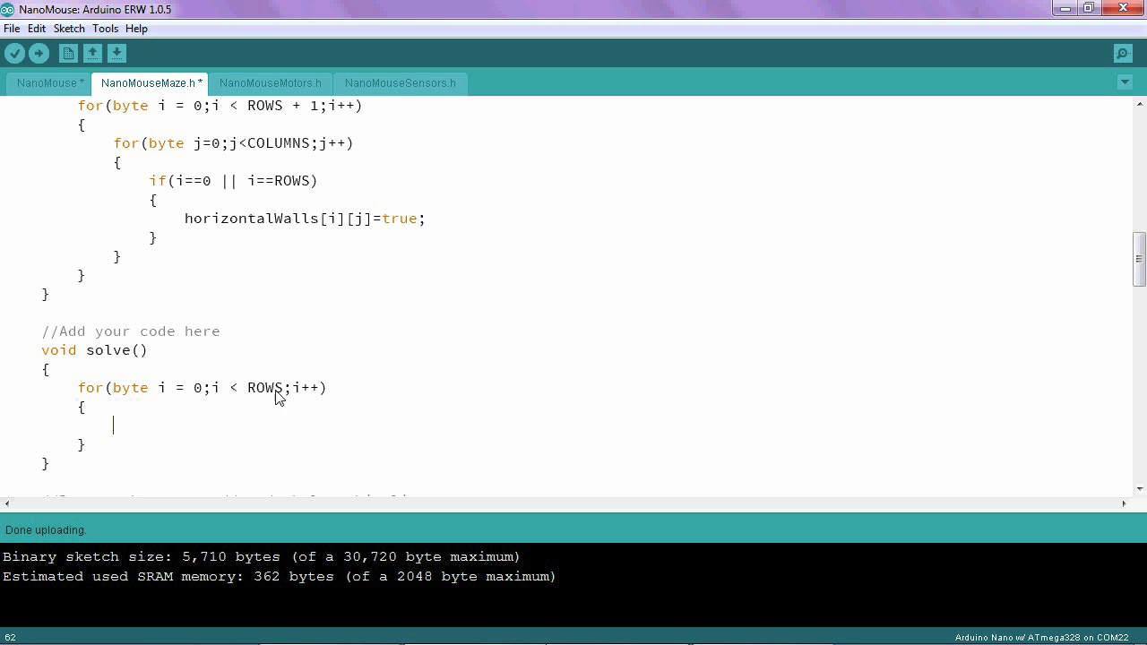
mouse_move(327, 390)
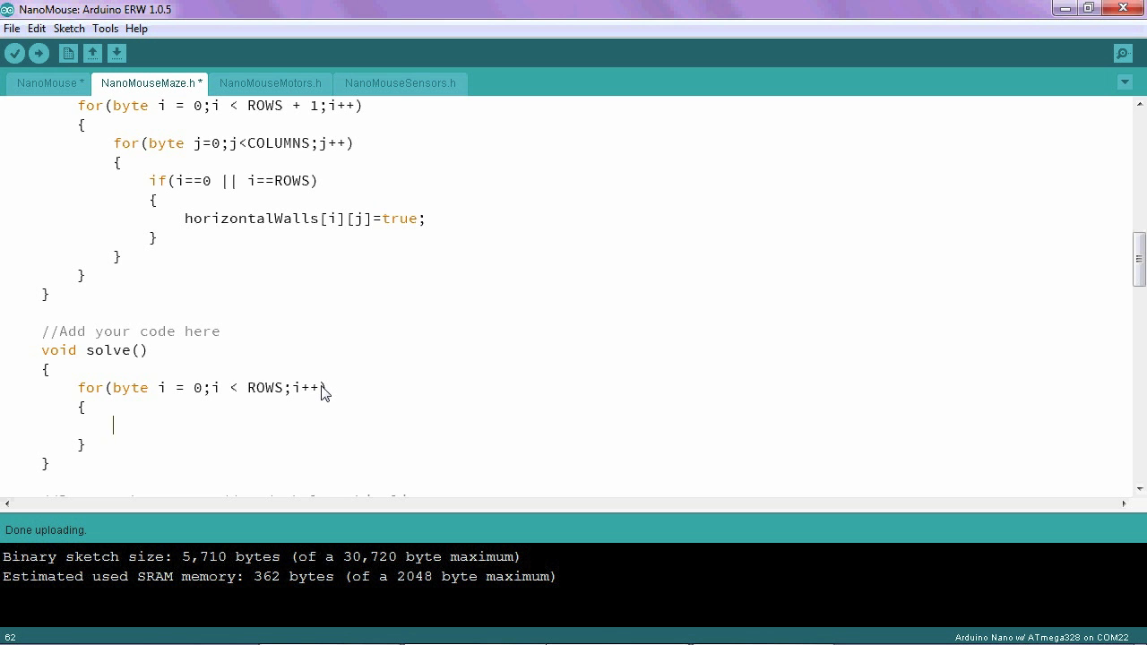
Nest an inner loop for(byte j = 0;j < COLUMNS;j++) inside the ROWS loop.
type("for(")
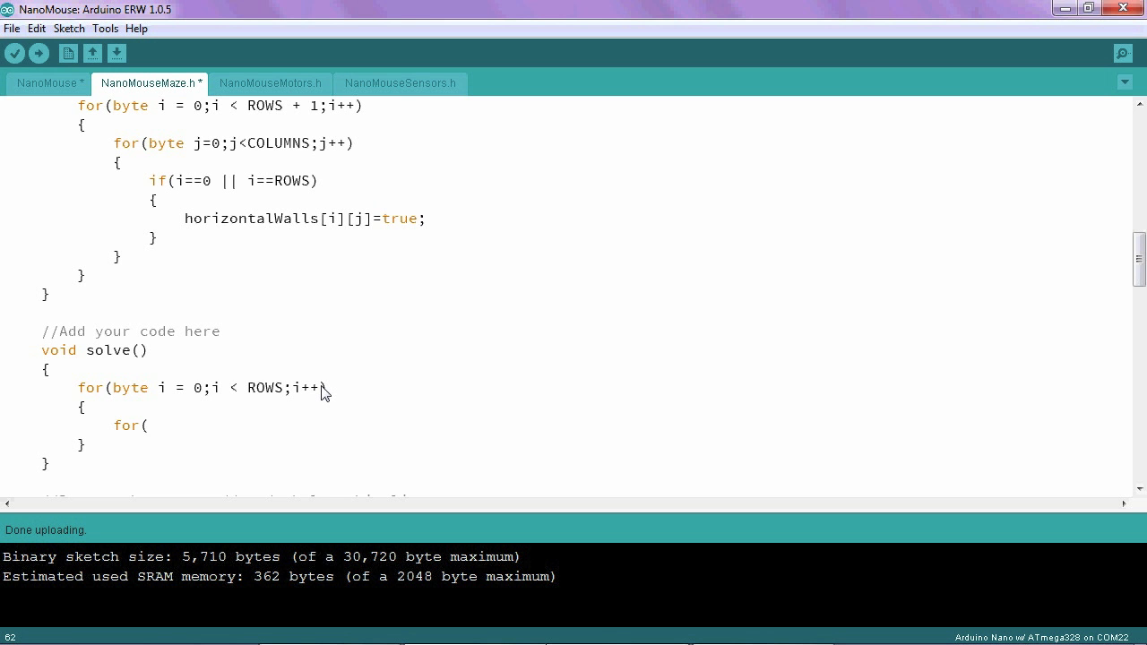
type("byte")
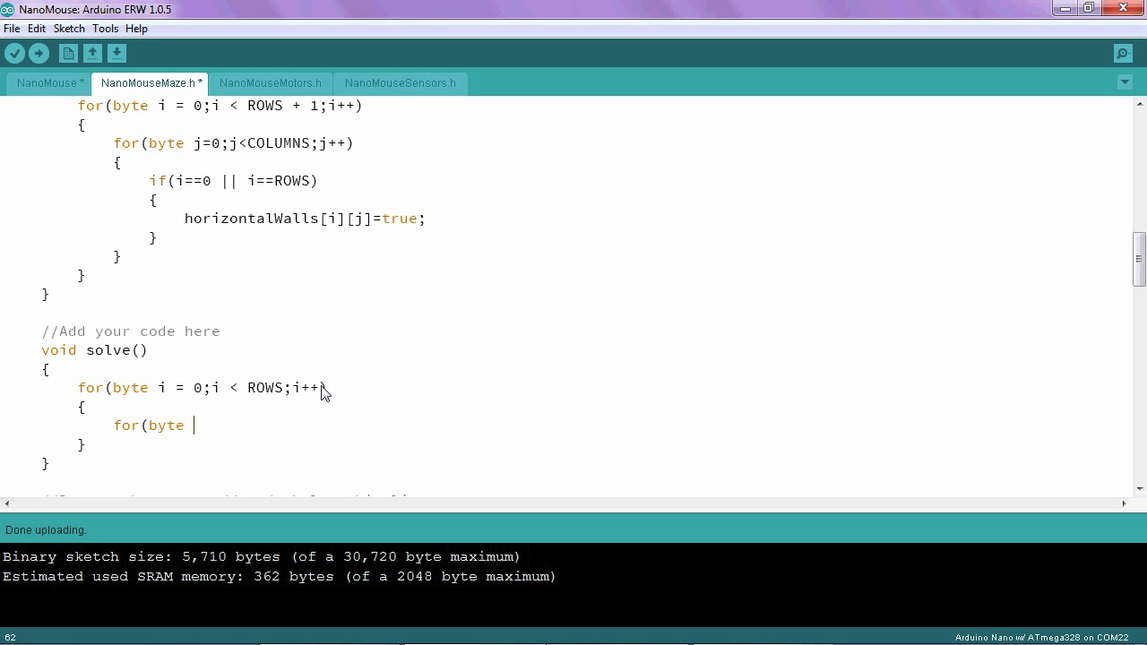
mouse_move(161, 396)
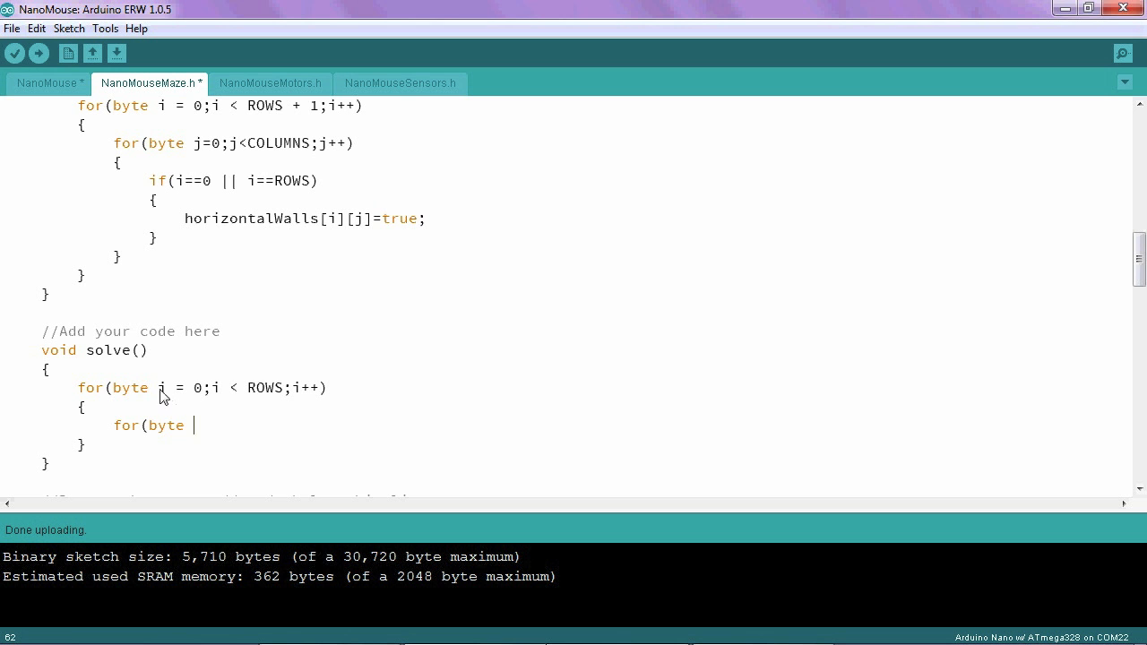
type("j =")
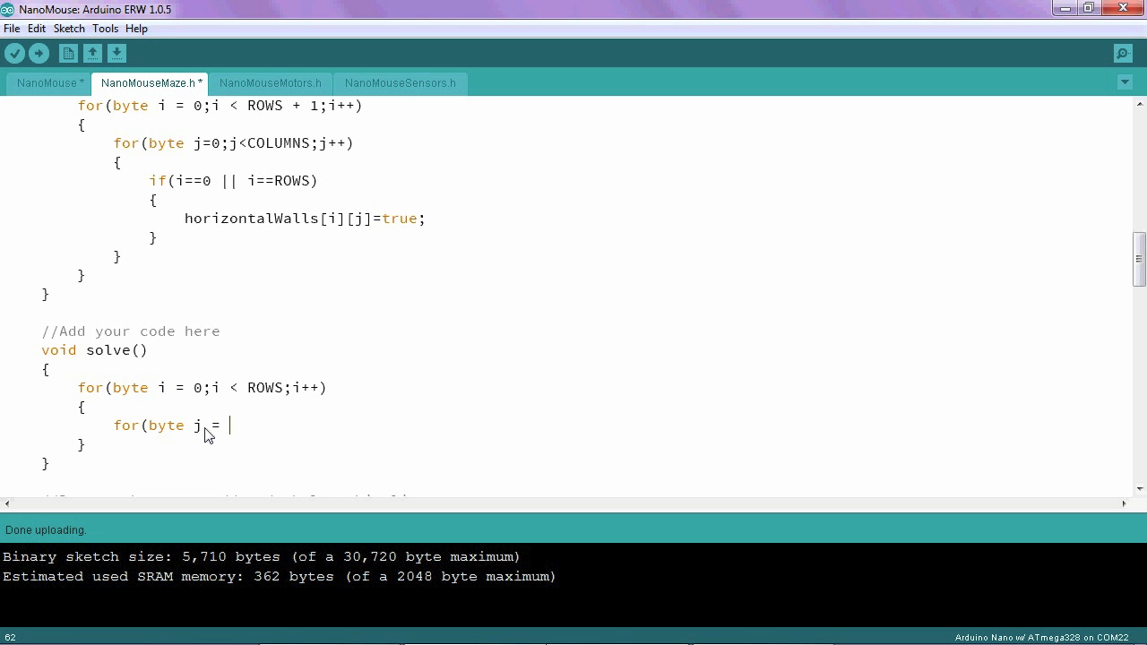
type("0;")
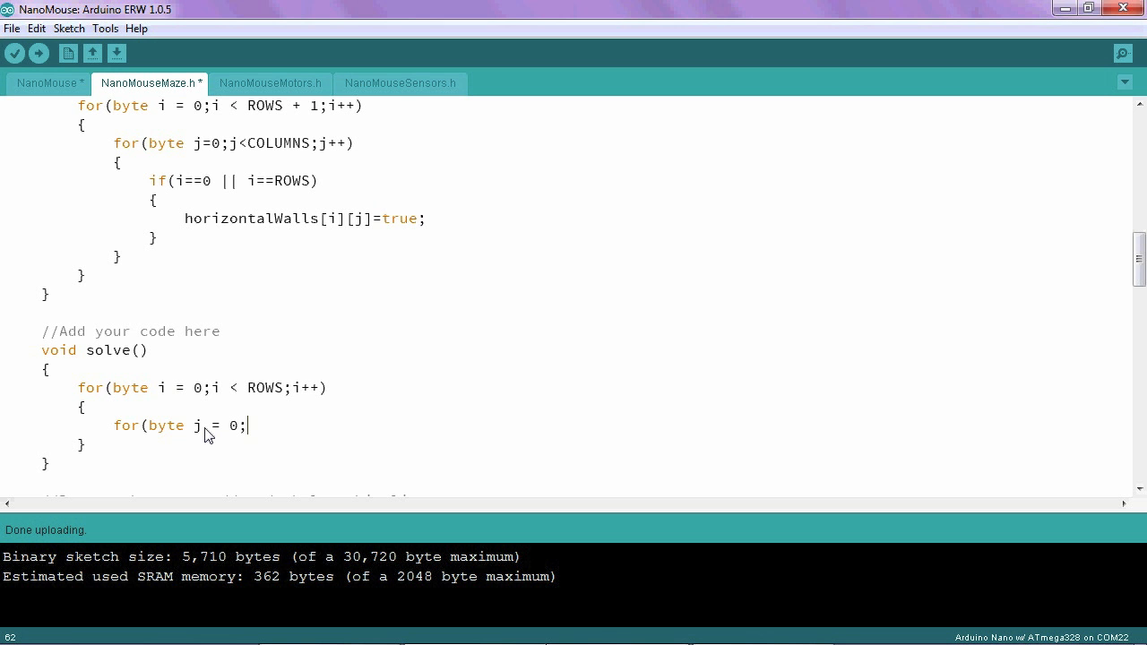
mouse_move(183, 427)
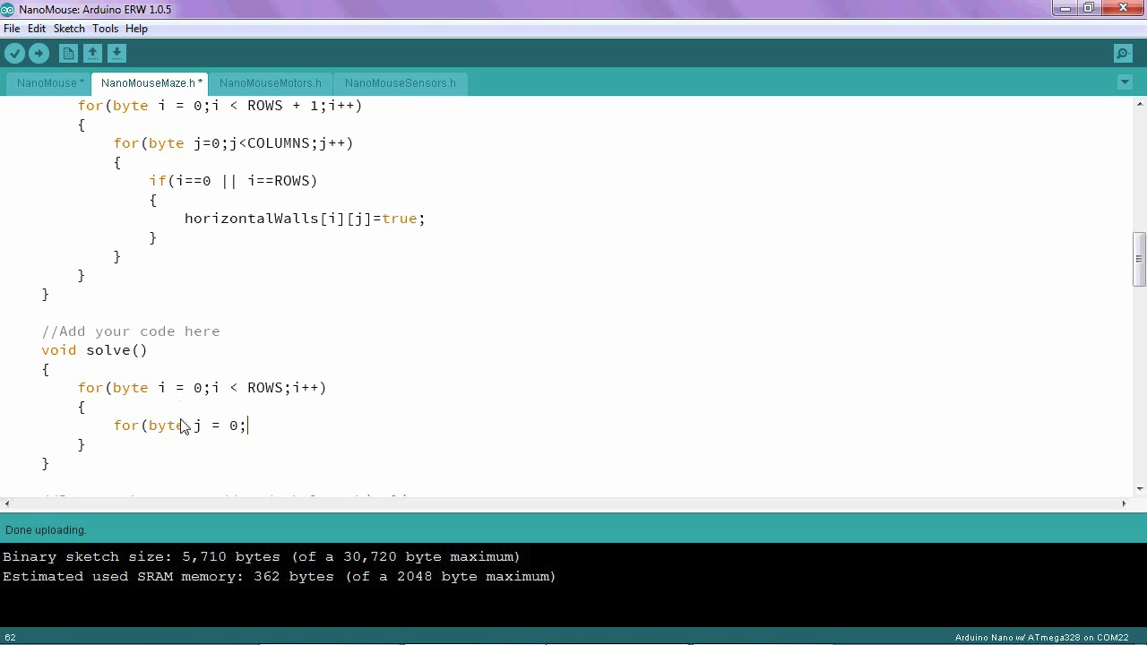
mouse_move(140, 402)
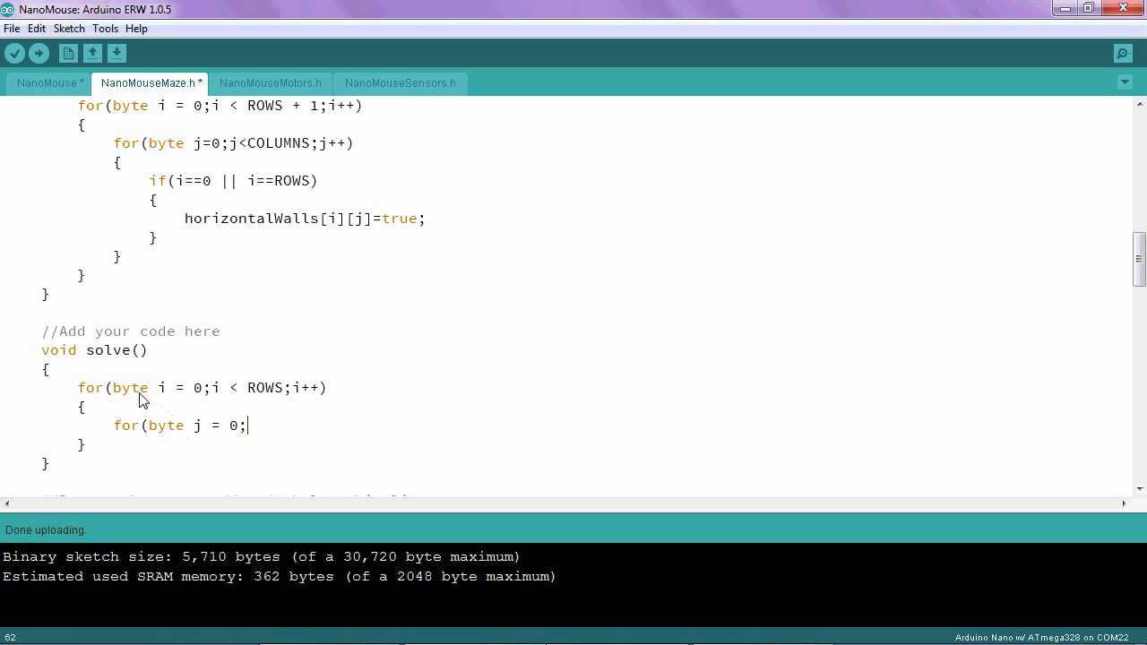
mouse_move(190, 425)
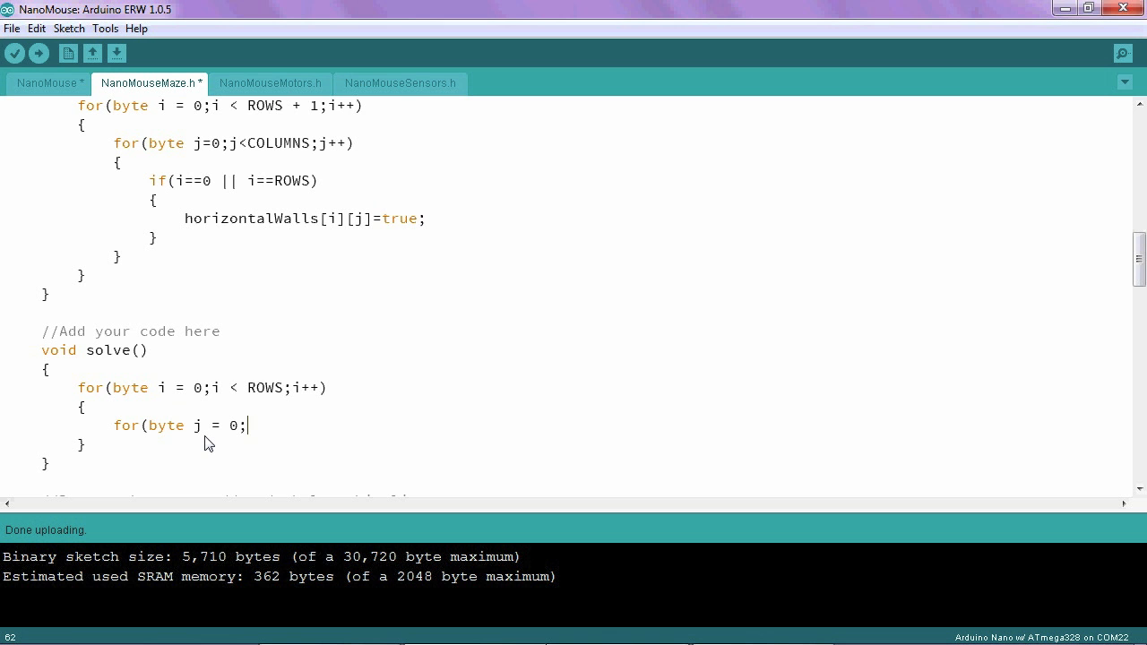
type("j < C")
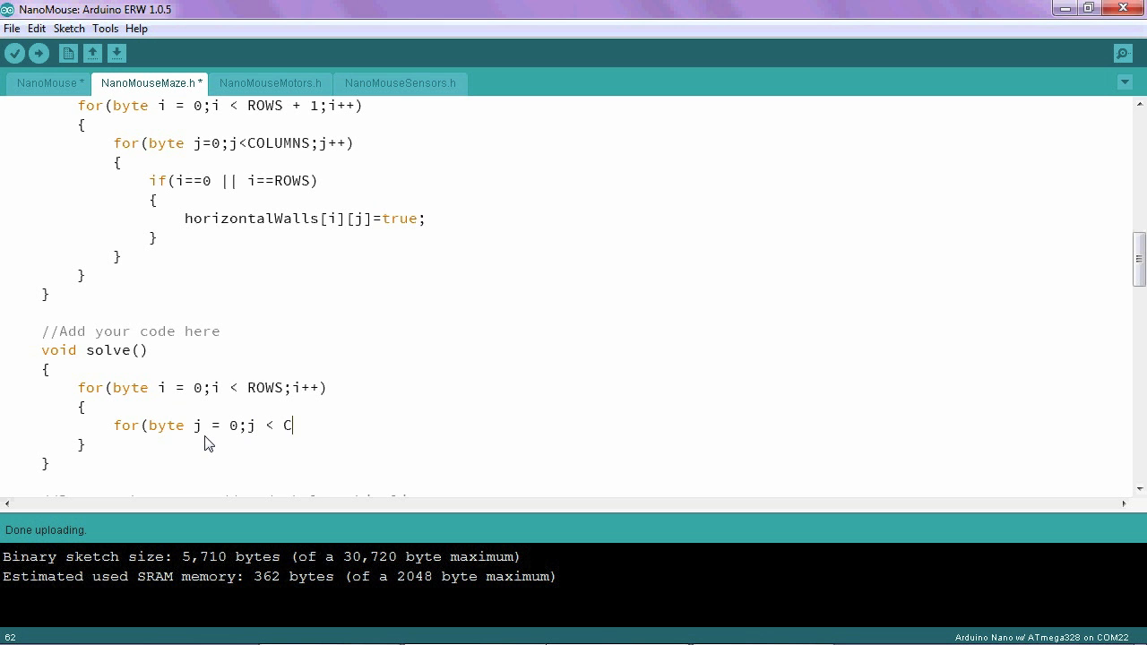
type("OLUMNS")
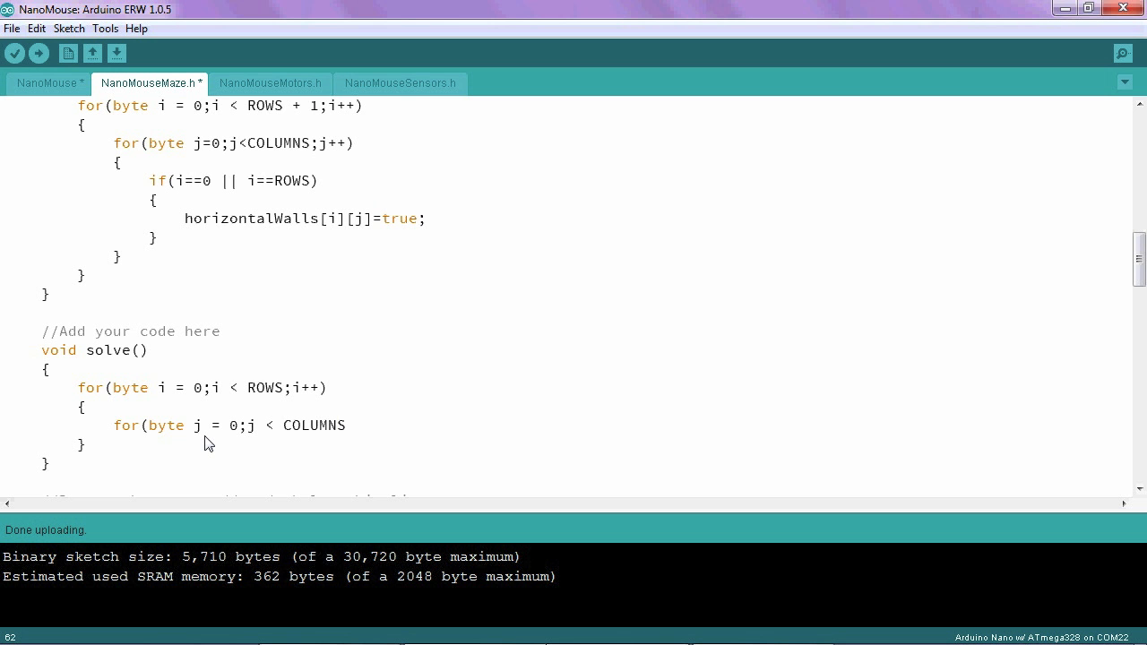
type(";j++)")
type("{")
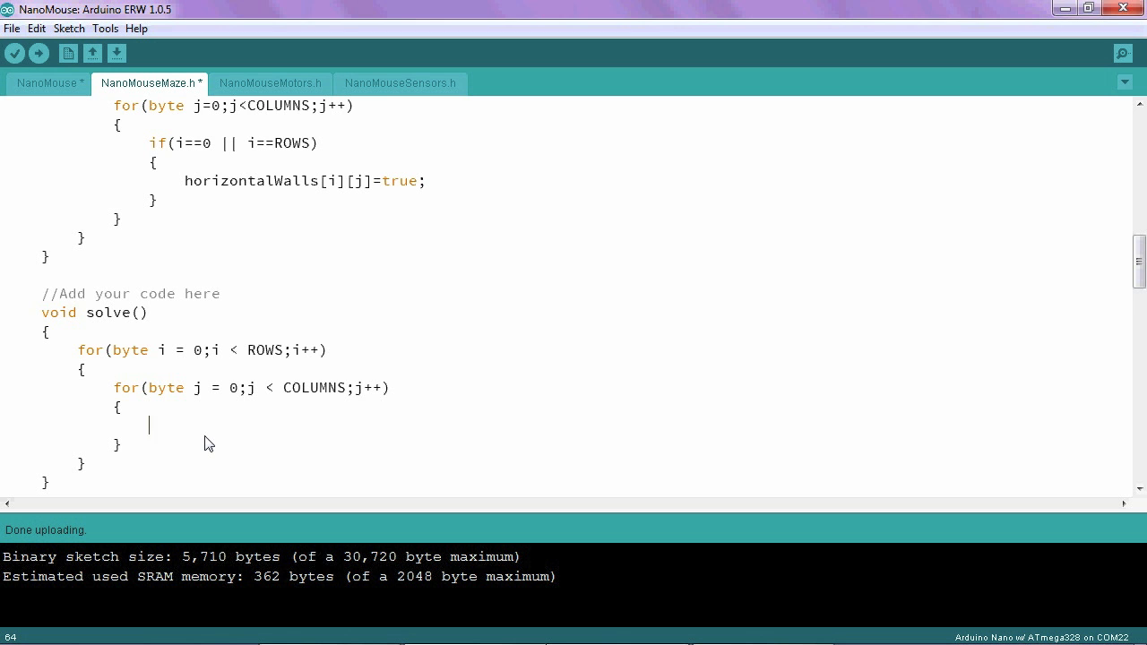
Make the inner loop body set values[i][j] = 255; for every cell.
type("values")
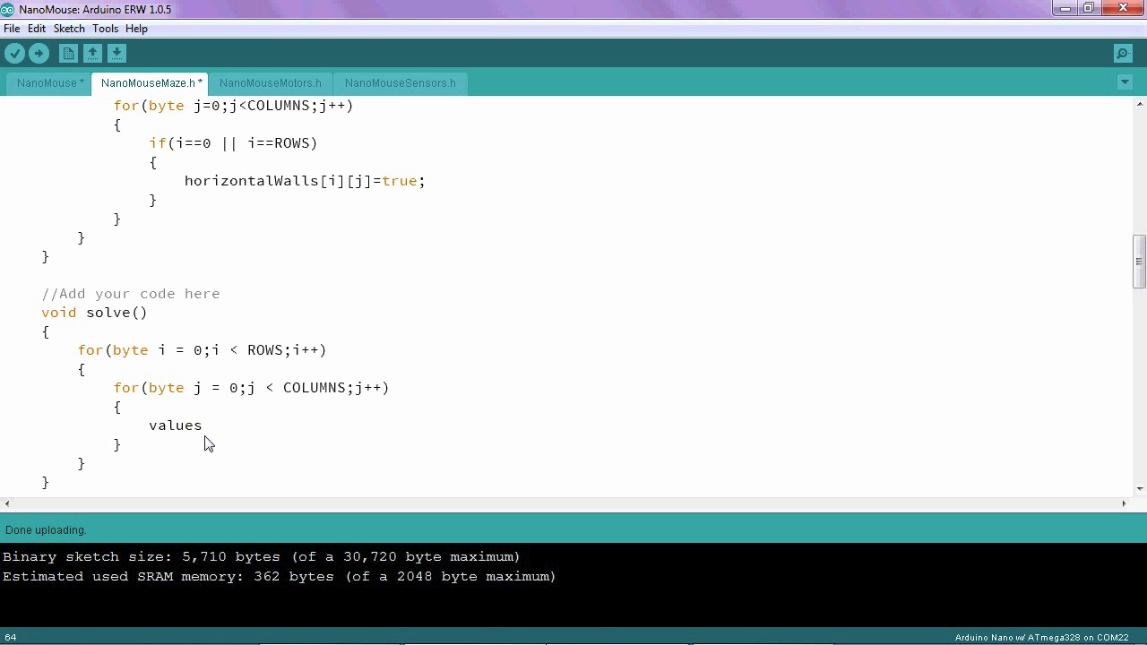
type("[")
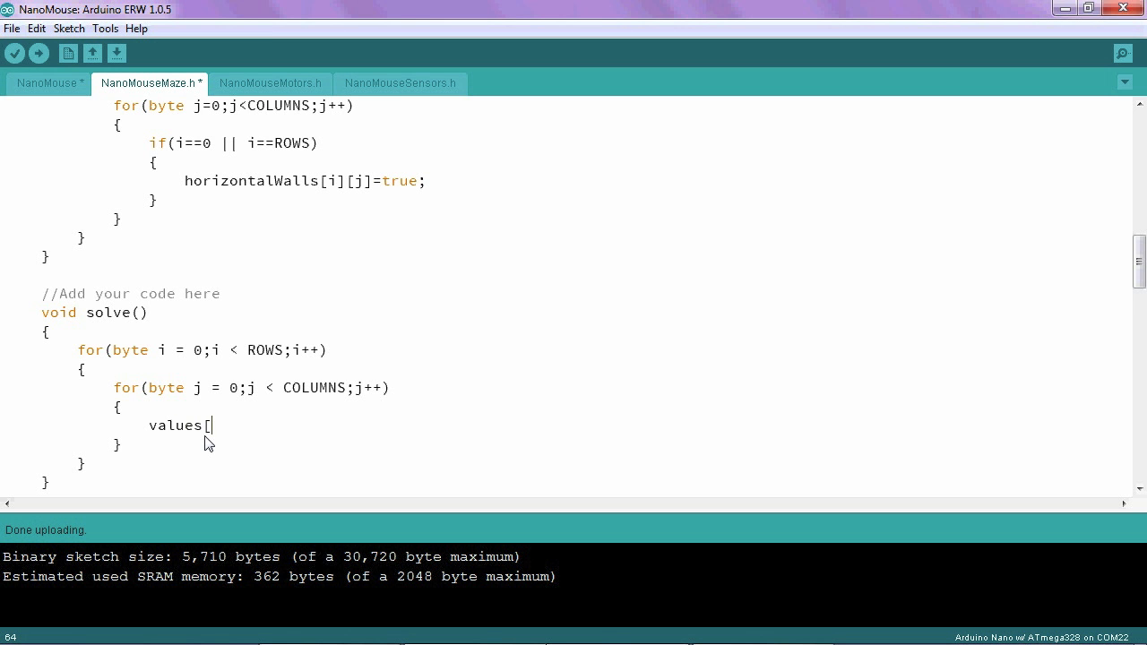
mouse_move(233, 448)
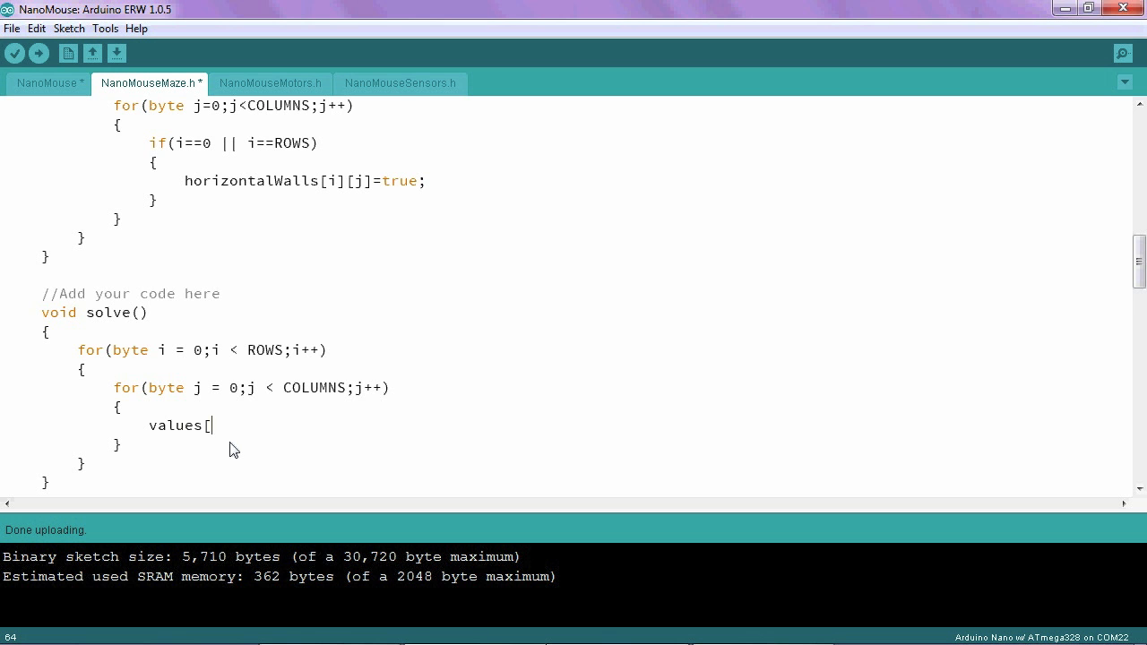
type("i][")
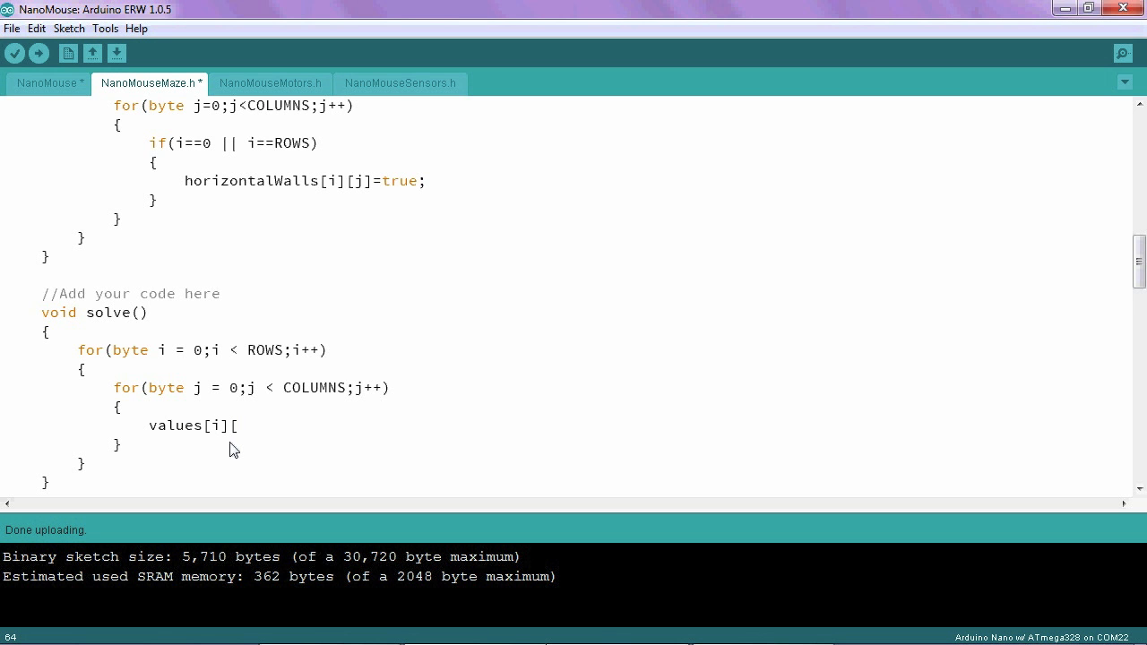
type("j]")
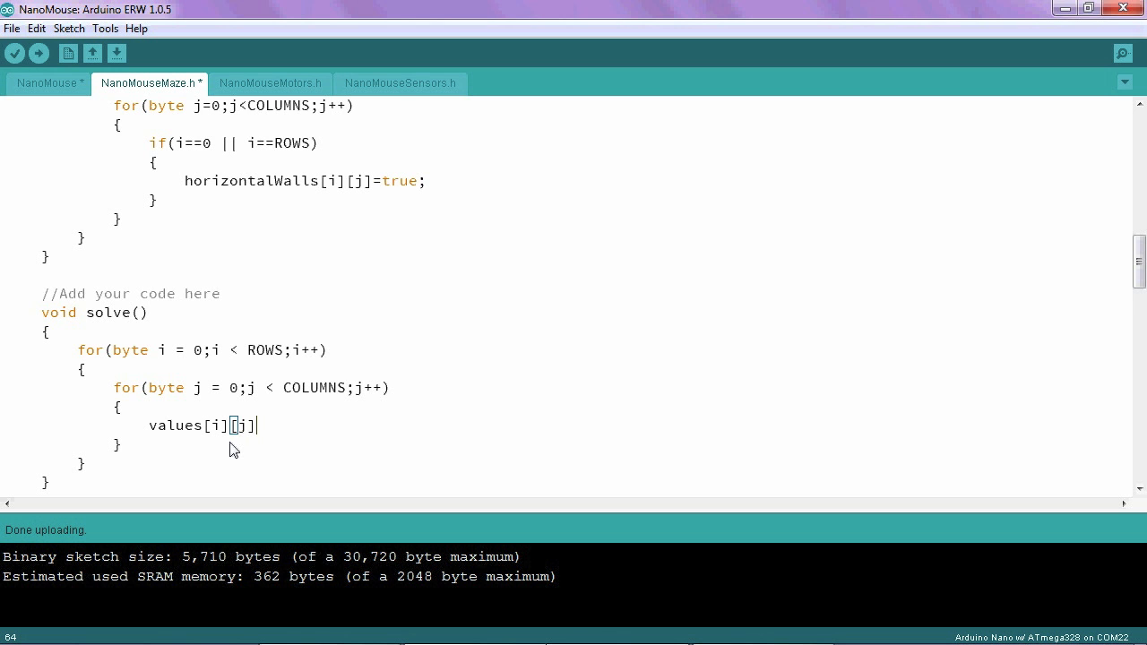
type("=")
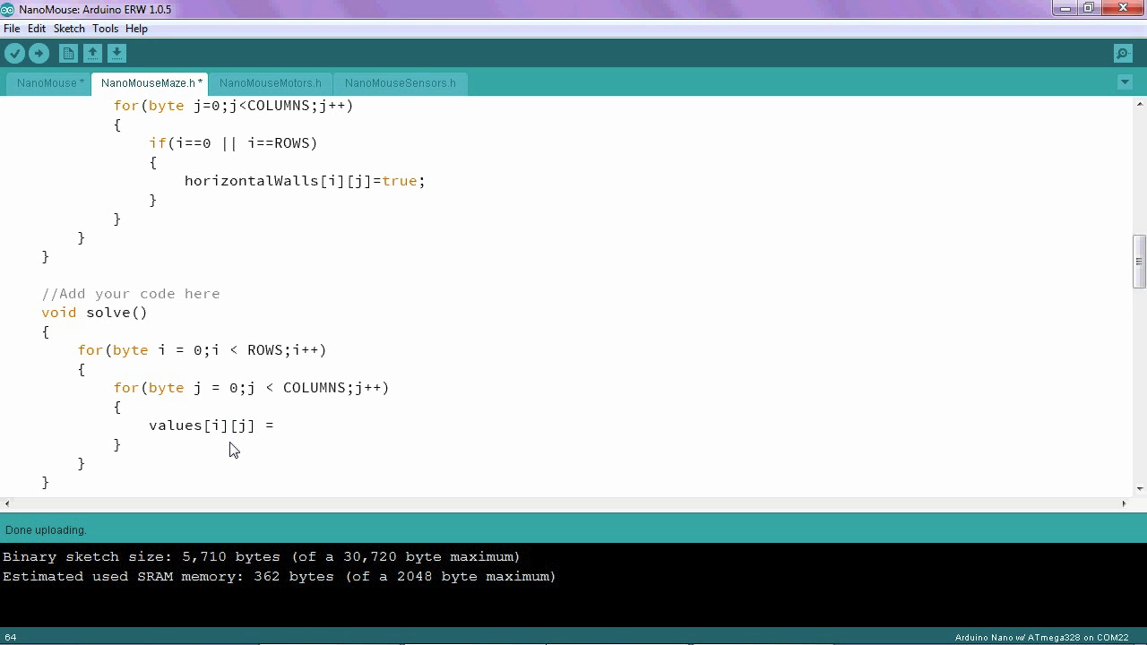
type("255;")
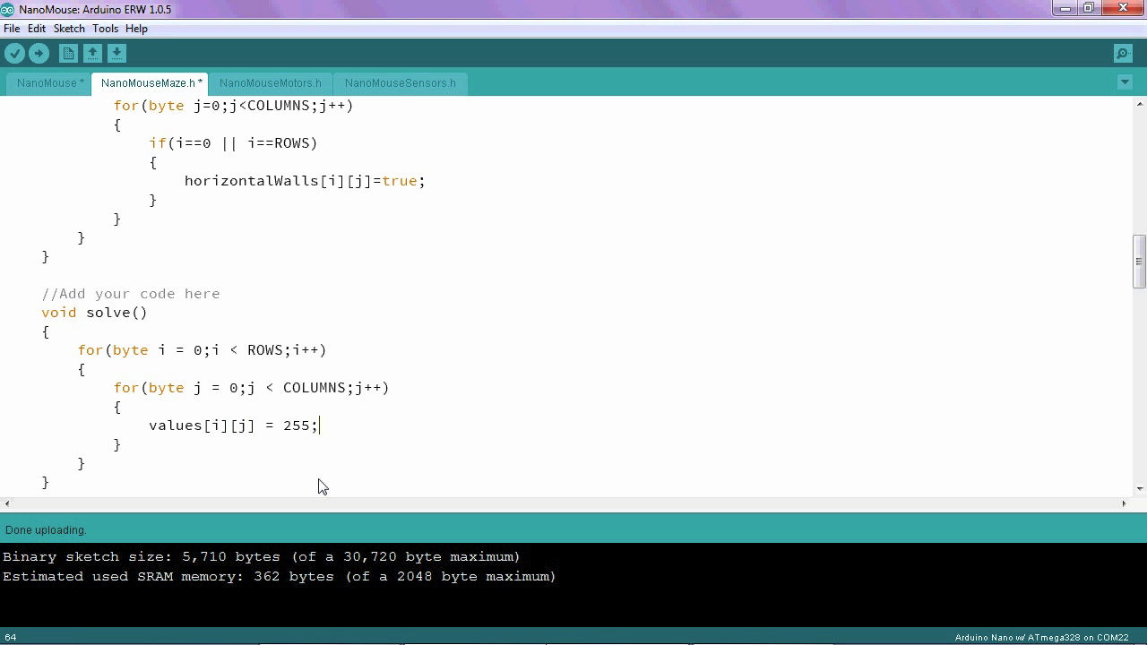
mouse_move(355, 441)
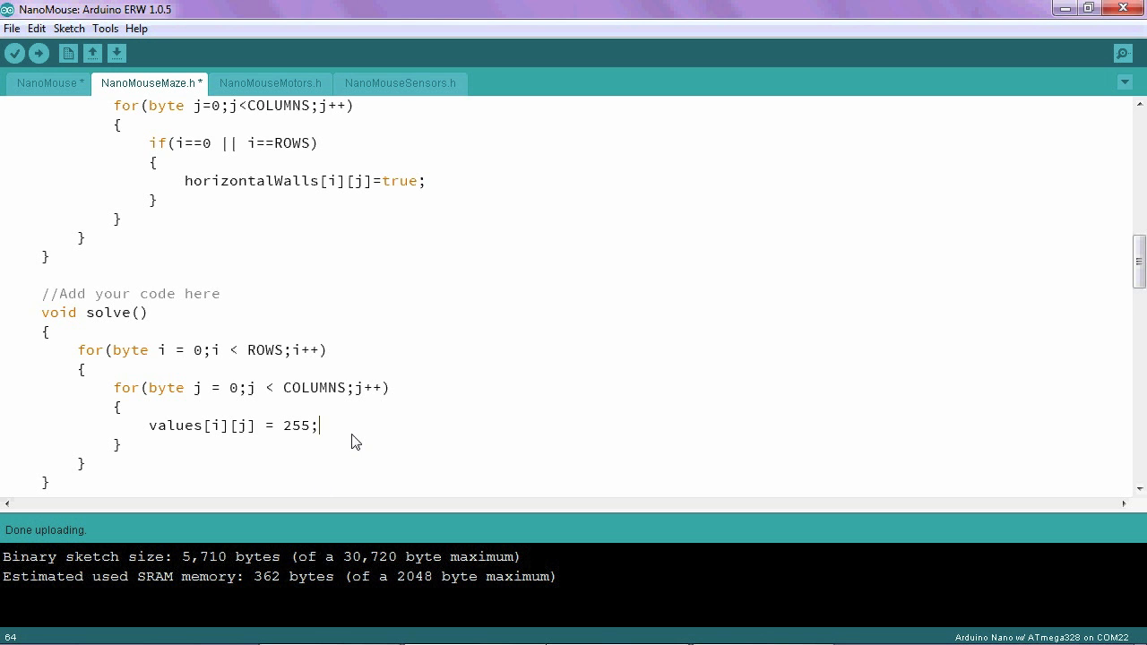
mouse_move(273, 466)
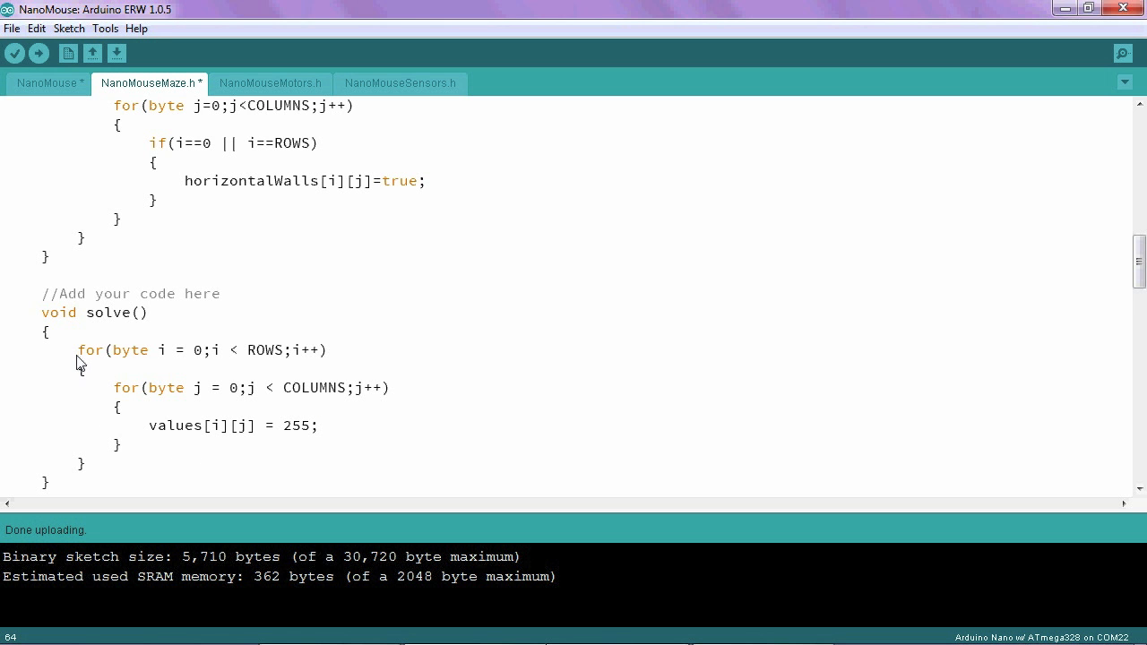
mouse_move(96, 355)
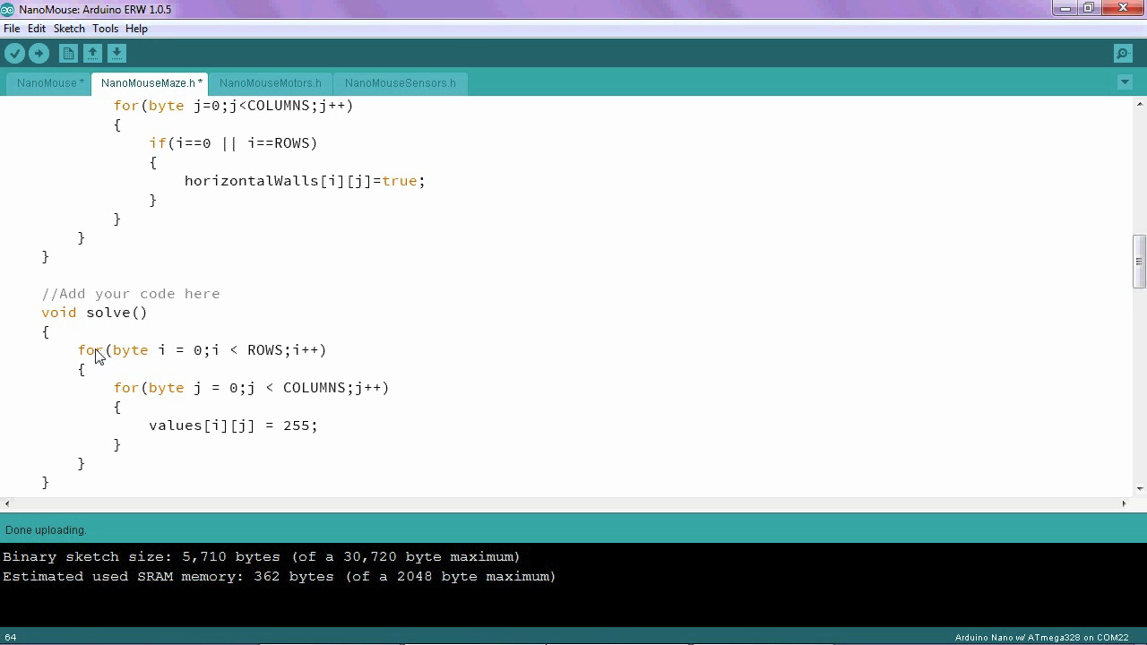
mouse_move(197, 362)
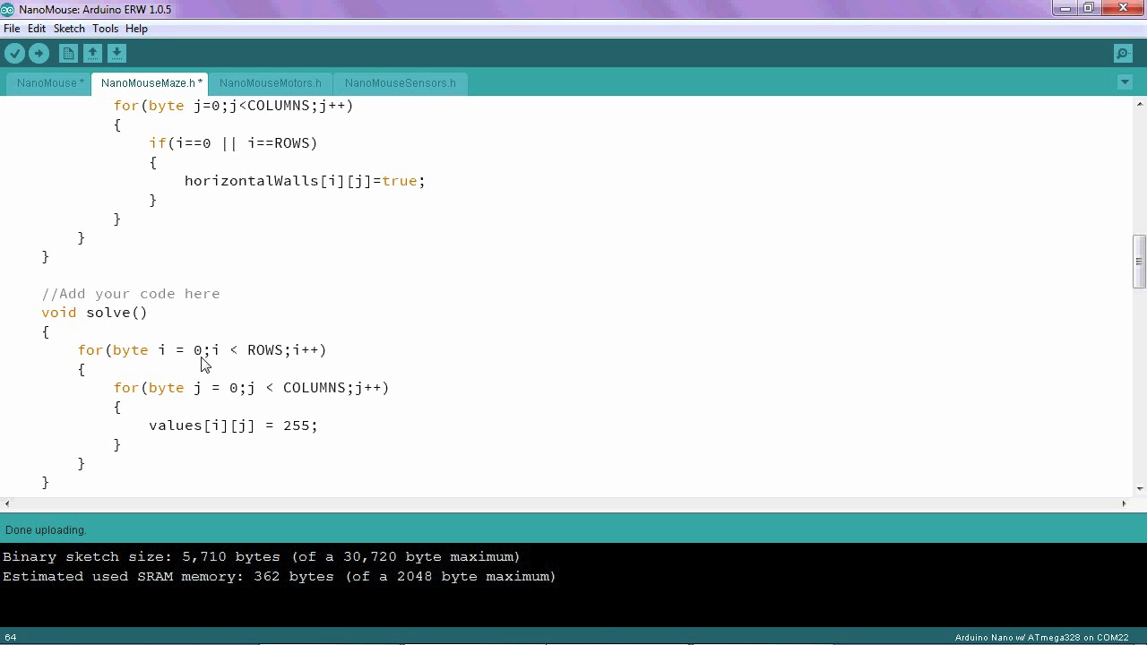
mouse_move(190, 402)
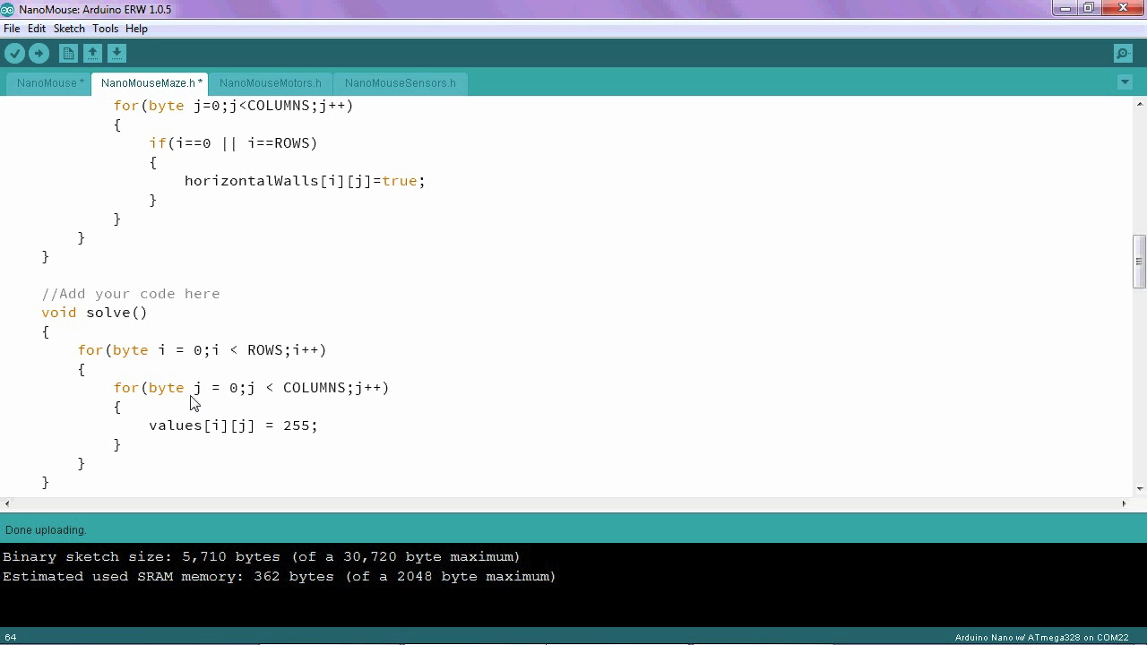
mouse_move(215, 436)
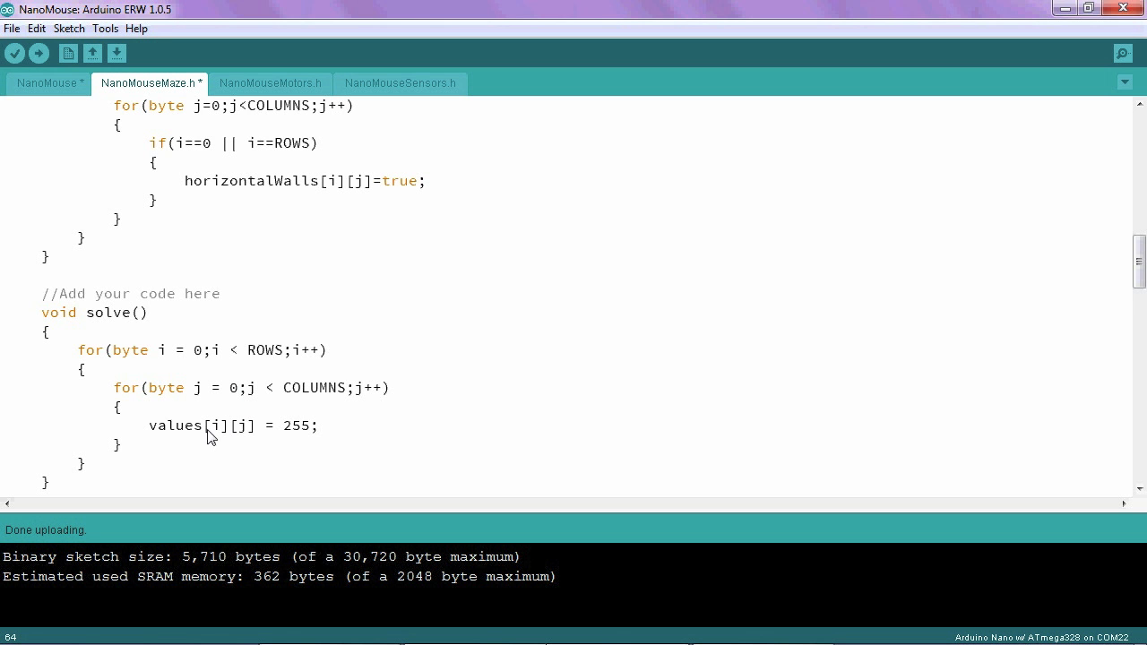
mouse_move(219, 437)
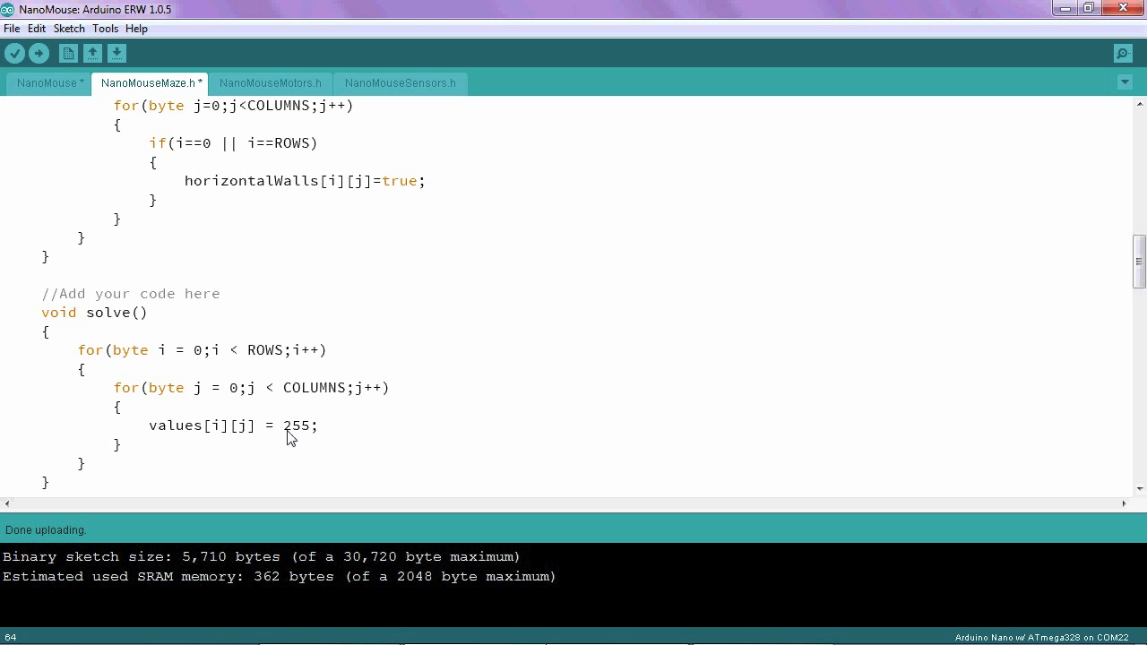
mouse_move(129, 459)
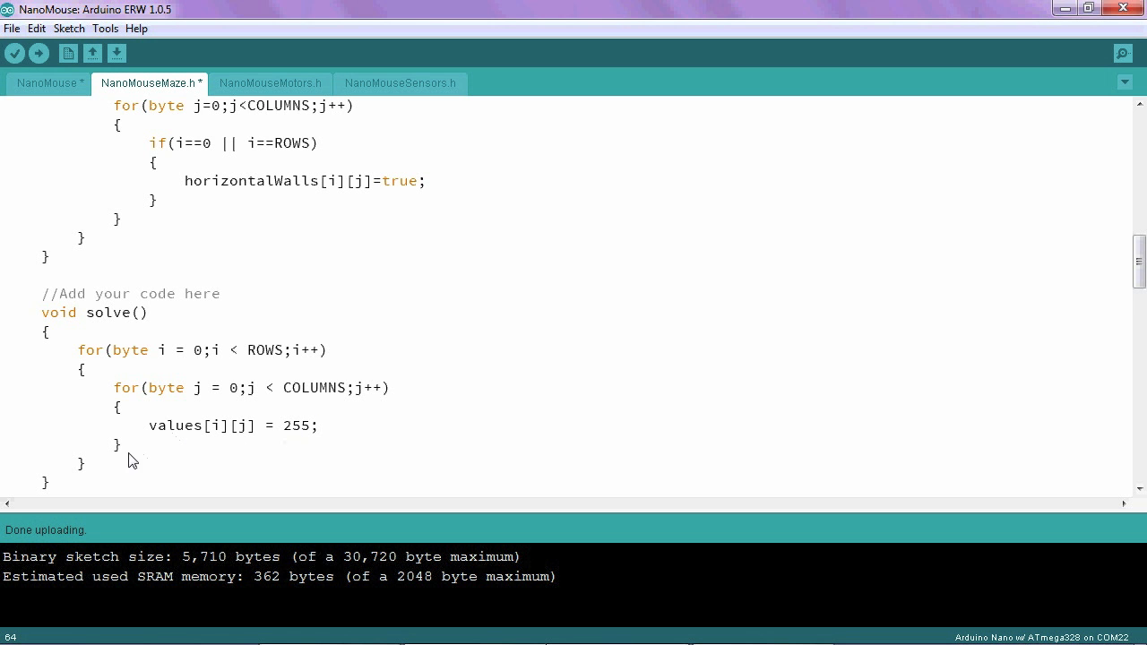
mouse_move(100, 407)
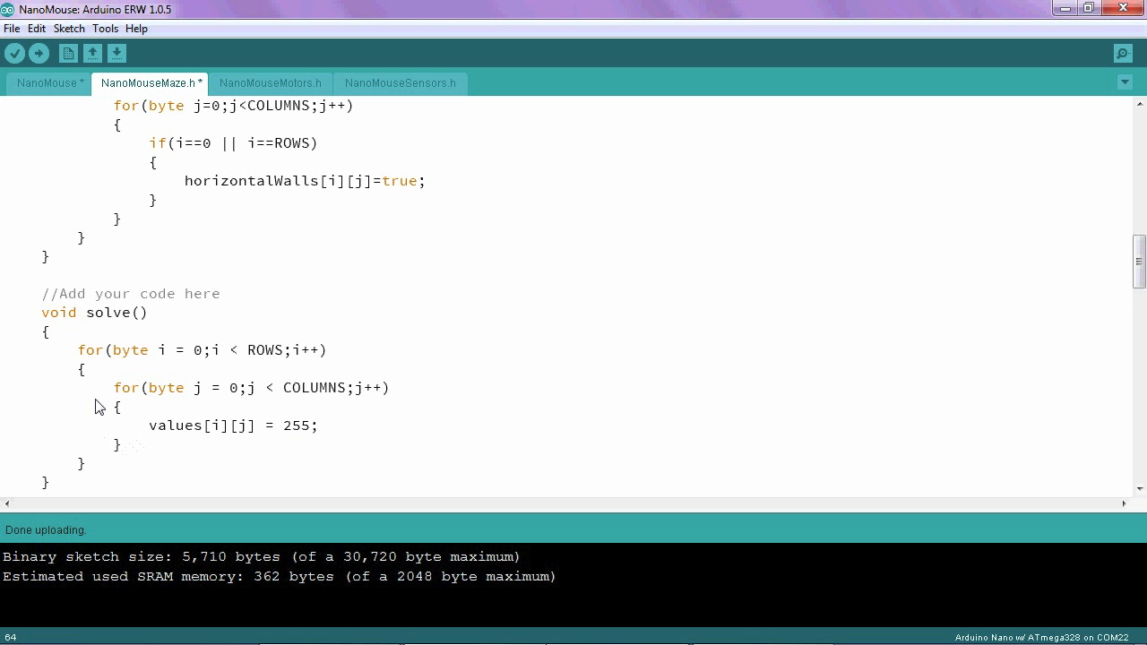
mouse_move(135, 448)
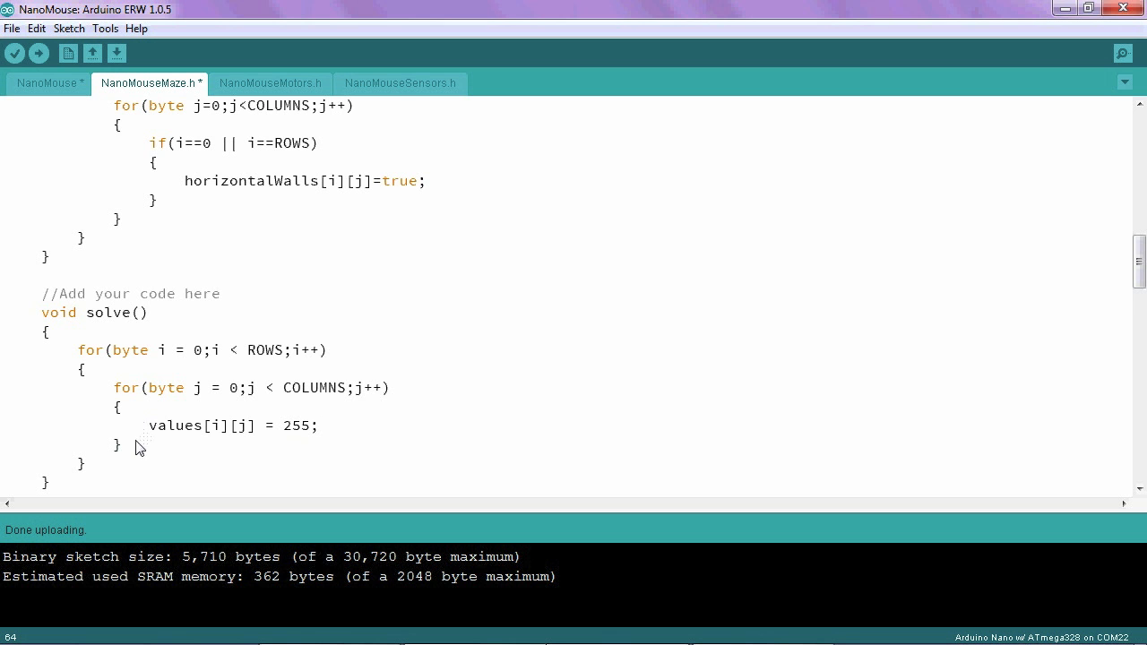
mouse_move(199, 398)
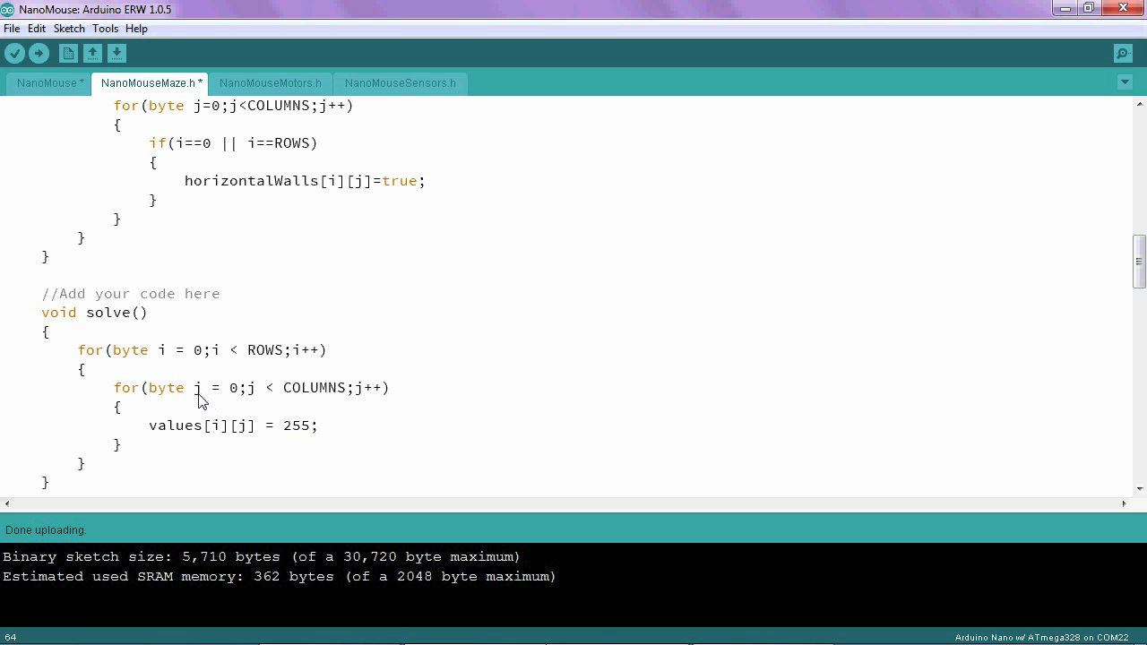
mouse_move(219, 436)
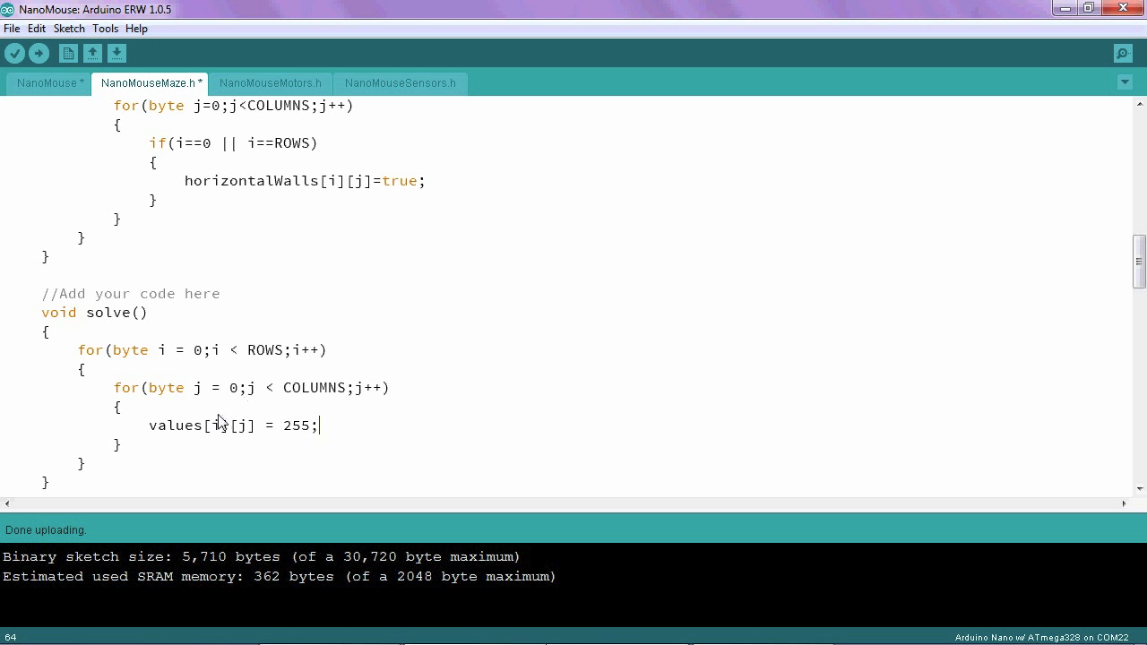
mouse_move(237, 440)
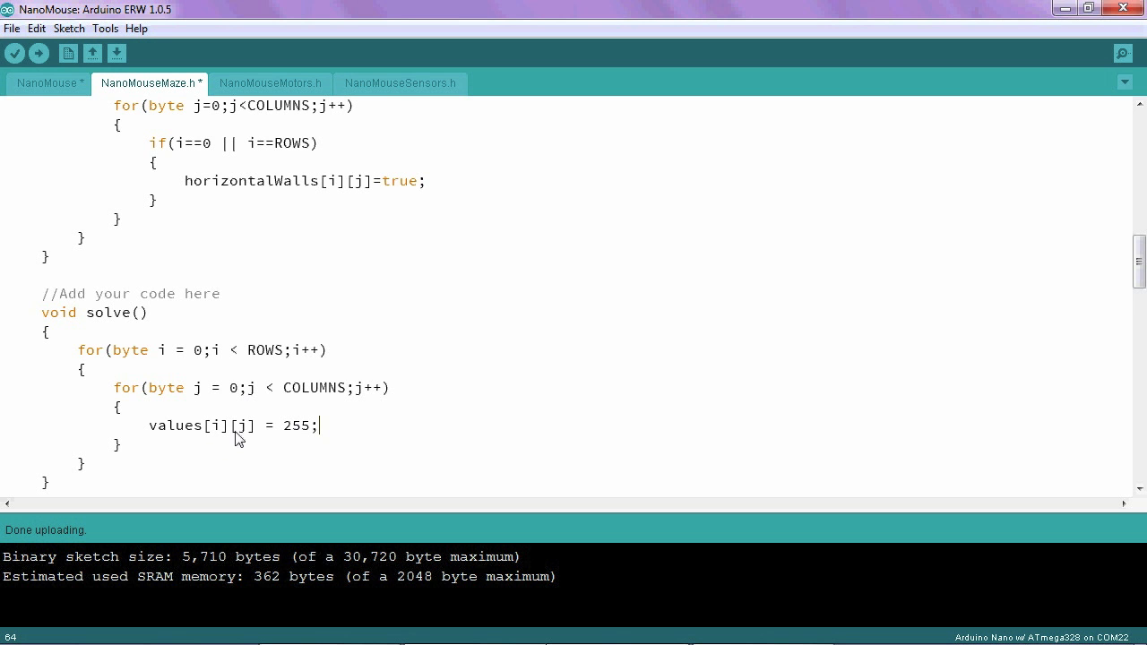
mouse_move(216, 444)
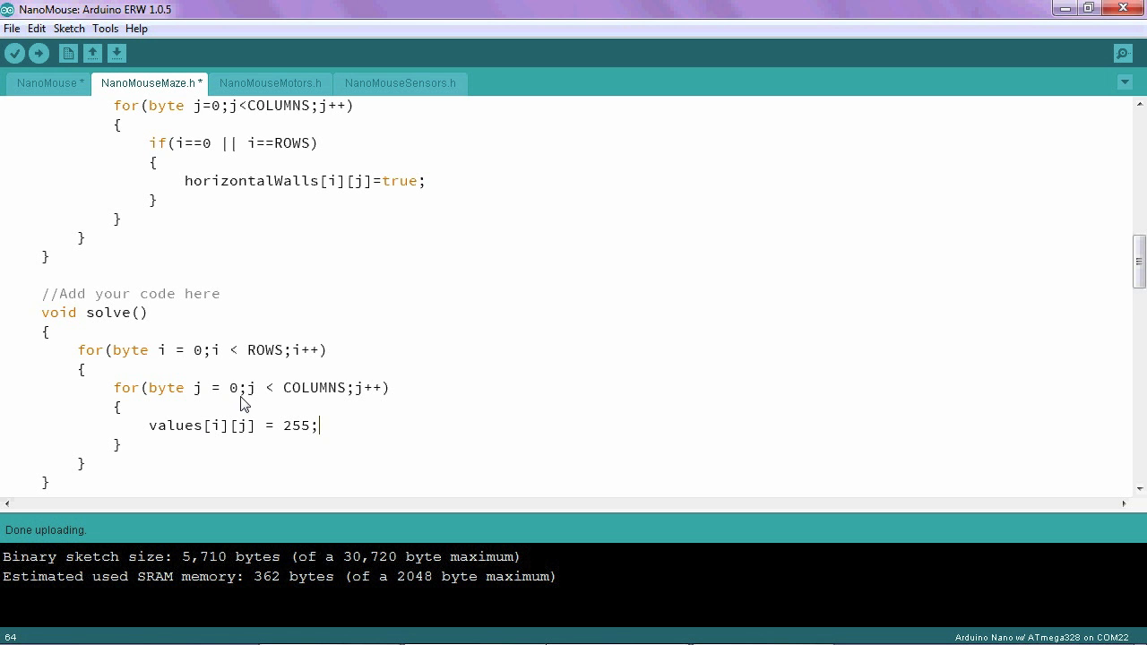
mouse_move(305, 410)
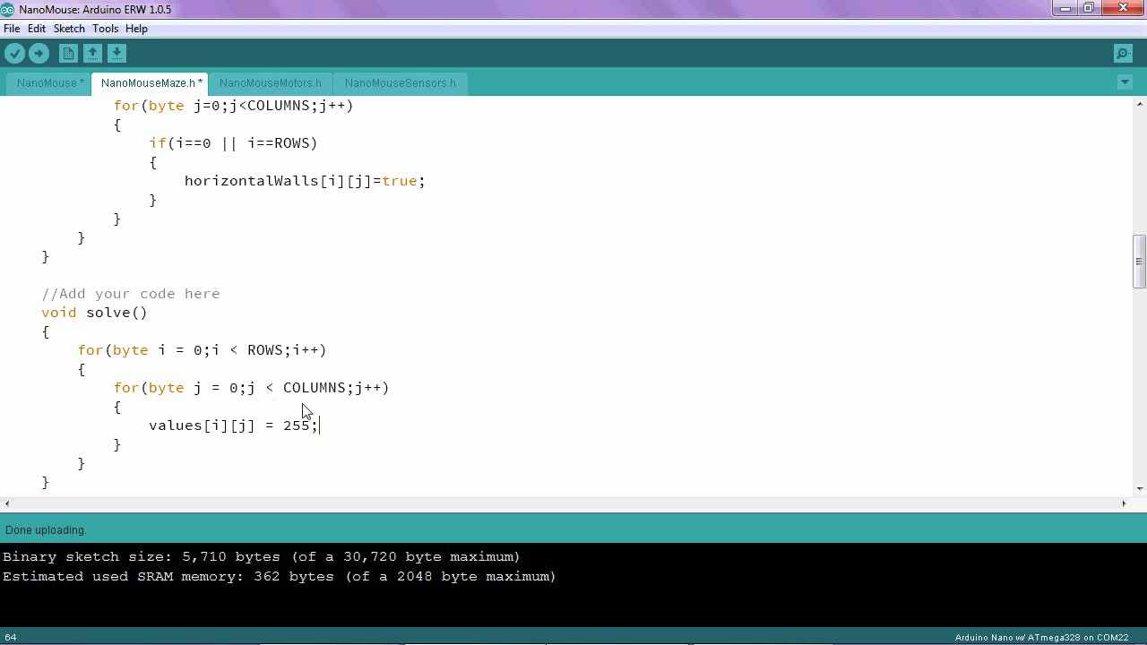
mouse_move(189, 439)
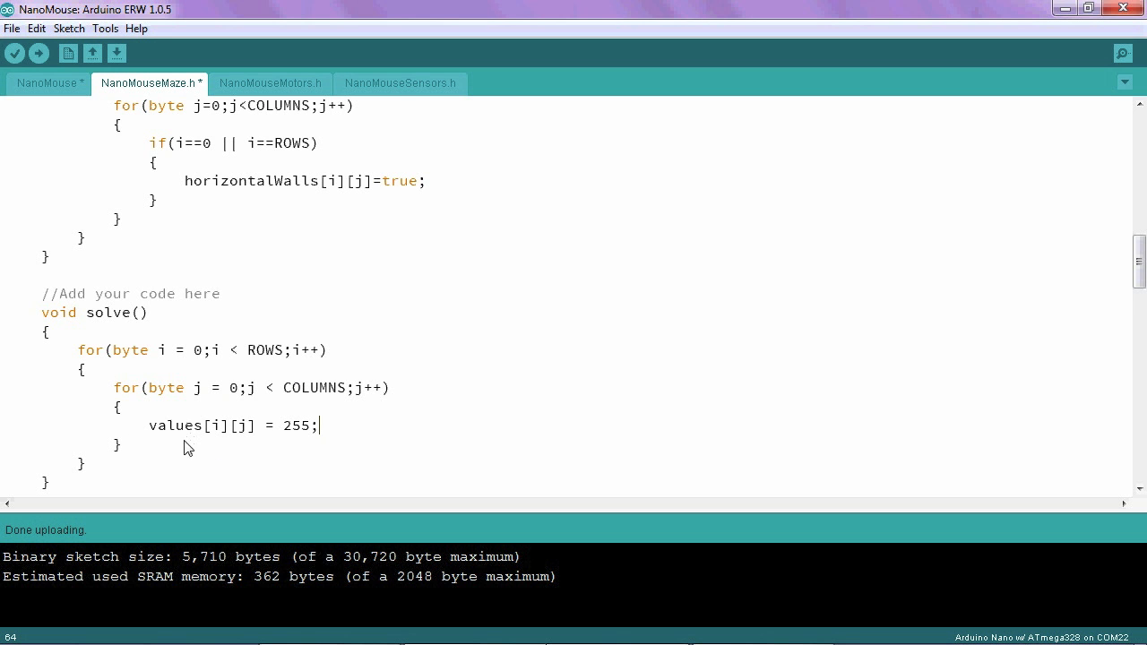
mouse_move(90, 359)
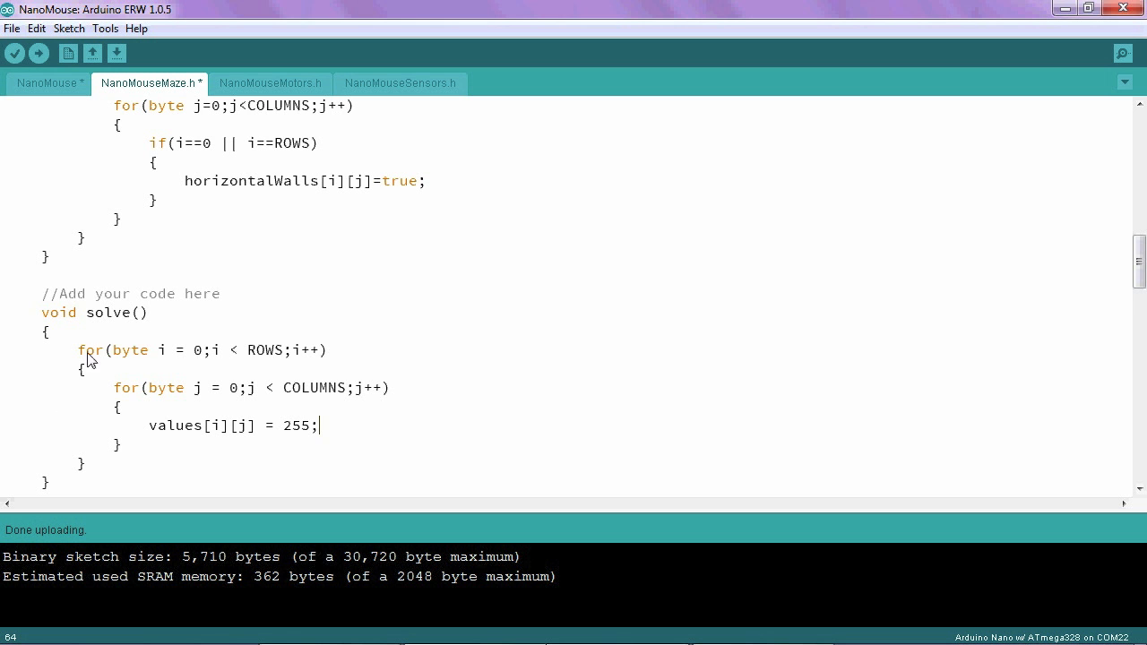
mouse_move(146, 360)
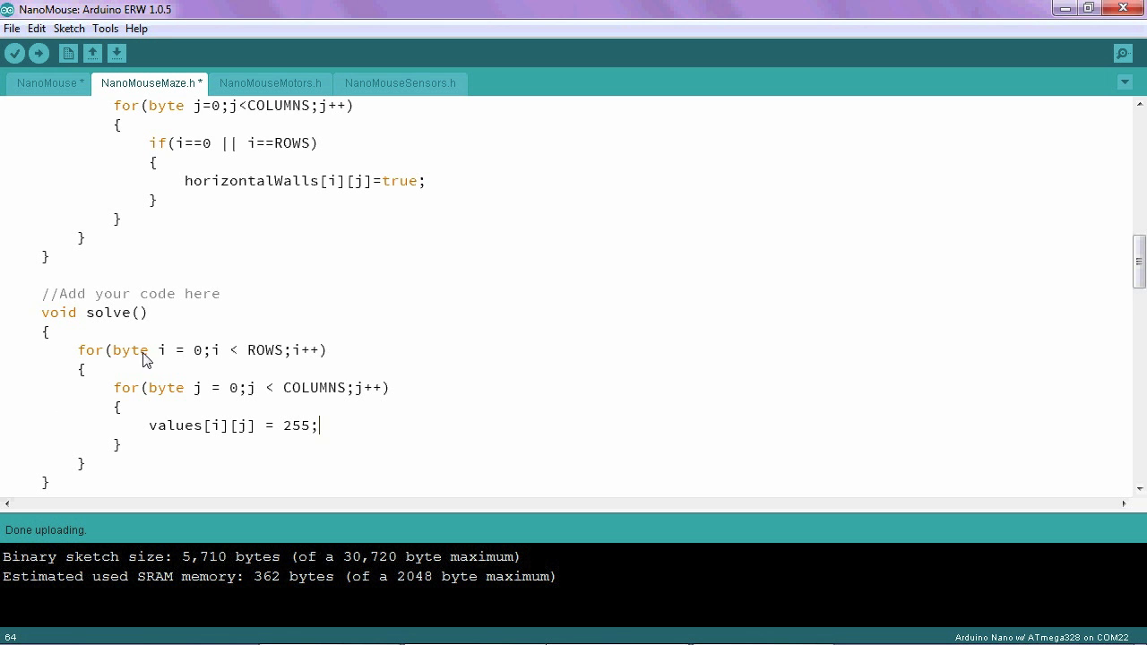
mouse_move(190, 358)
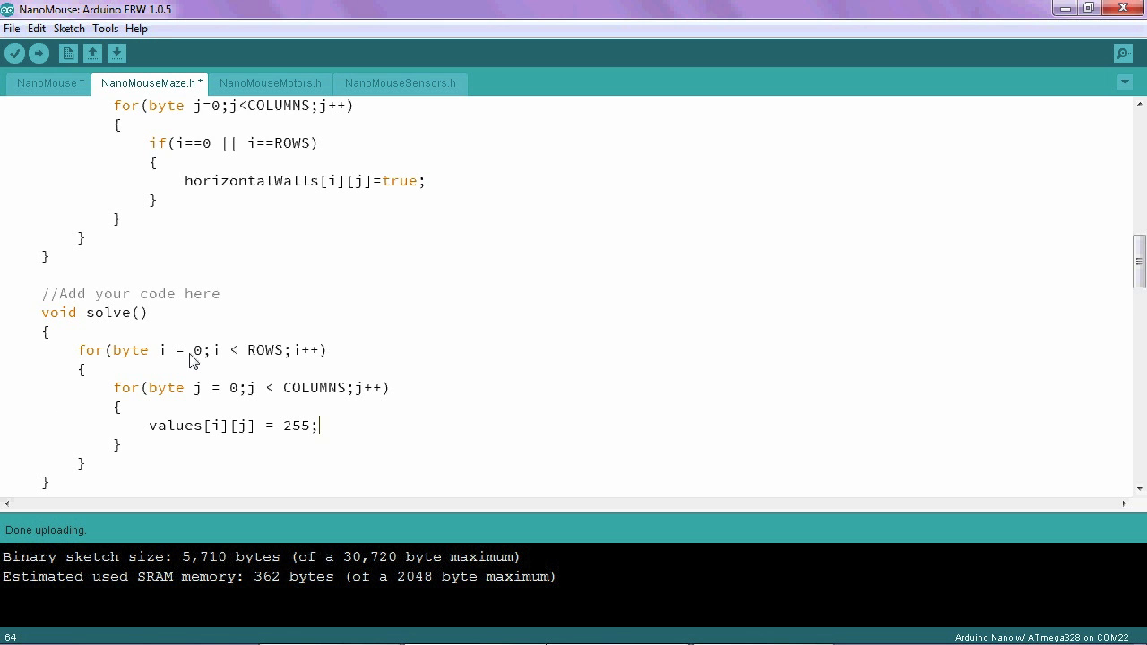
mouse_move(199, 365)
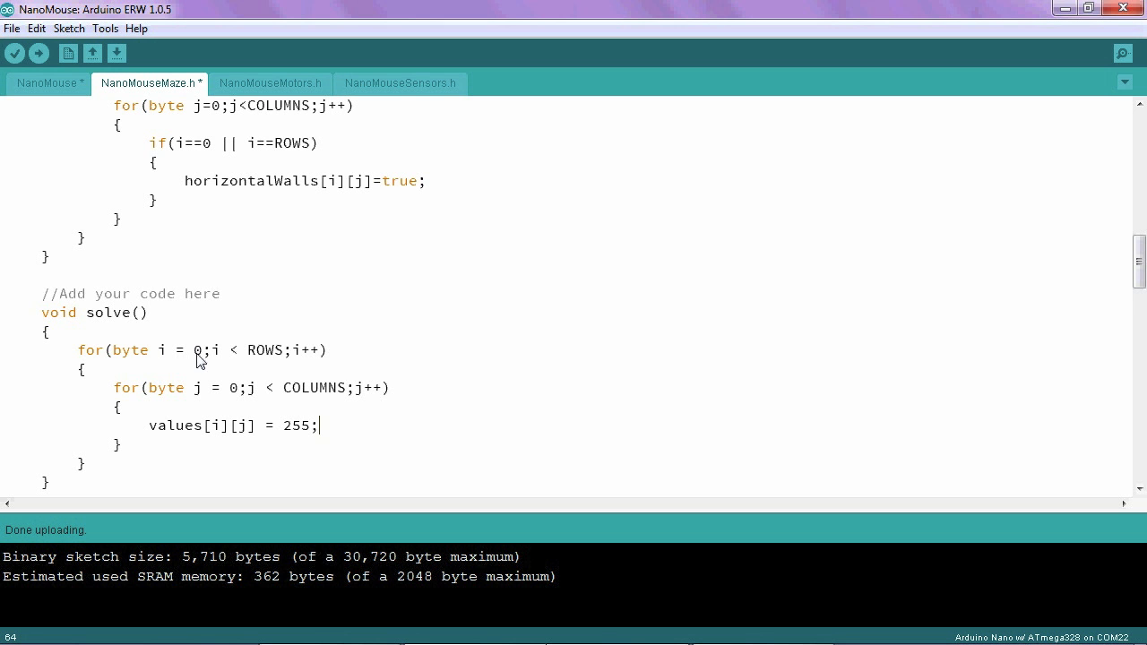
mouse_move(208, 403)
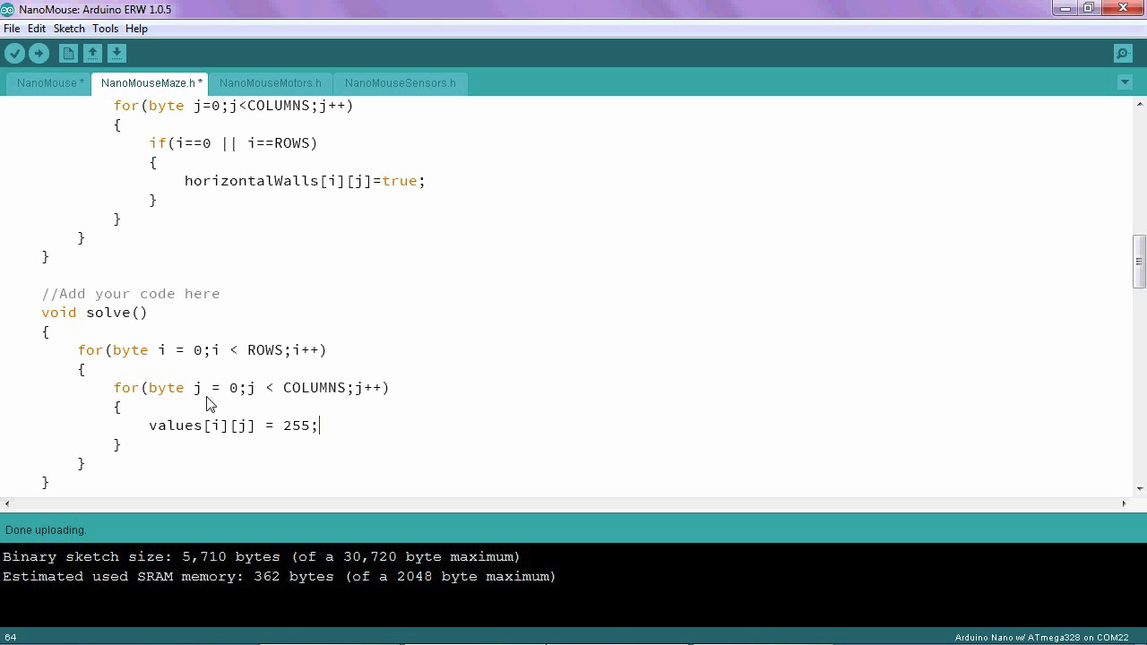
mouse_move(219, 441)
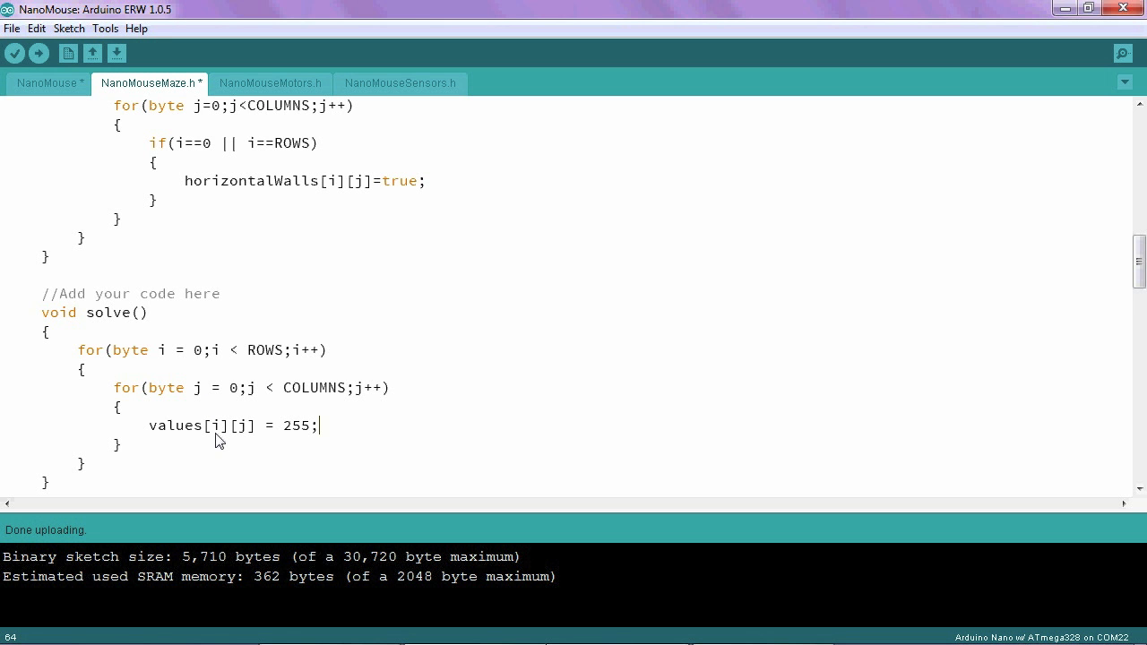
mouse_move(282, 443)
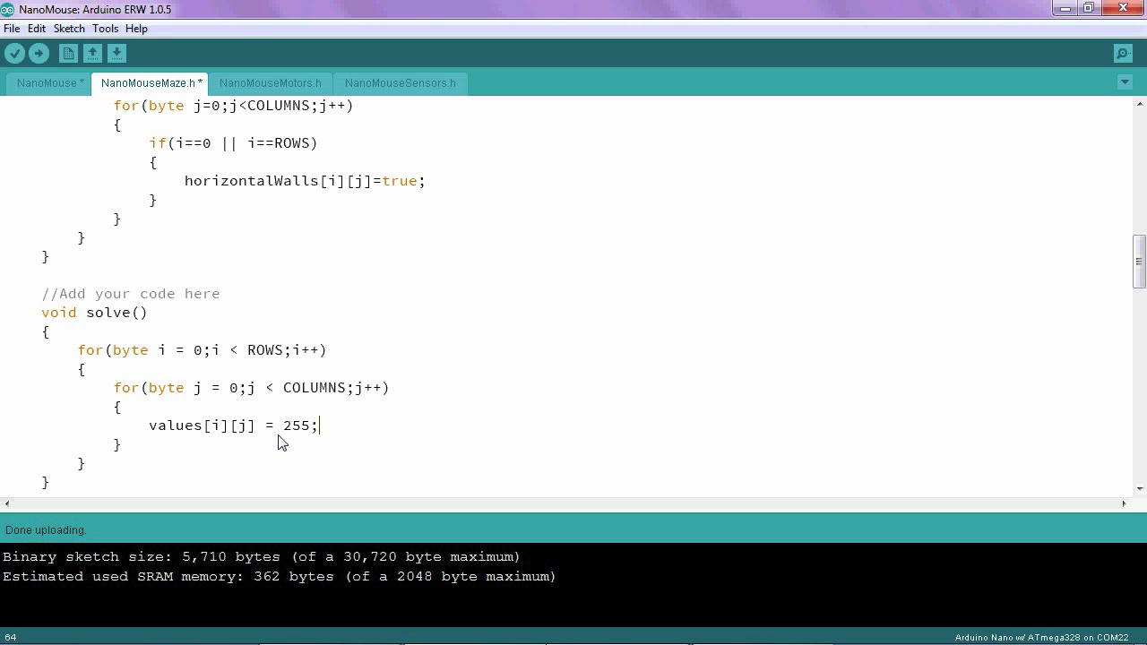
mouse_move(230, 447)
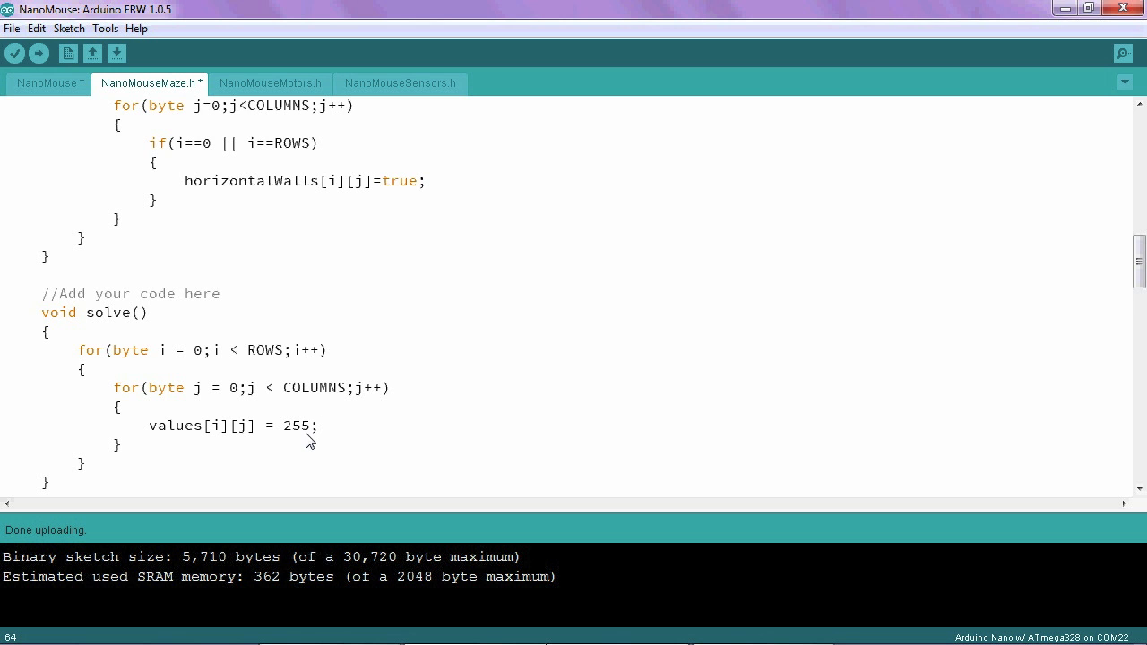
mouse_move(333, 441)
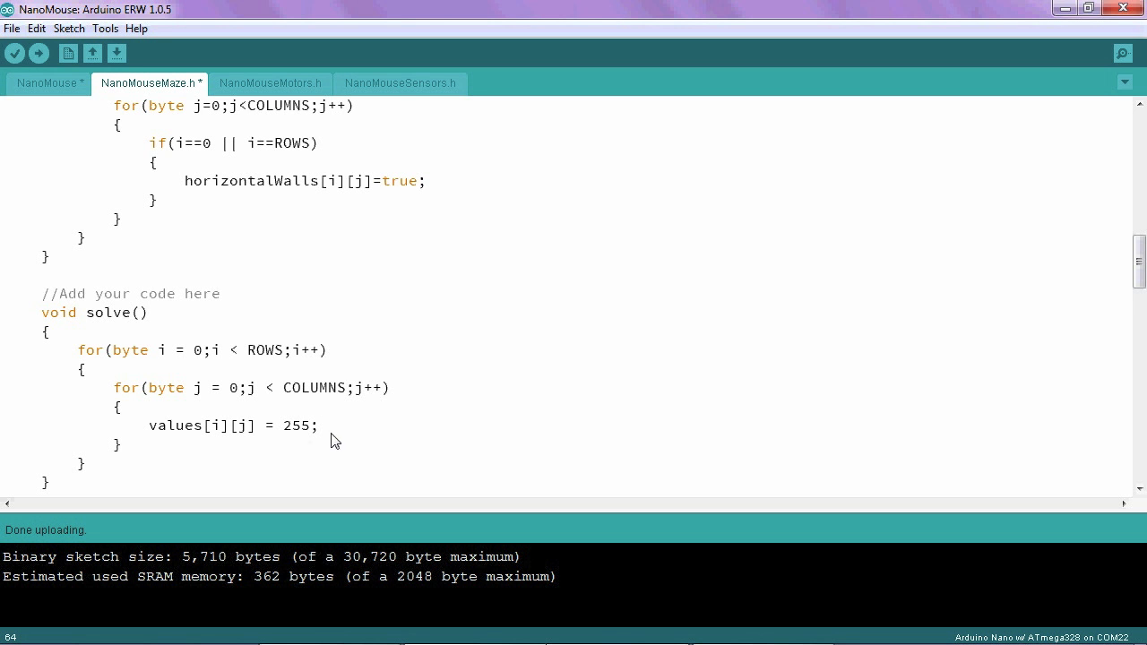
mouse_move(118, 428)
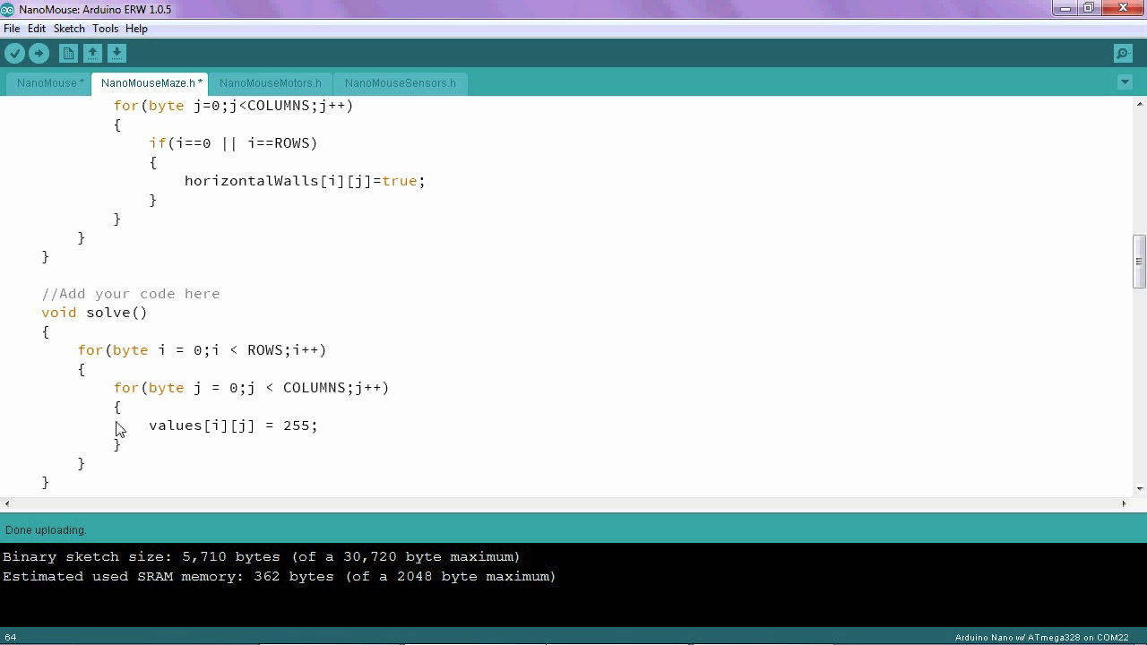
mouse_move(301, 368)
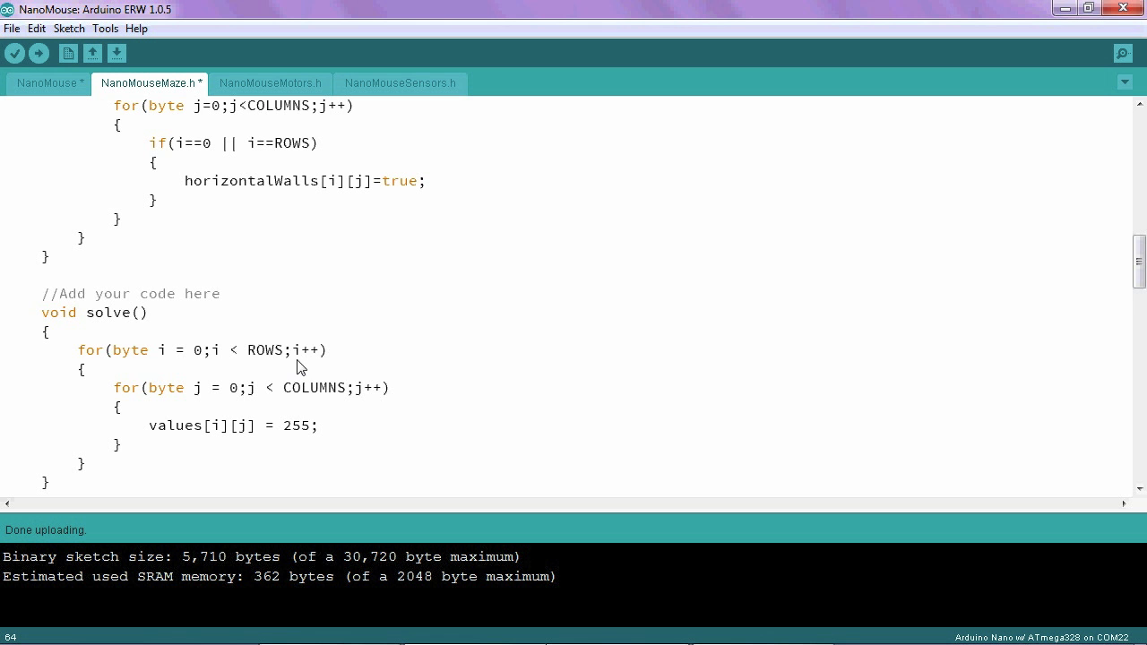
mouse_move(108, 230)
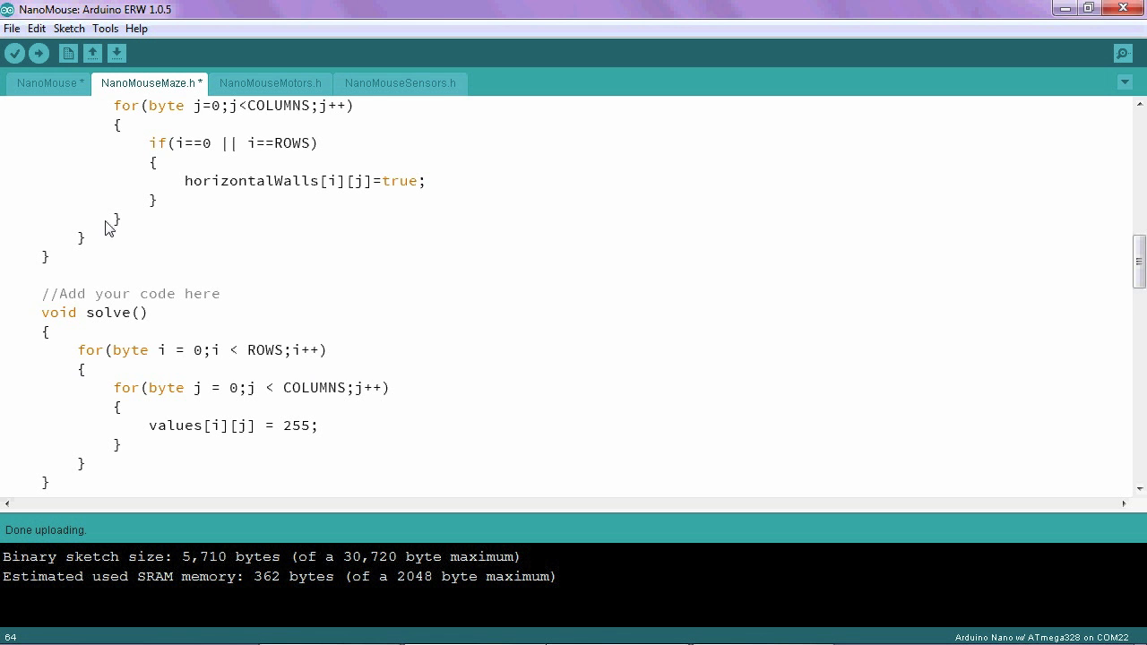
left_click(48, 83)
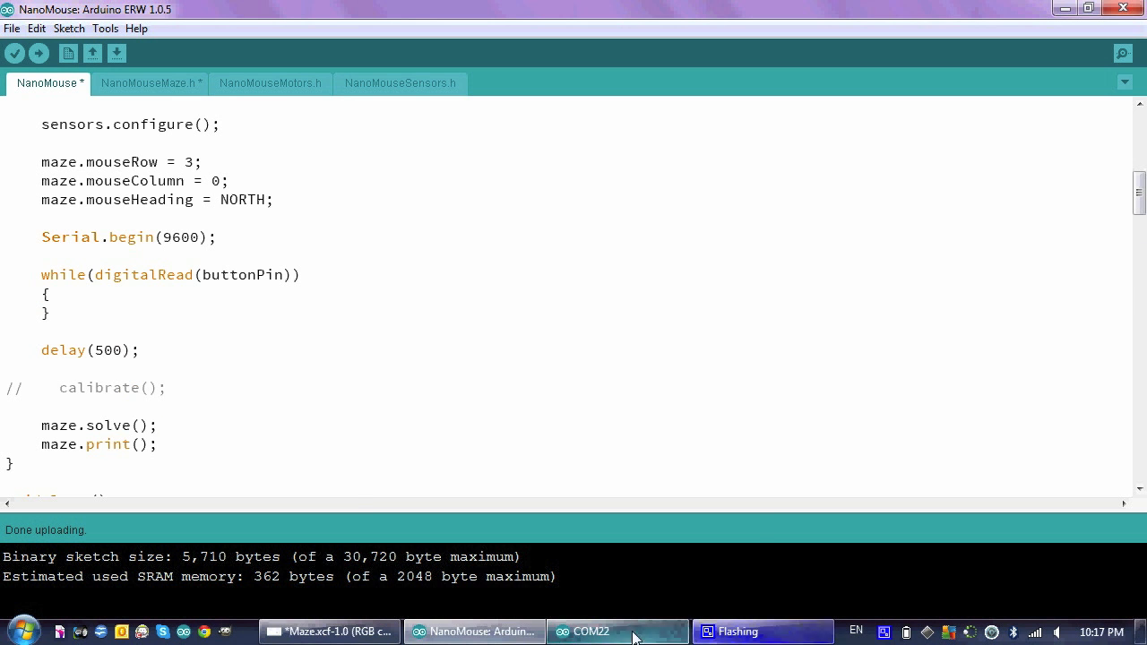
Close the old COM22 serial monitor, re-upload the sketch and reopen serial output showing all 255s.
left_click(604, 631)
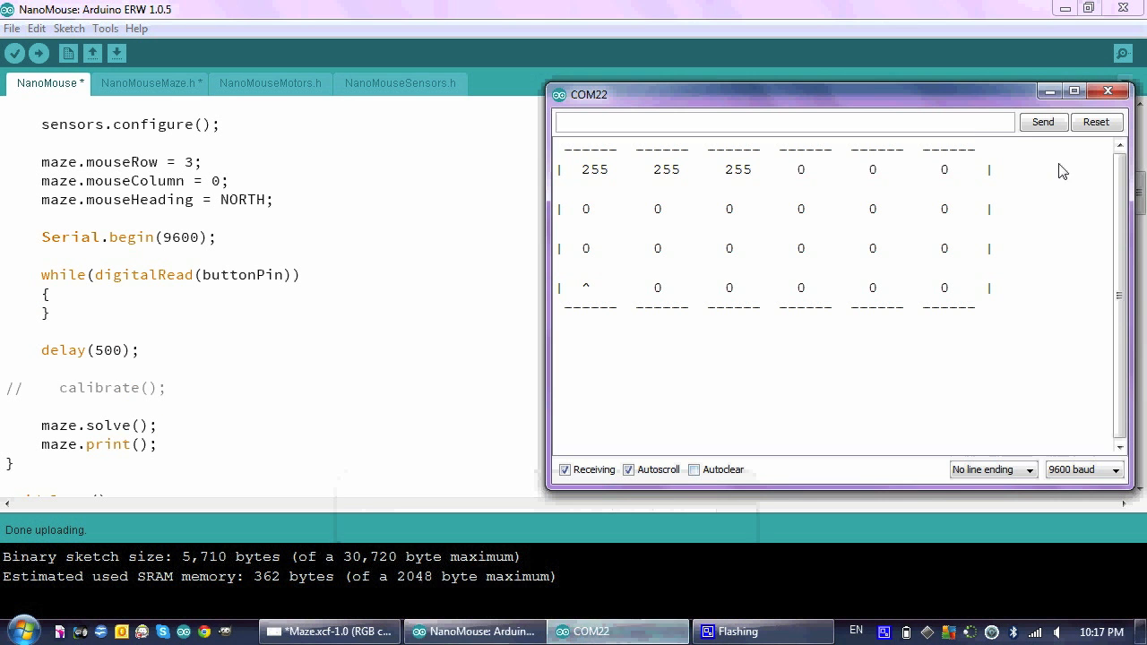
left_click(1107, 89)
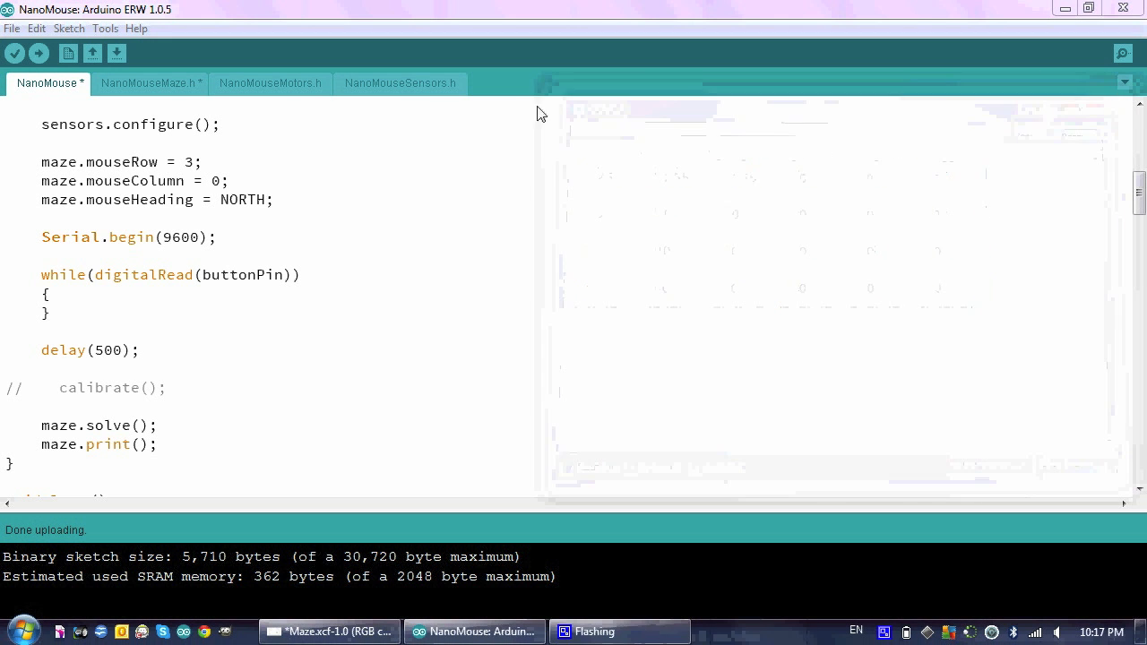
left_click(42, 54)
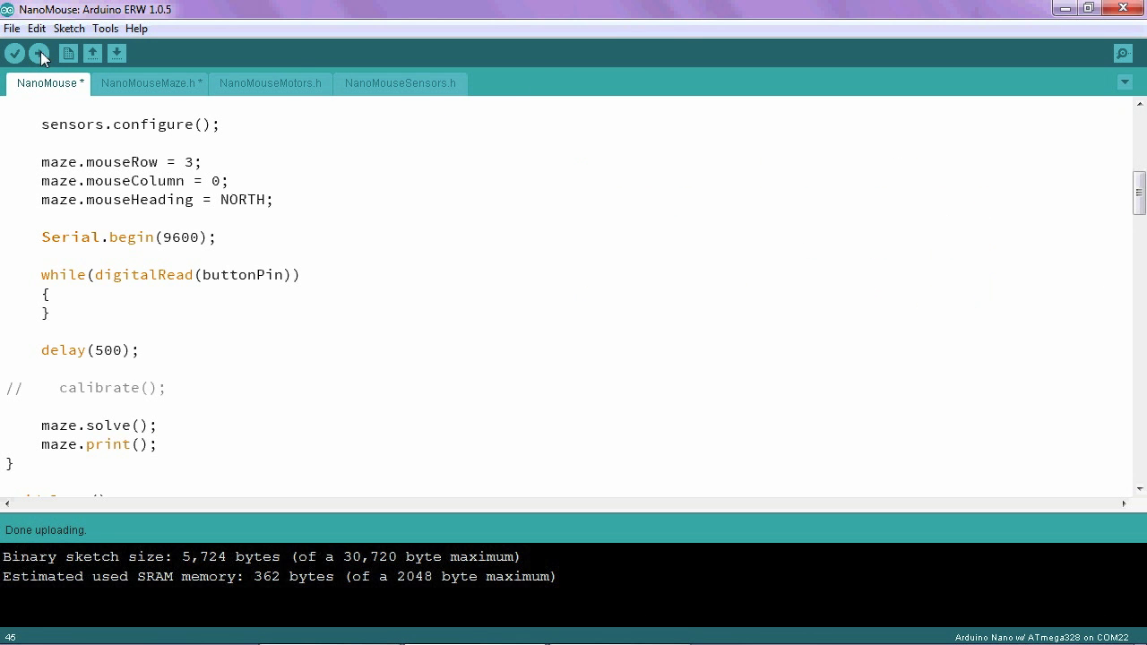
left_click(1122, 53)
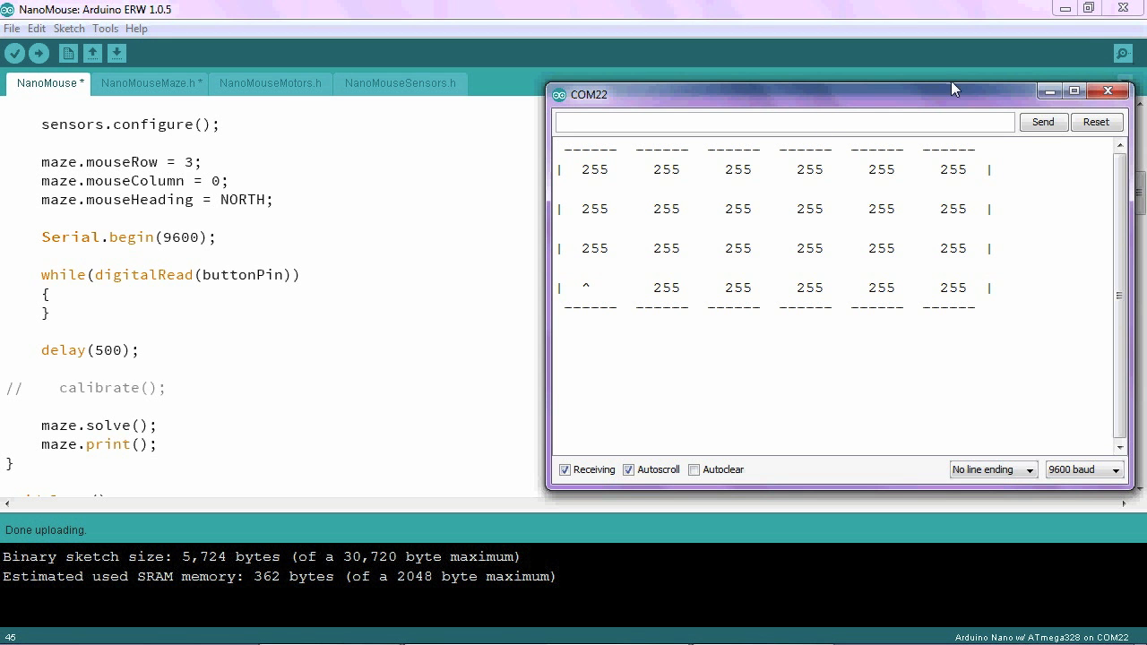
mouse_move(708, 183)
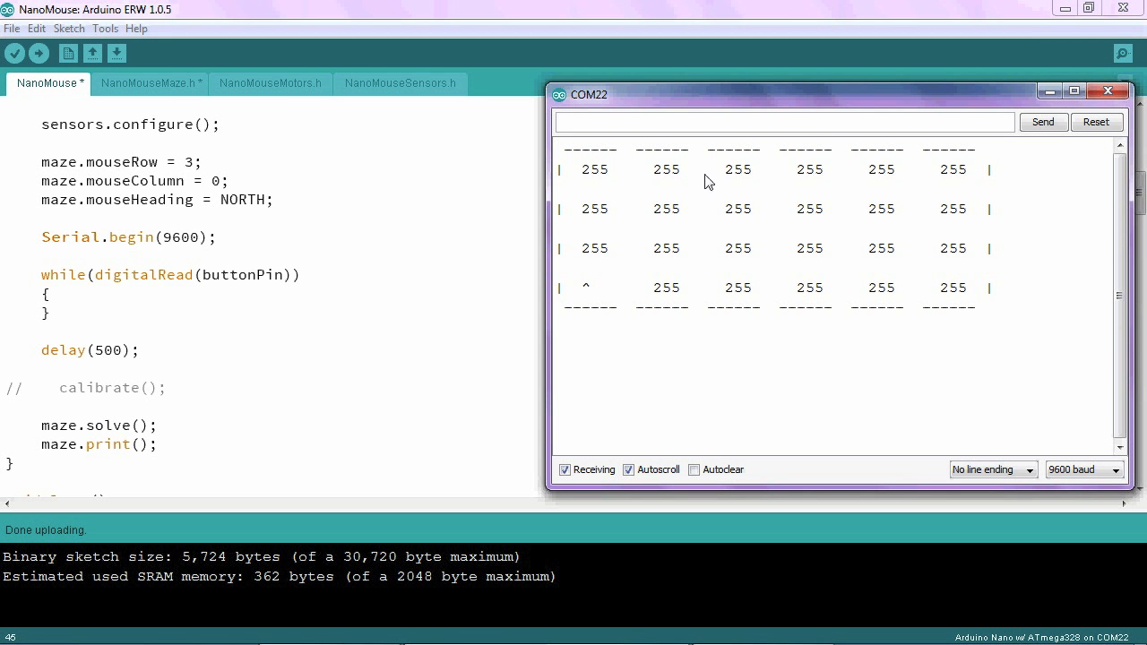
mouse_move(801, 181)
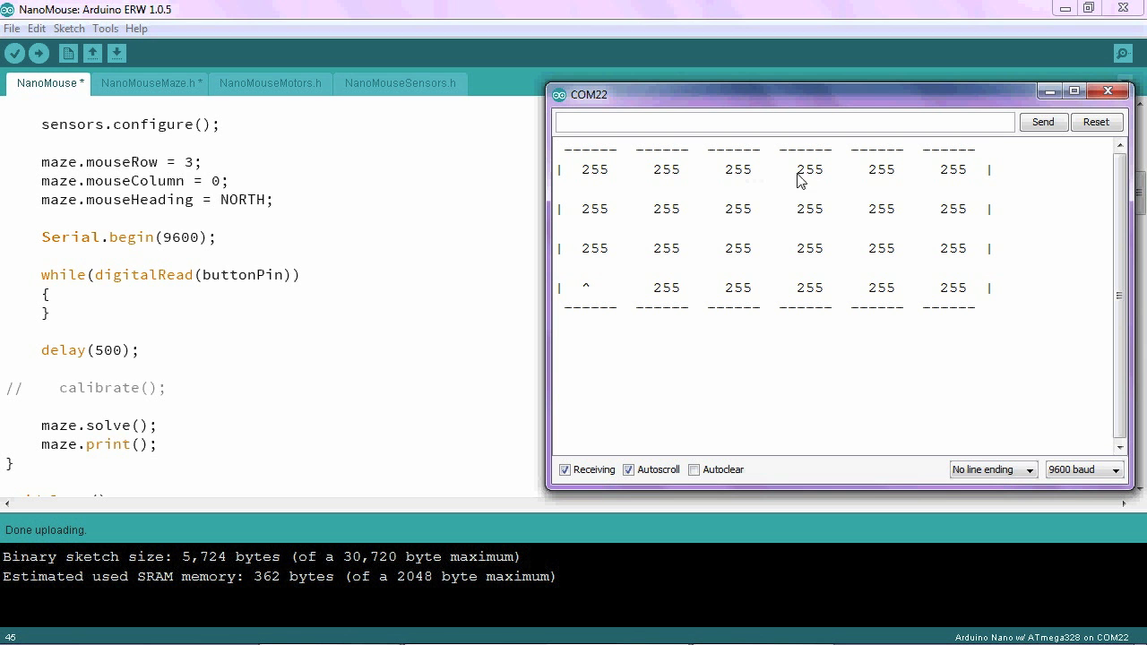
mouse_move(925, 185)
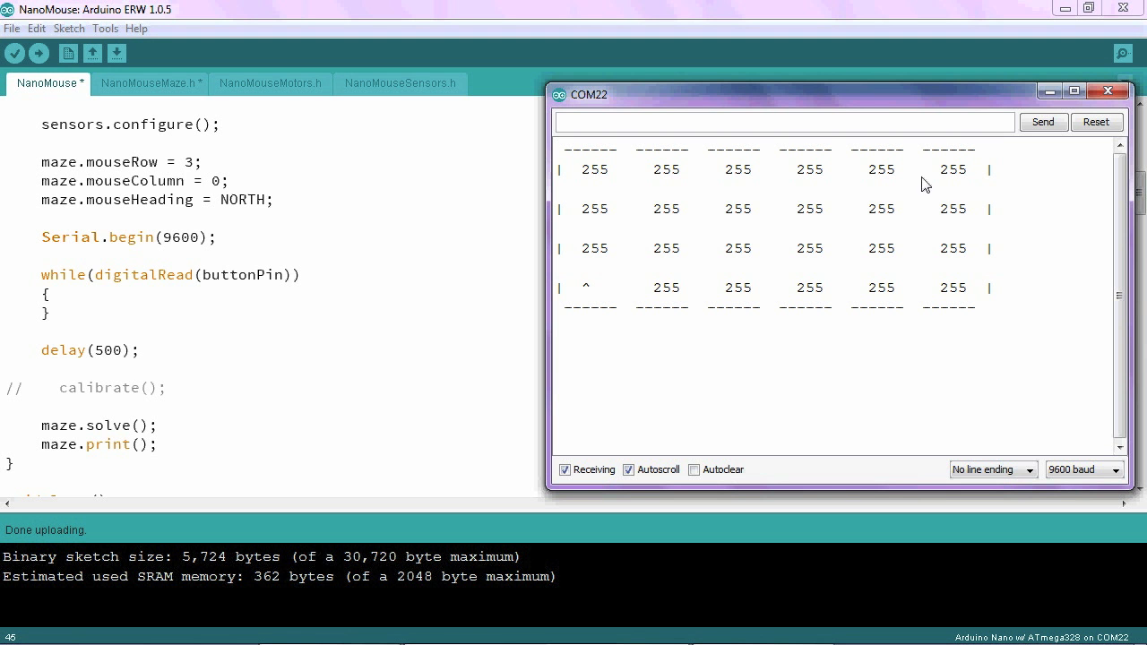